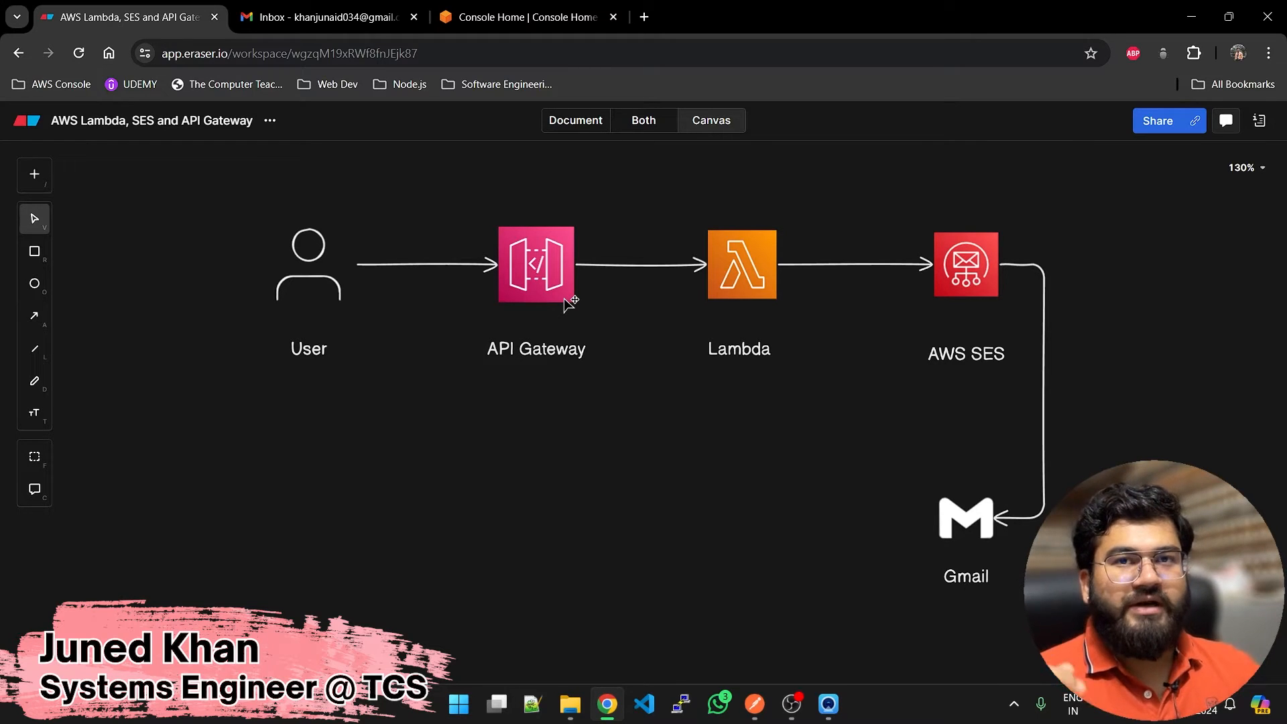
{"action": "mouse_move", "coordinate": [770, 607]}
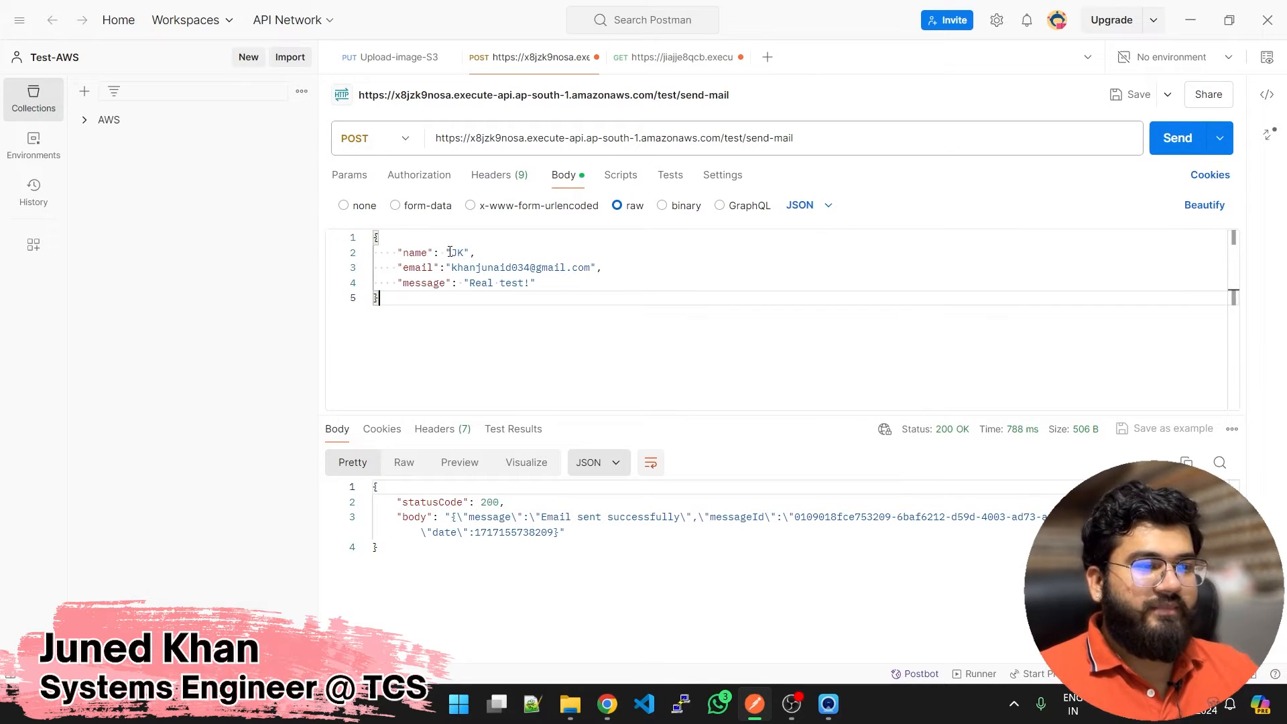
Step: Select the name value JK in the Postman send-mail request body, with the 200 OK response shown
{"action": "double_click", "coordinate": [480, 283]}
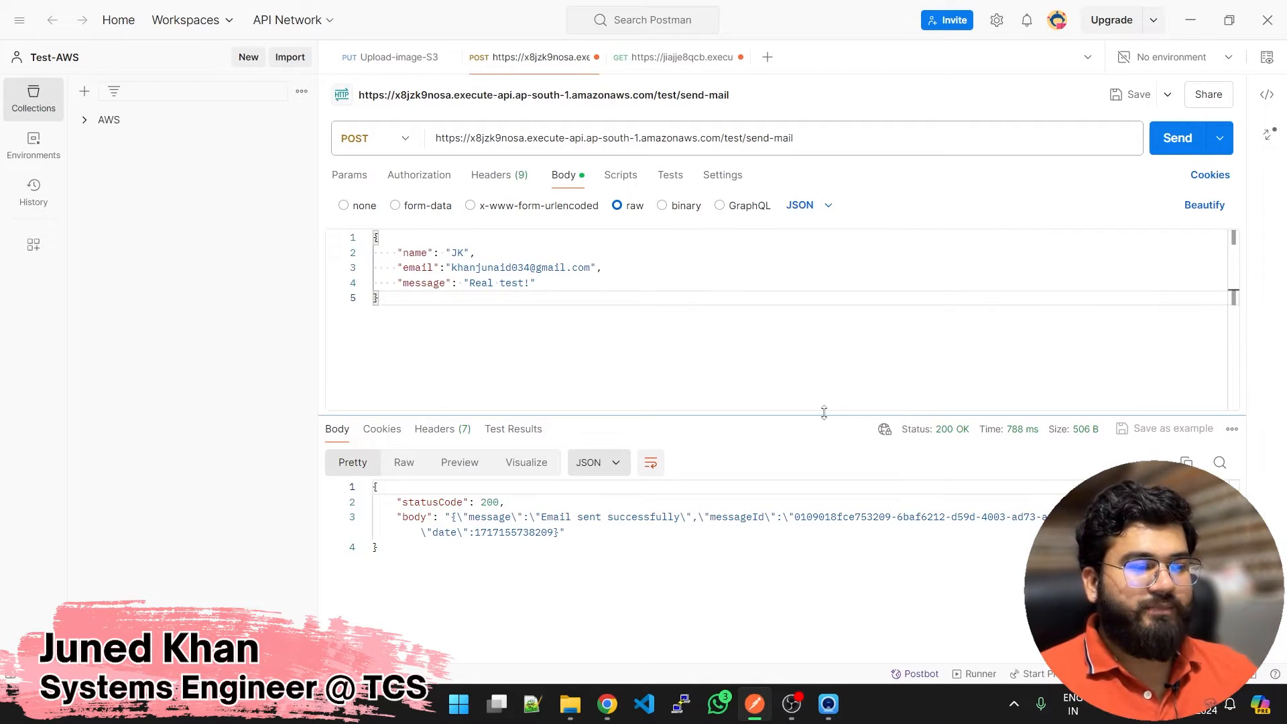
{"action": "left_click", "coordinate": [1177, 137]}
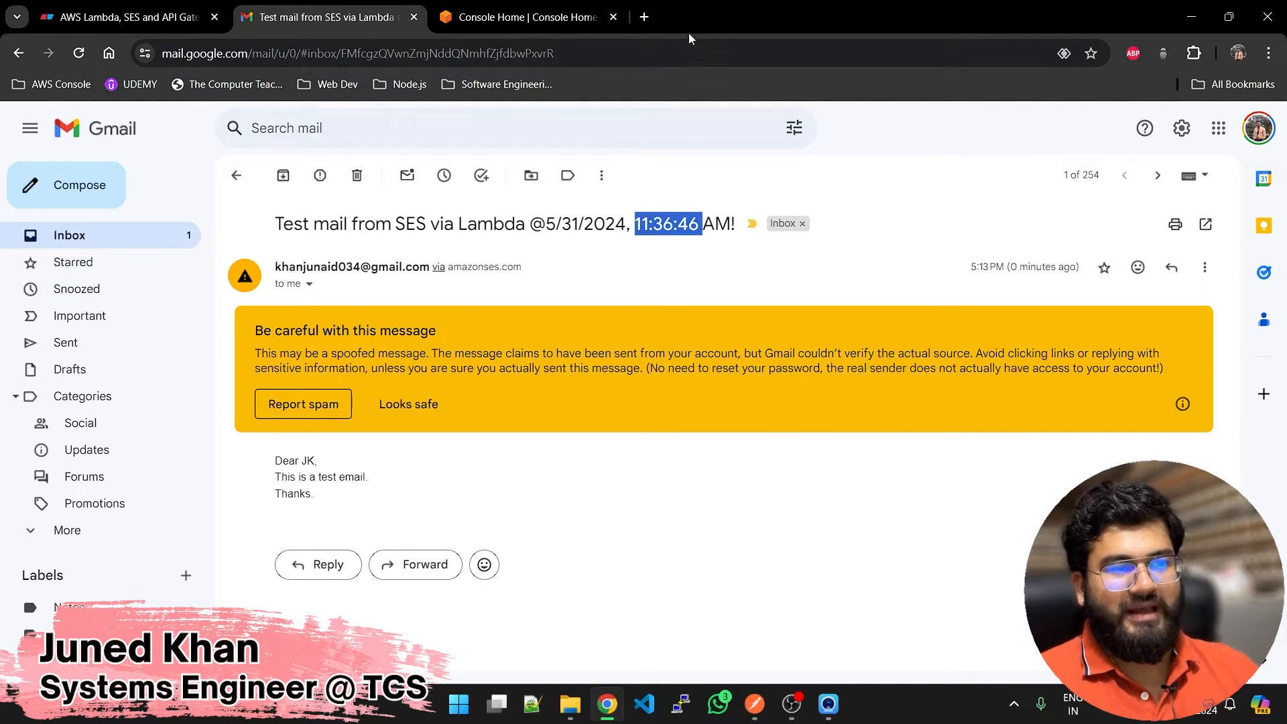
Step: Check the current UTC time, then open the newest SES test mail (11:43:43 AM, Dear JK)
{"action": "type", "text": "time in"}
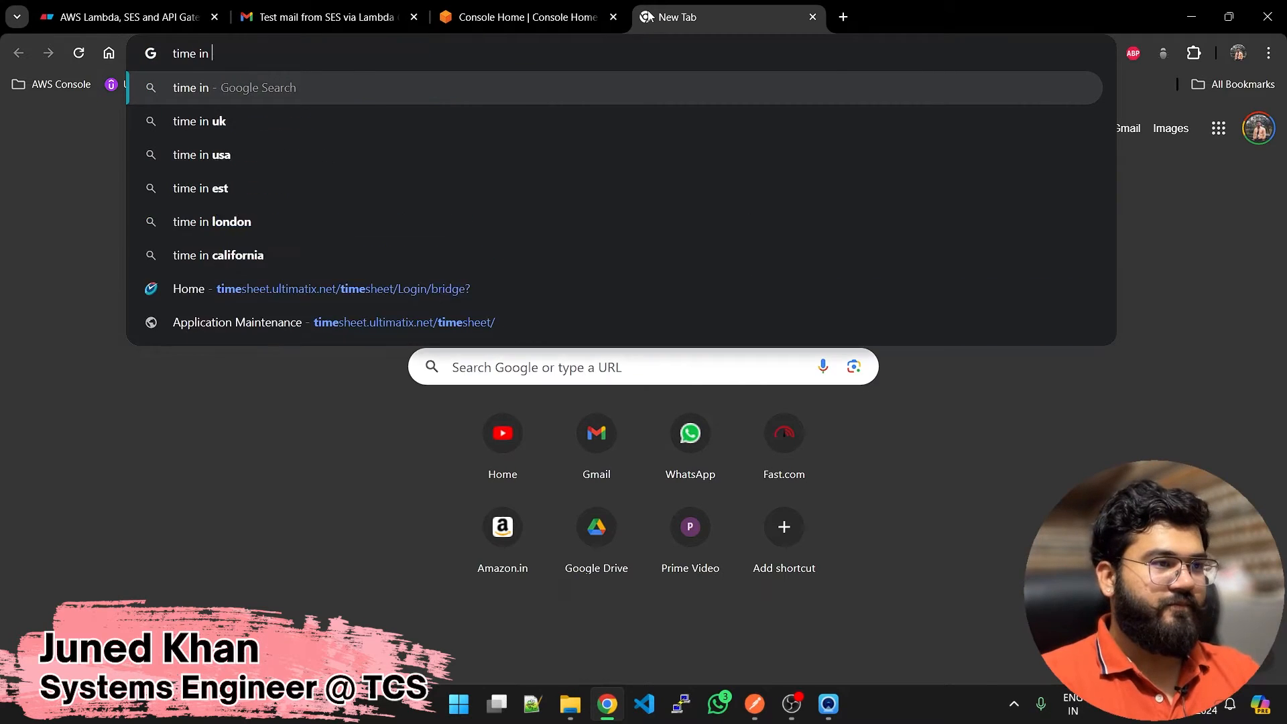
{"action": "left_click", "coordinate": [525, 16]}
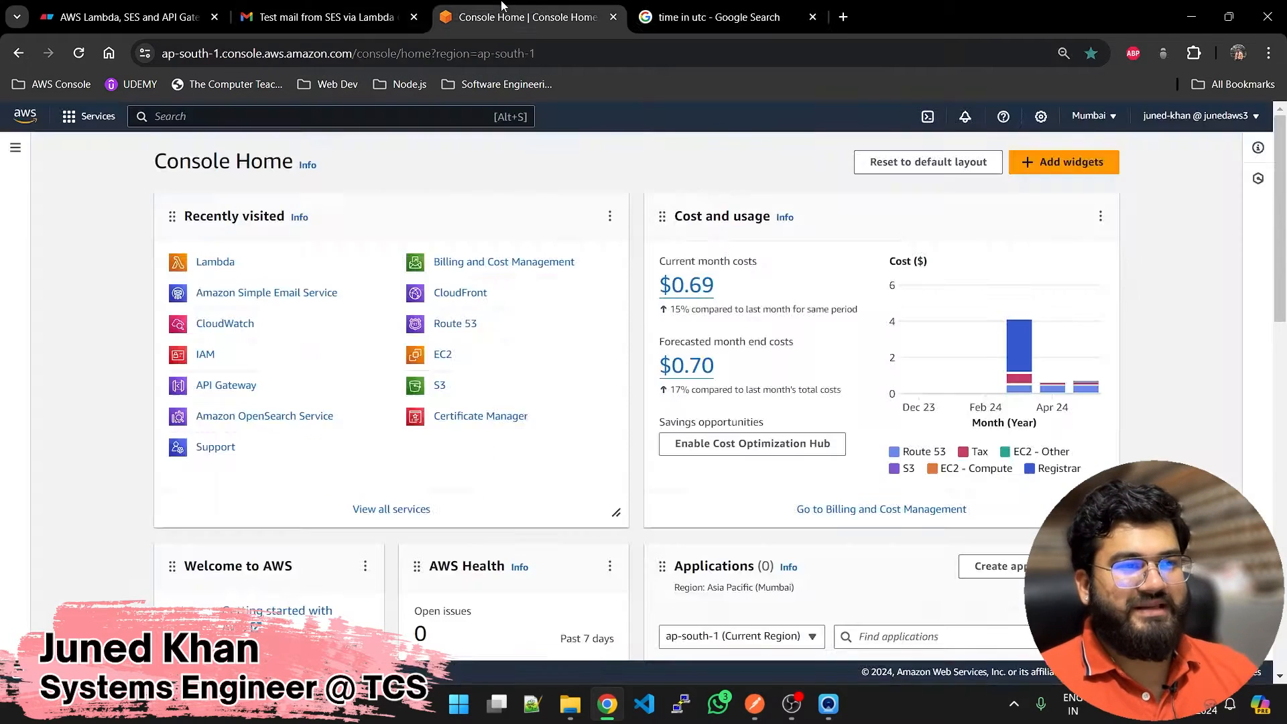
{"action": "left_click", "coordinate": [326, 16]}
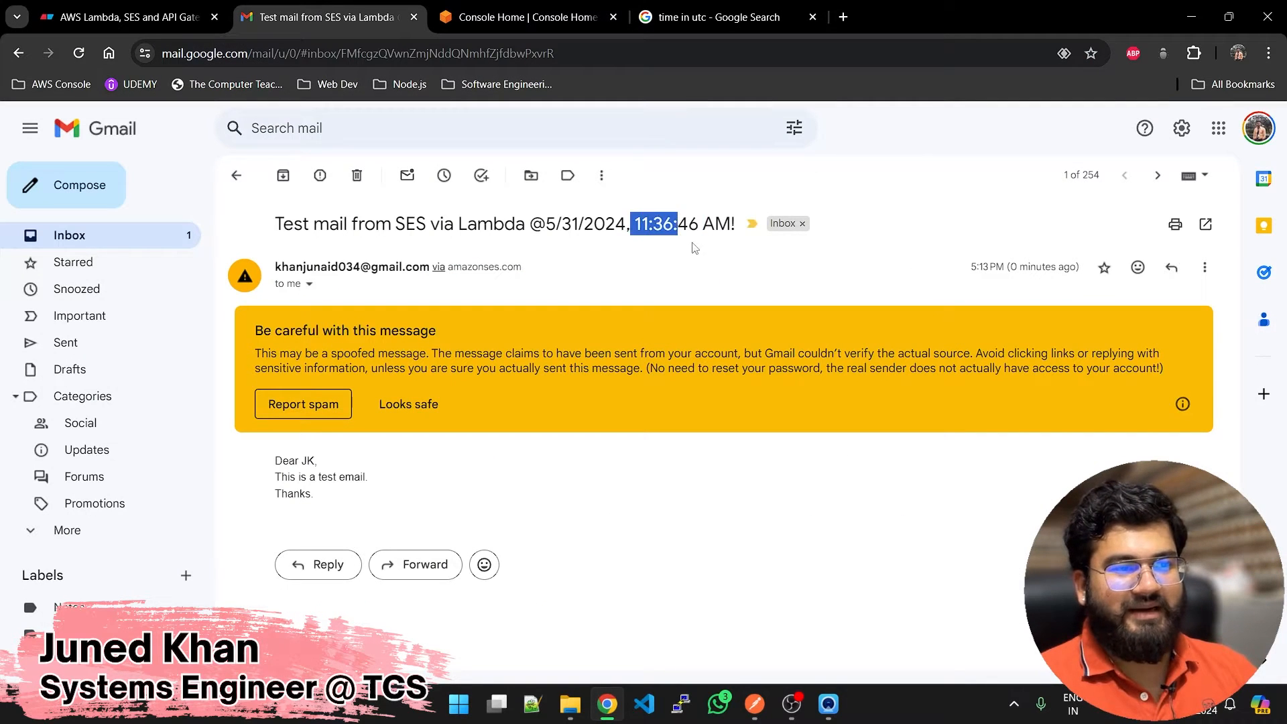
{"action": "left_click", "coordinate": [236, 175]}
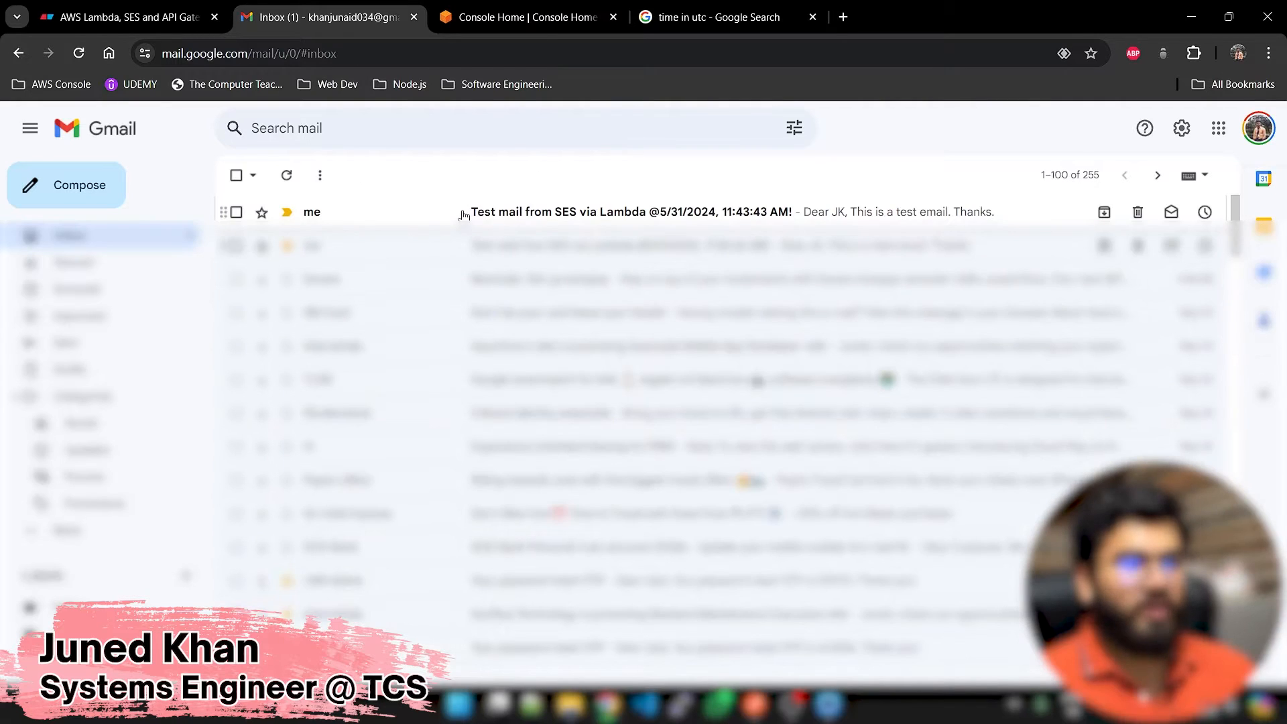
{"action": "left_click", "coordinate": [633, 212]}
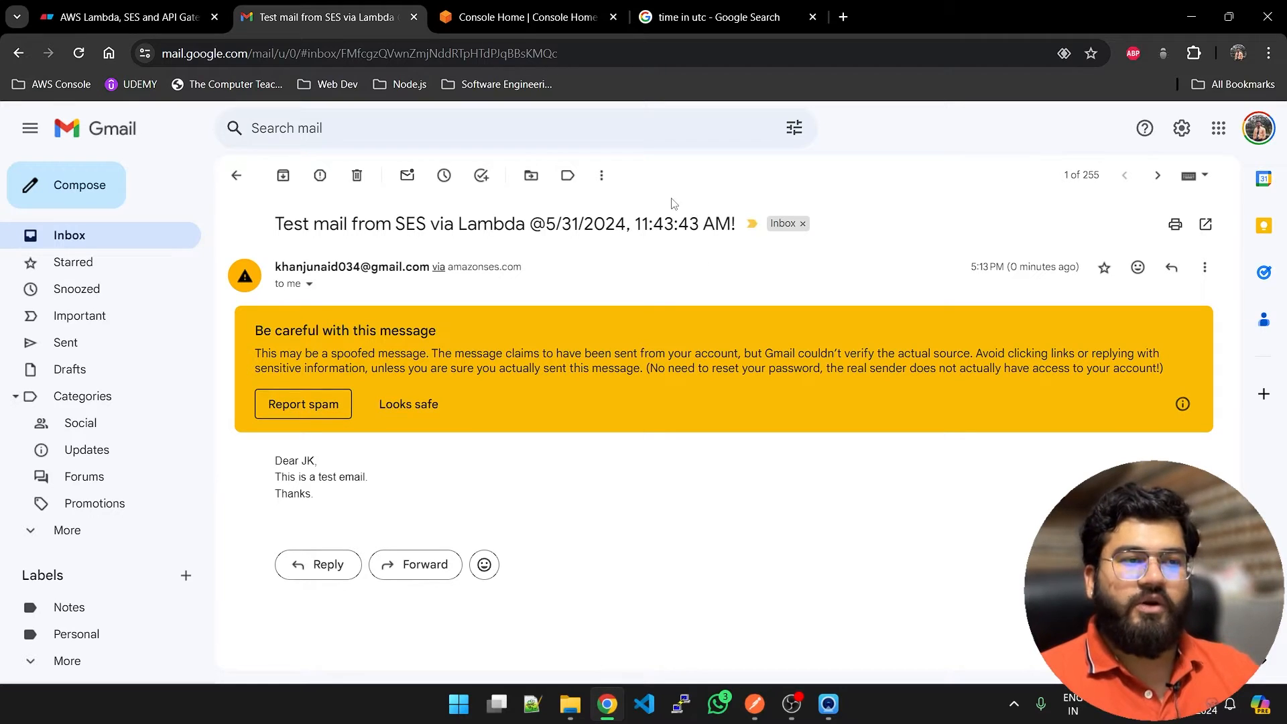
{"action": "left_click", "coordinate": [123, 16]}
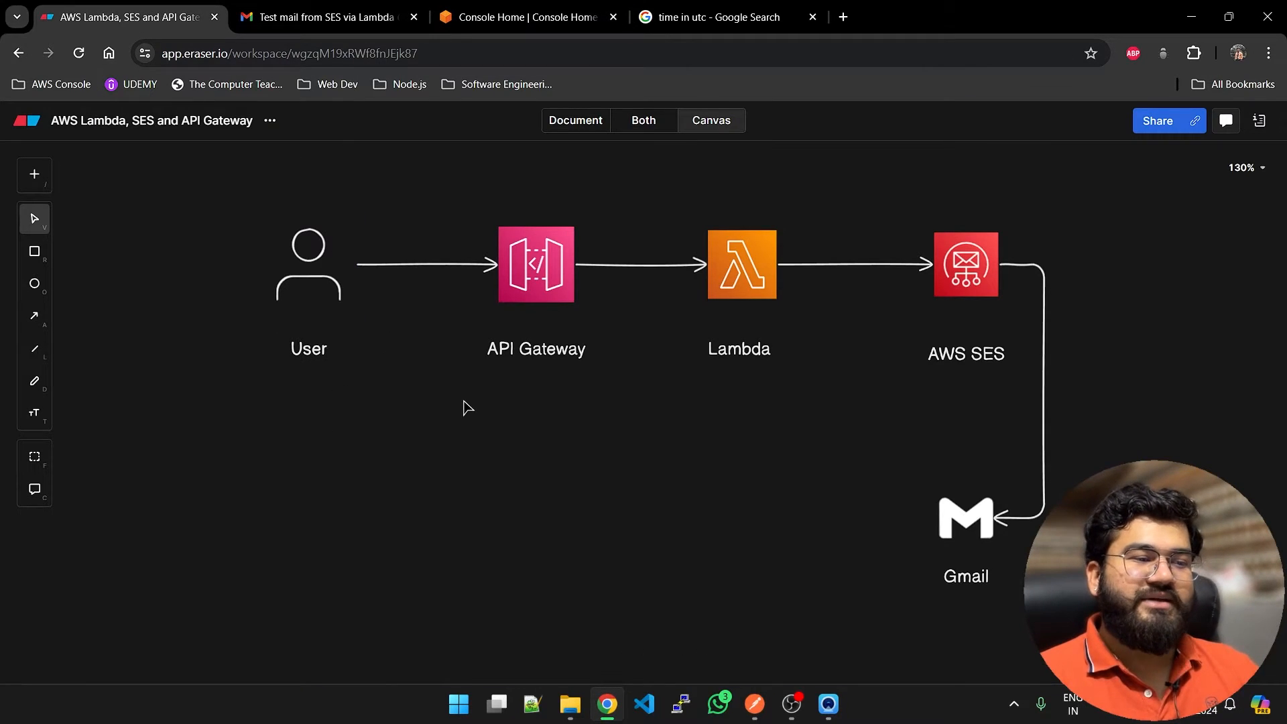
{"action": "mouse_move", "coordinate": [525, 476]}
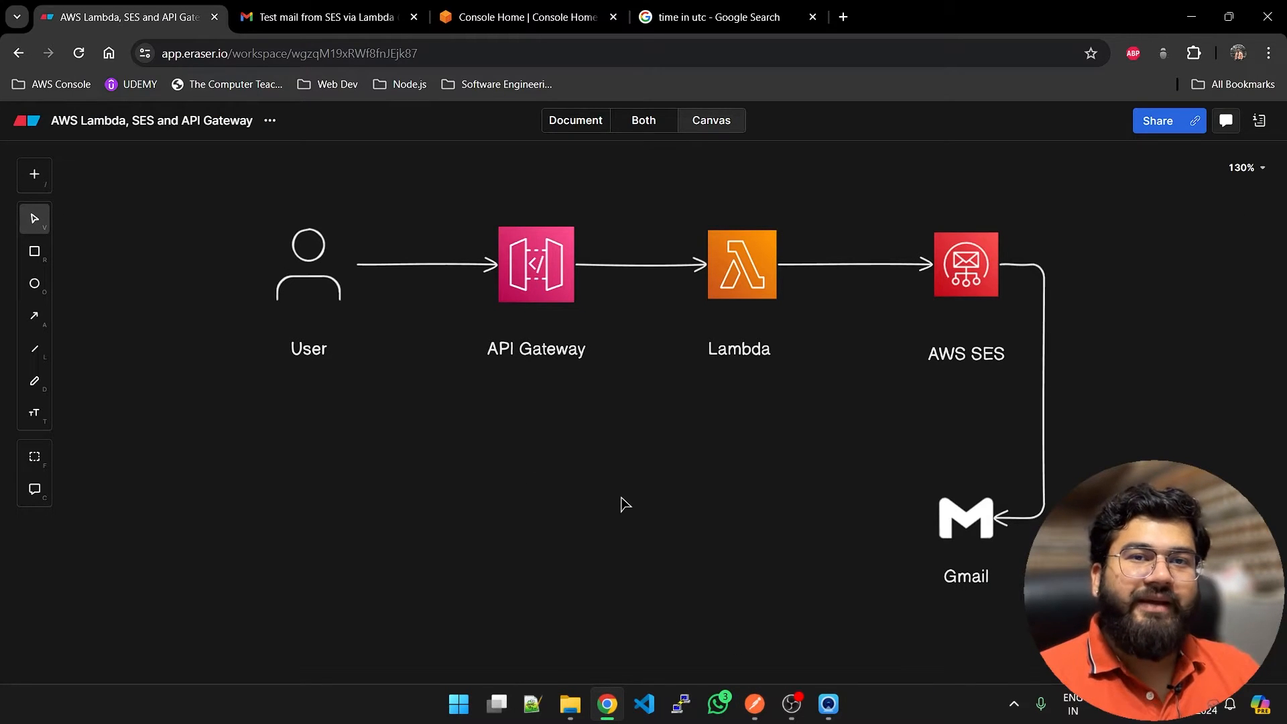
{"action": "mouse_move", "coordinate": [780, 407]}
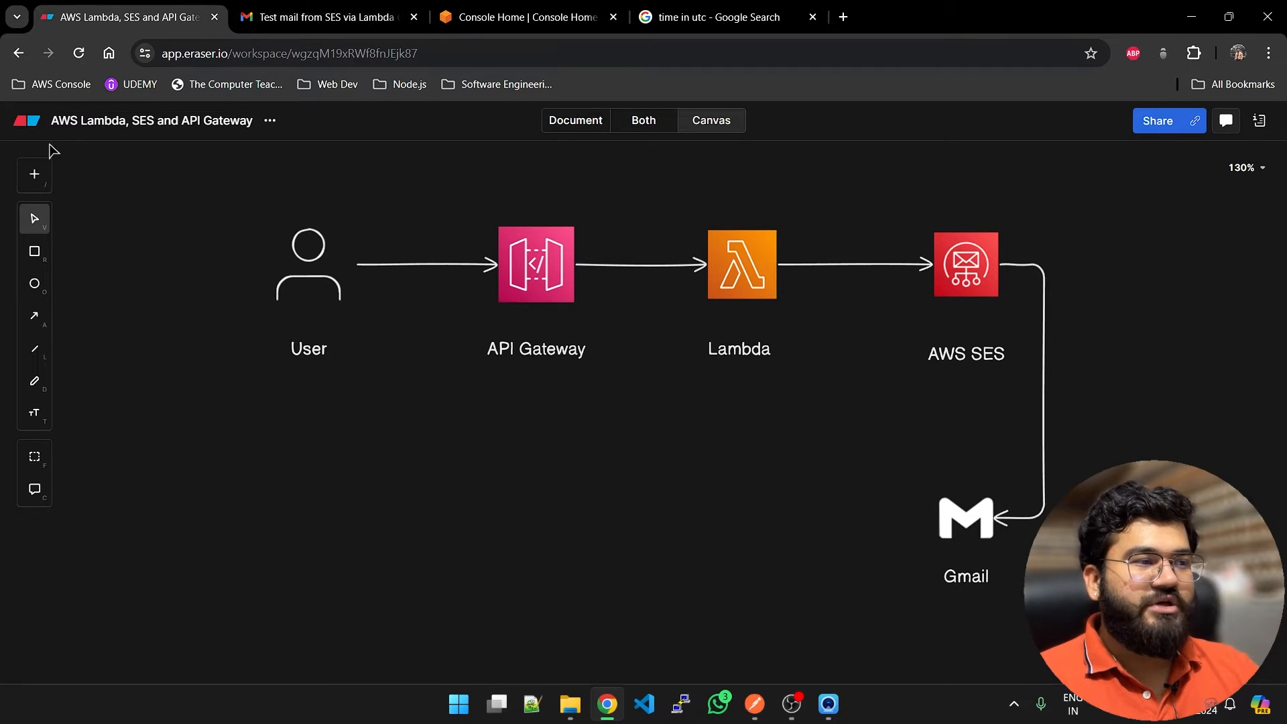
Step: Toggle Eraser between the Lambda code notes and the diagram, and select the AWS SES node
{"action": "left_click", "coordinate": [575, 120]}
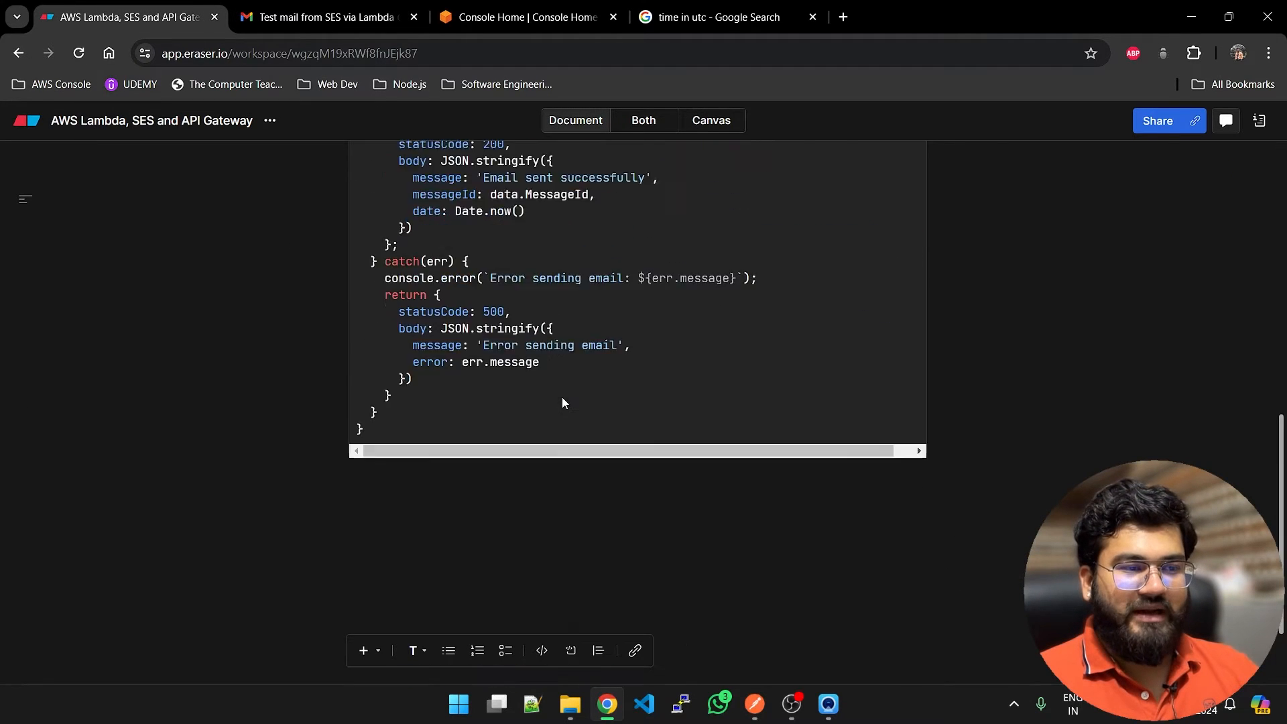
{"action": "left_click", "coordinate": [525, 16]}
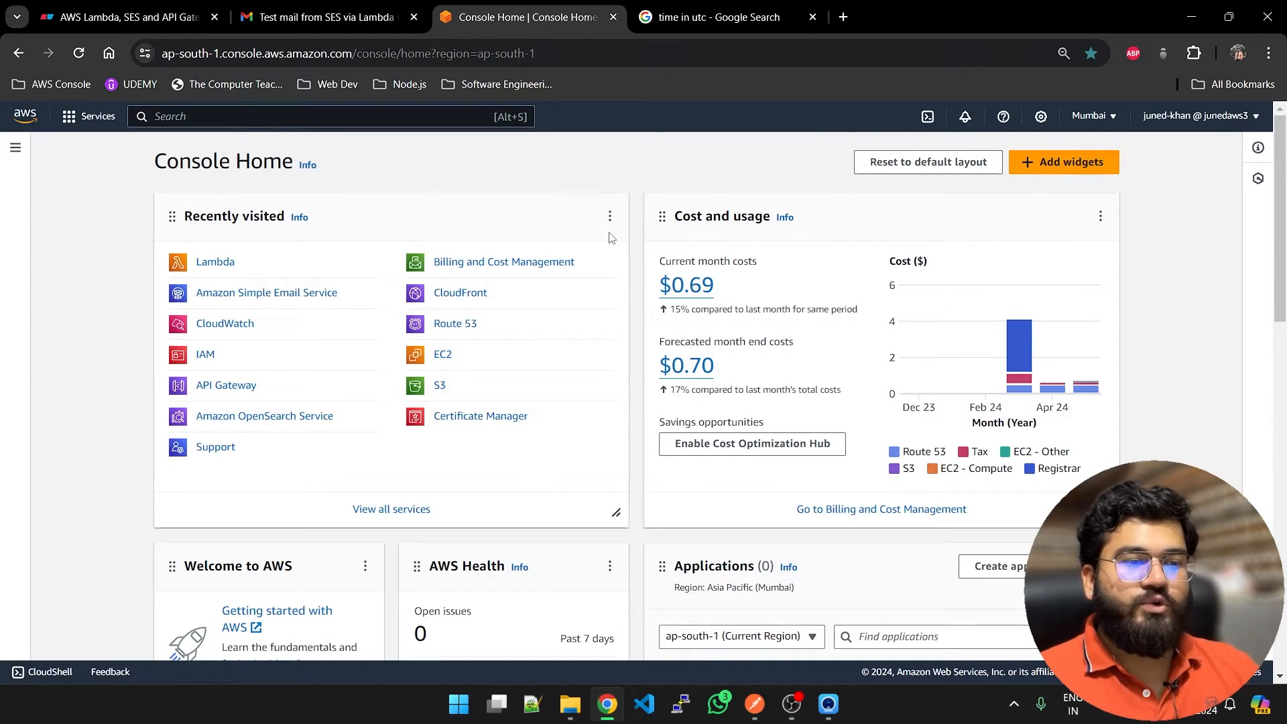
{"action": "left_click", "coordinate": [123, 16]}
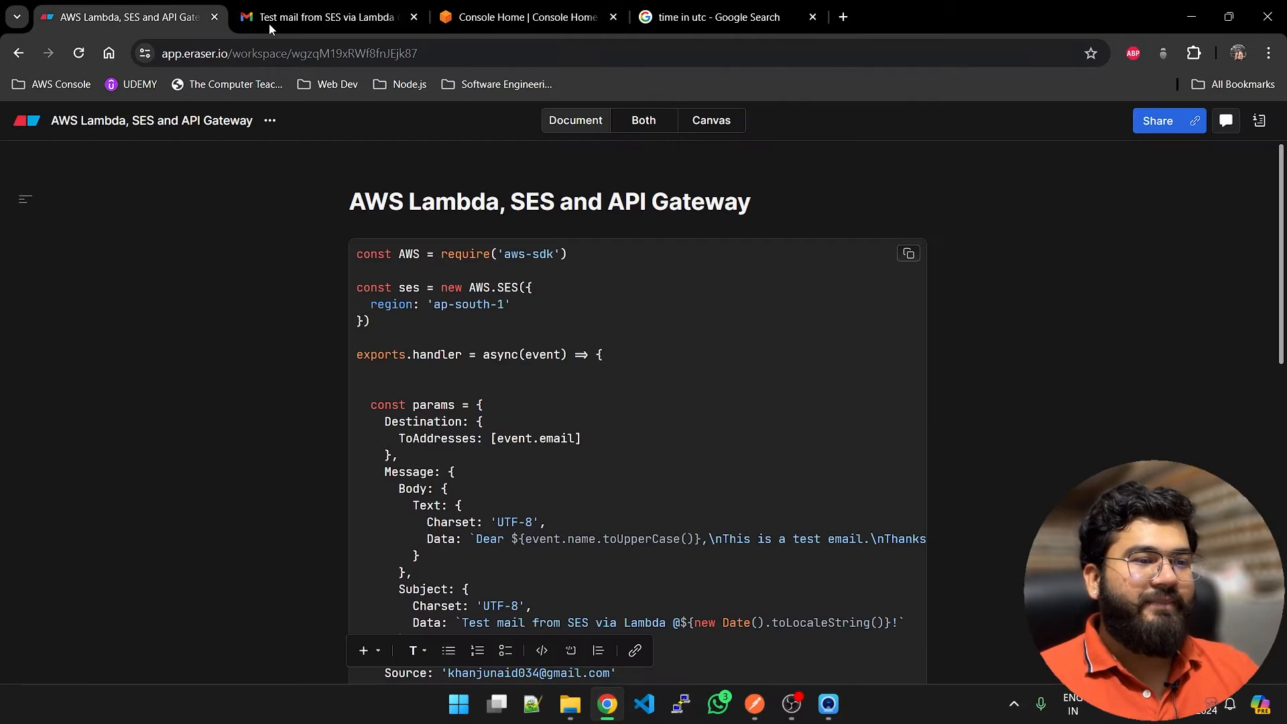
{"action": "left_click", "coordinate": [710, 120]}
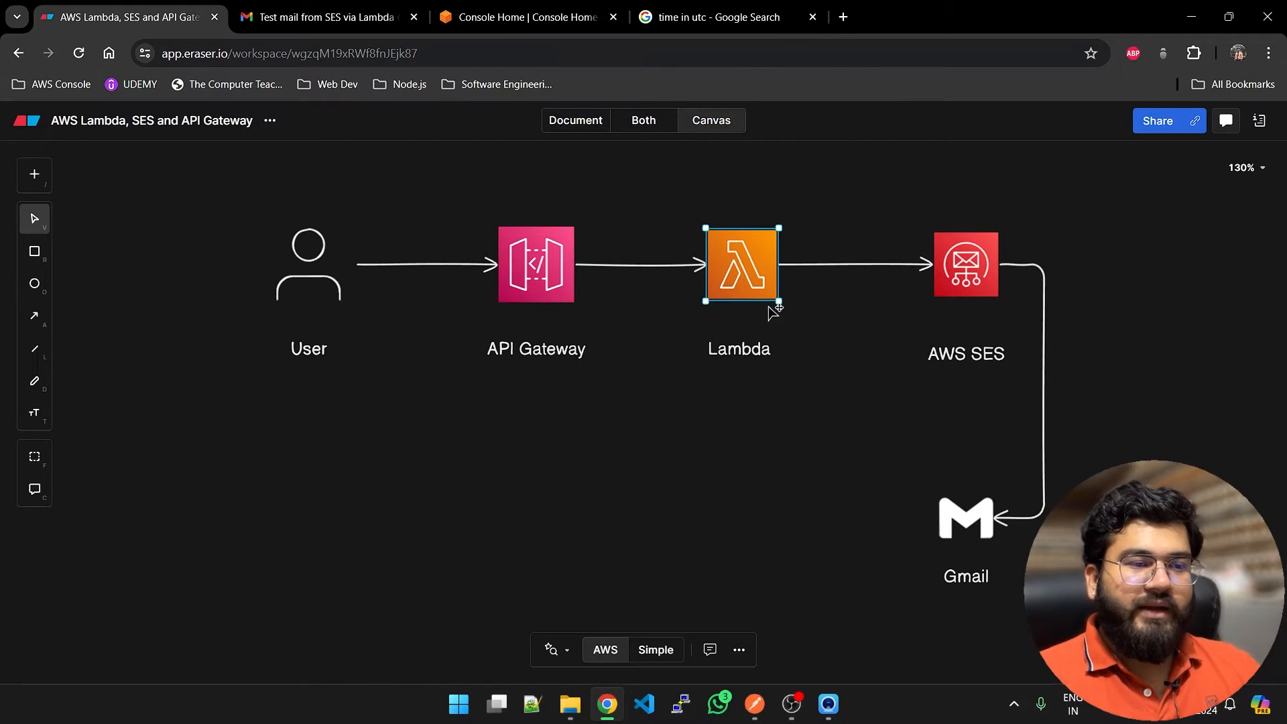
{"action": "mouse_move", "coordinate": [622, 336]}
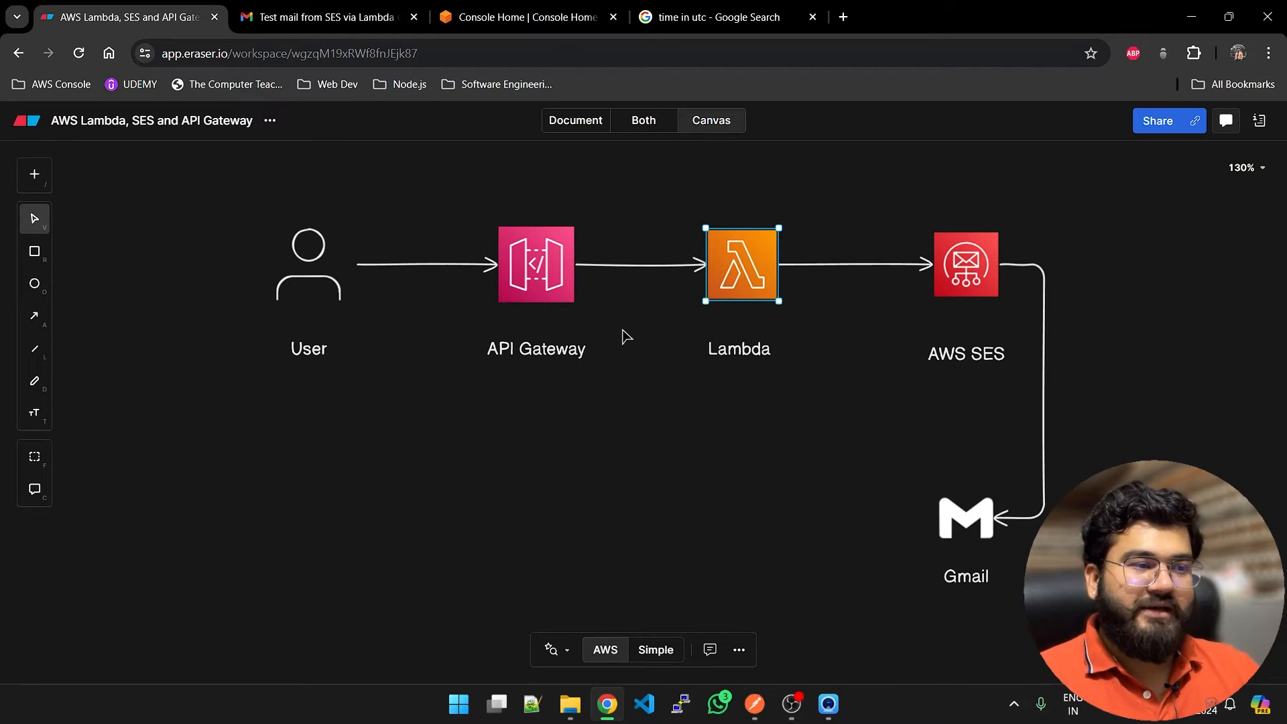
{"action": "mouse_move", "coordinate": [615, 349]}
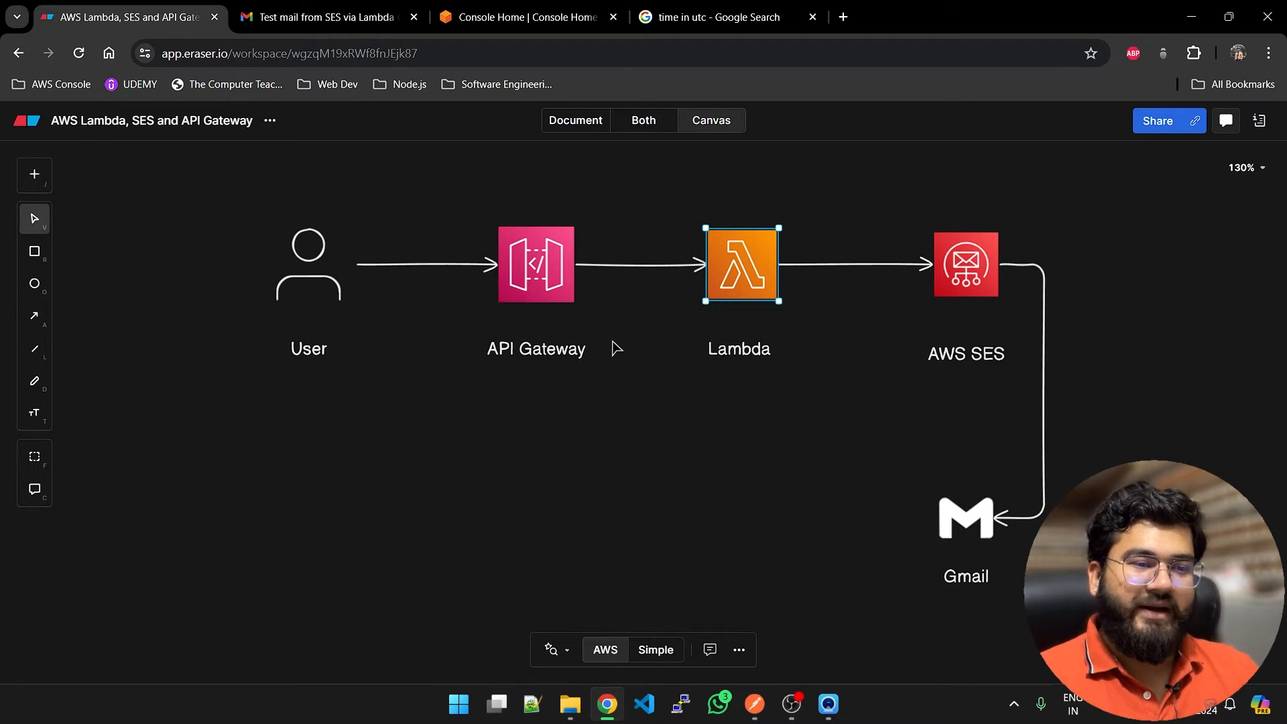
{"action": "left_click", "coordinate": [965, 265]}
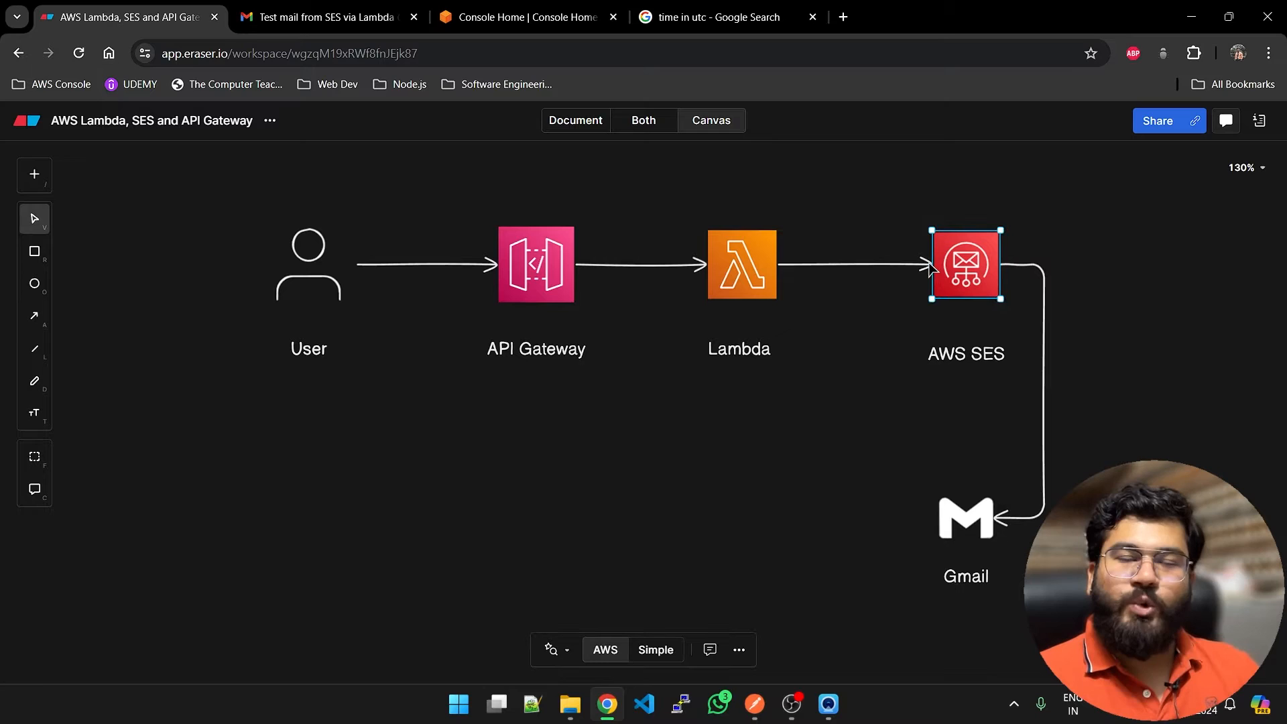
Step: Mark the 11:43:43 AM test mail in Gmail as 'Looks safe'
{"action": "left_click", "coordinate": [327, 16]}
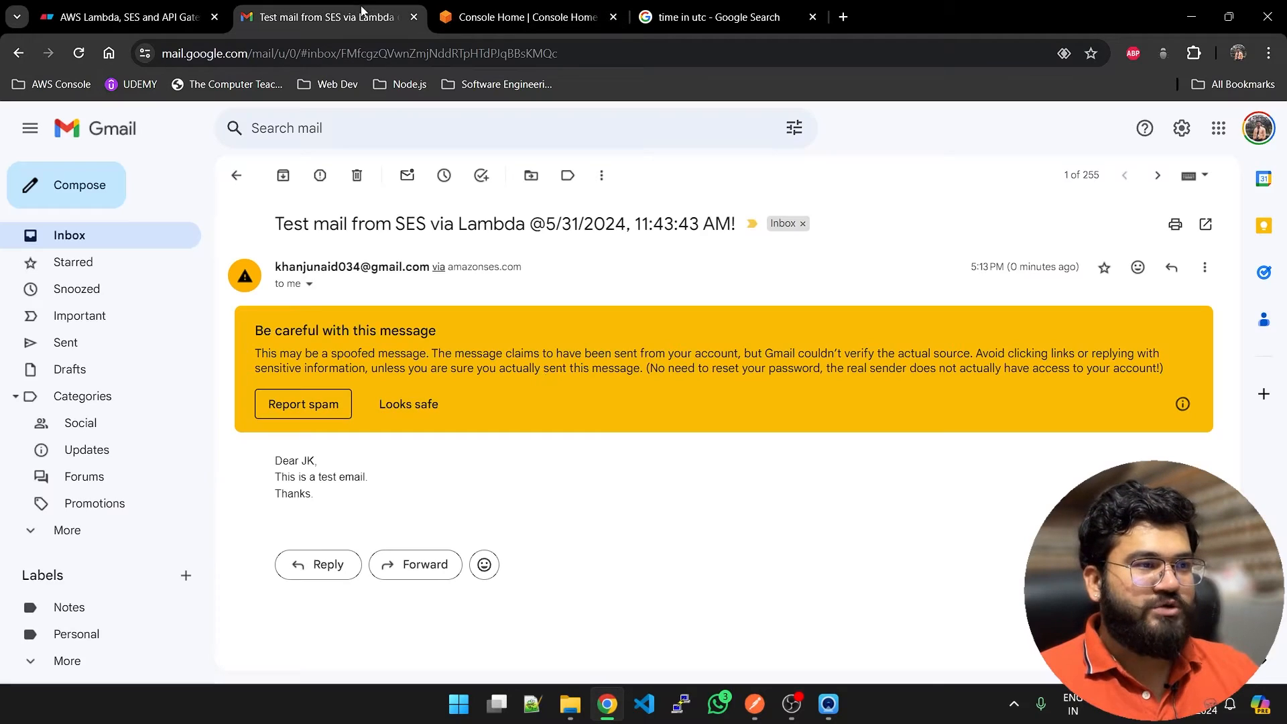
{"action": "left_click", "coordinate": [408, 403]}
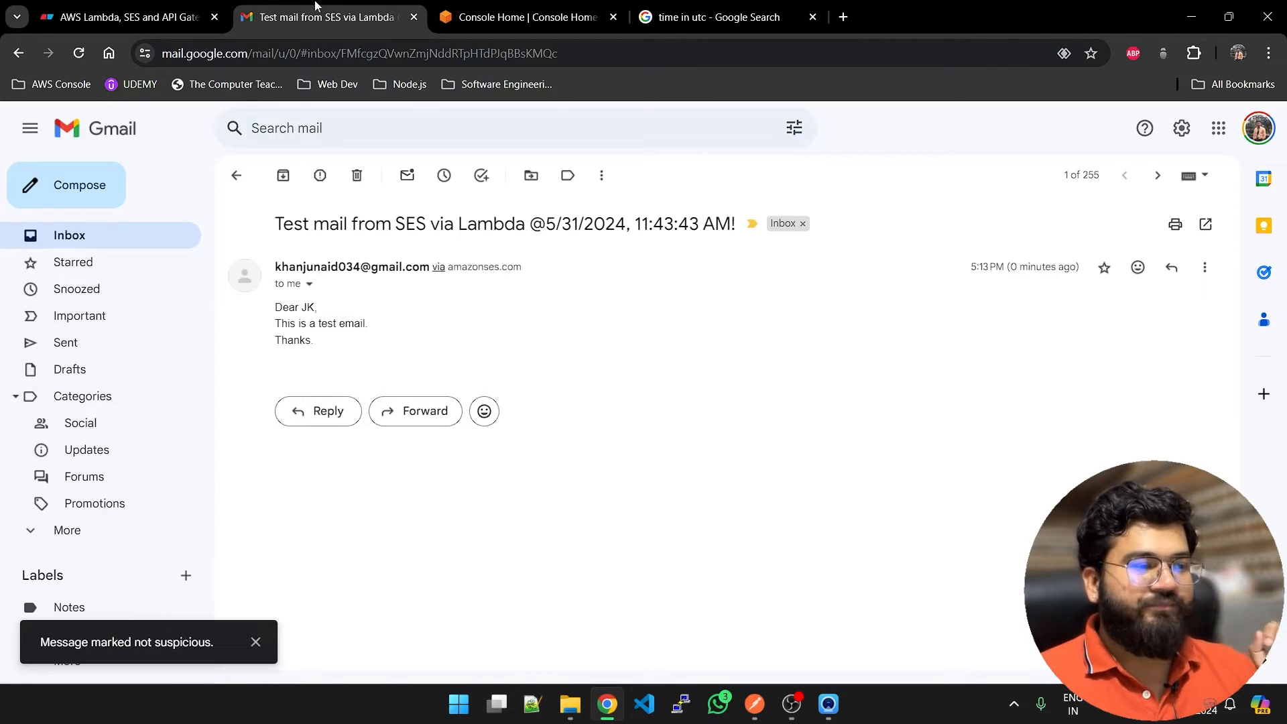
{"action": "mouse_move", "coordinate": [119, 16]}
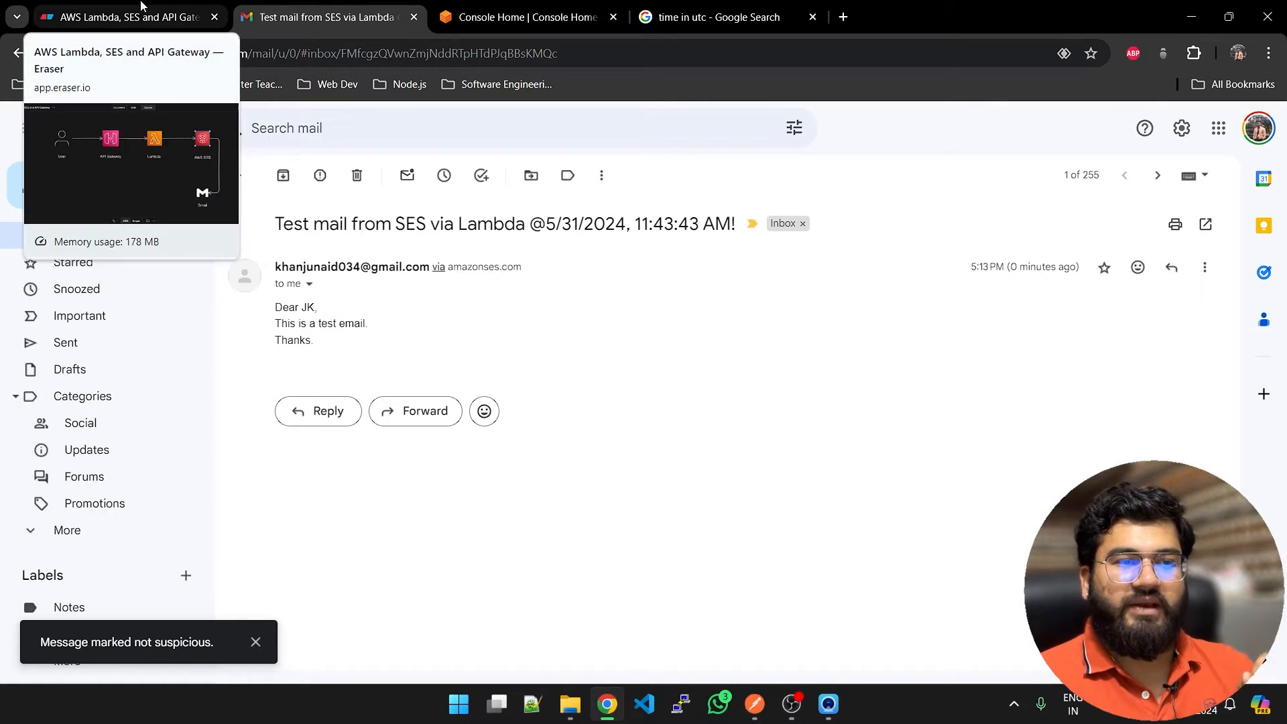
{"action": "left_click", "coordinate": [124, 16]}
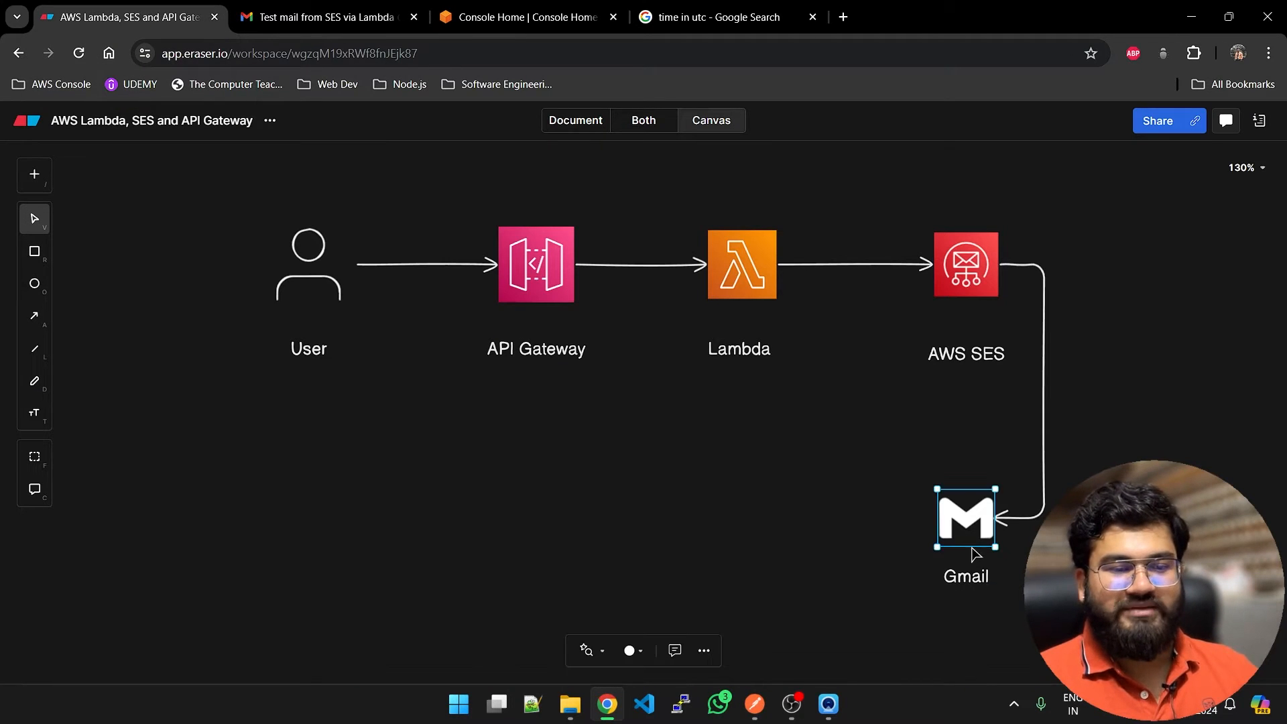
{"action": "mouse_move", "coordinate": [855, 516]}
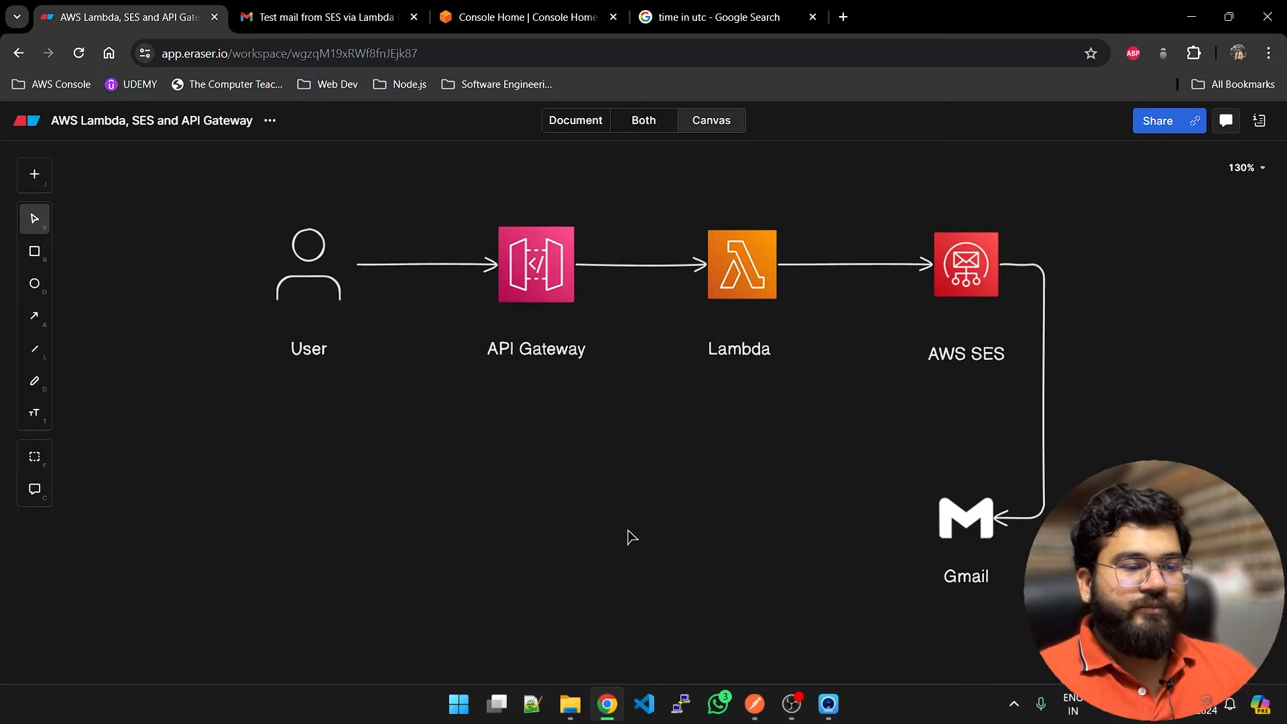
{"action": "left_click", "coordinate": [326, 16]}
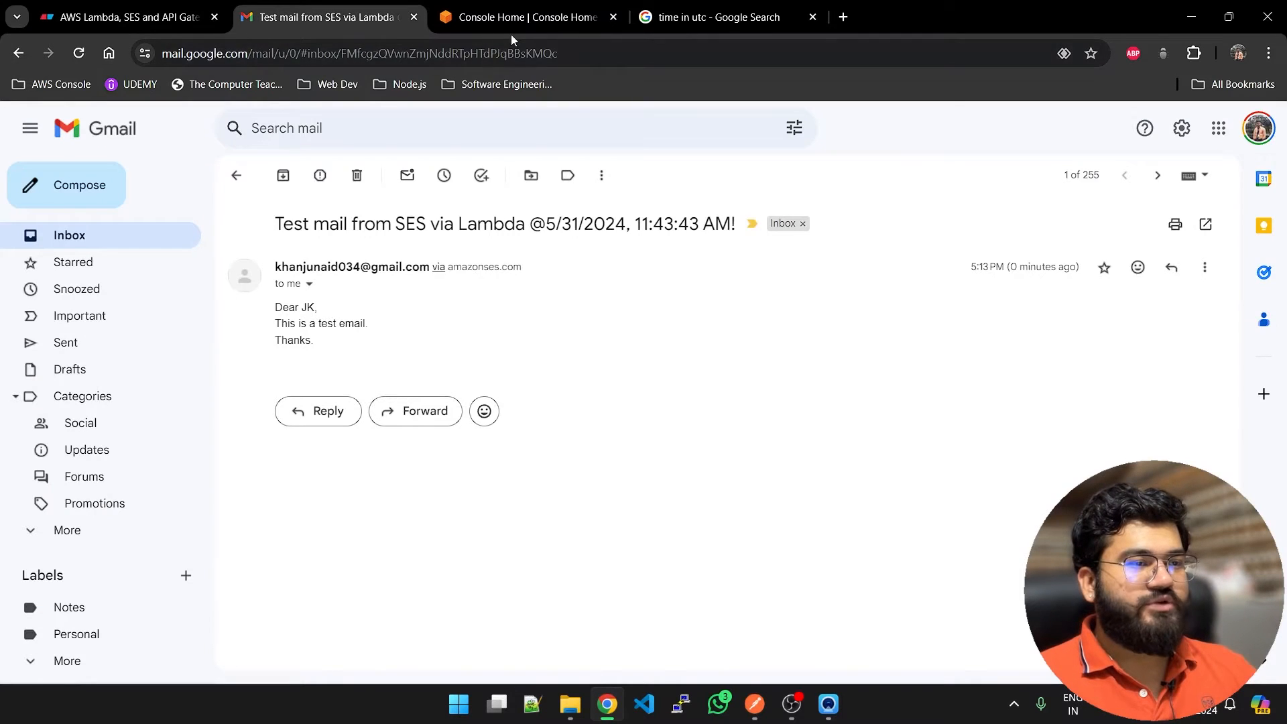
Step: Open Amazon Simple Email Service from the AWS console search
{"action": "left_click", "coordinate": [525, 16]}
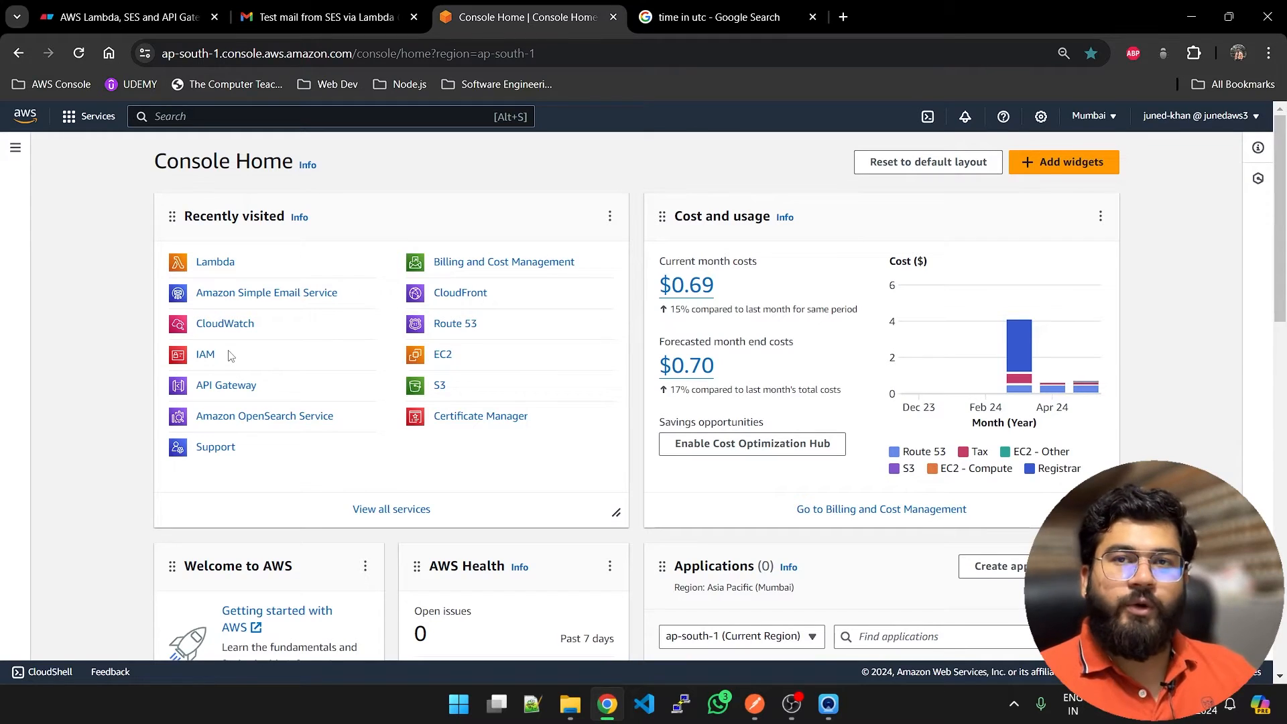
{"action": "left_click", "coordinate": [267, 292]}
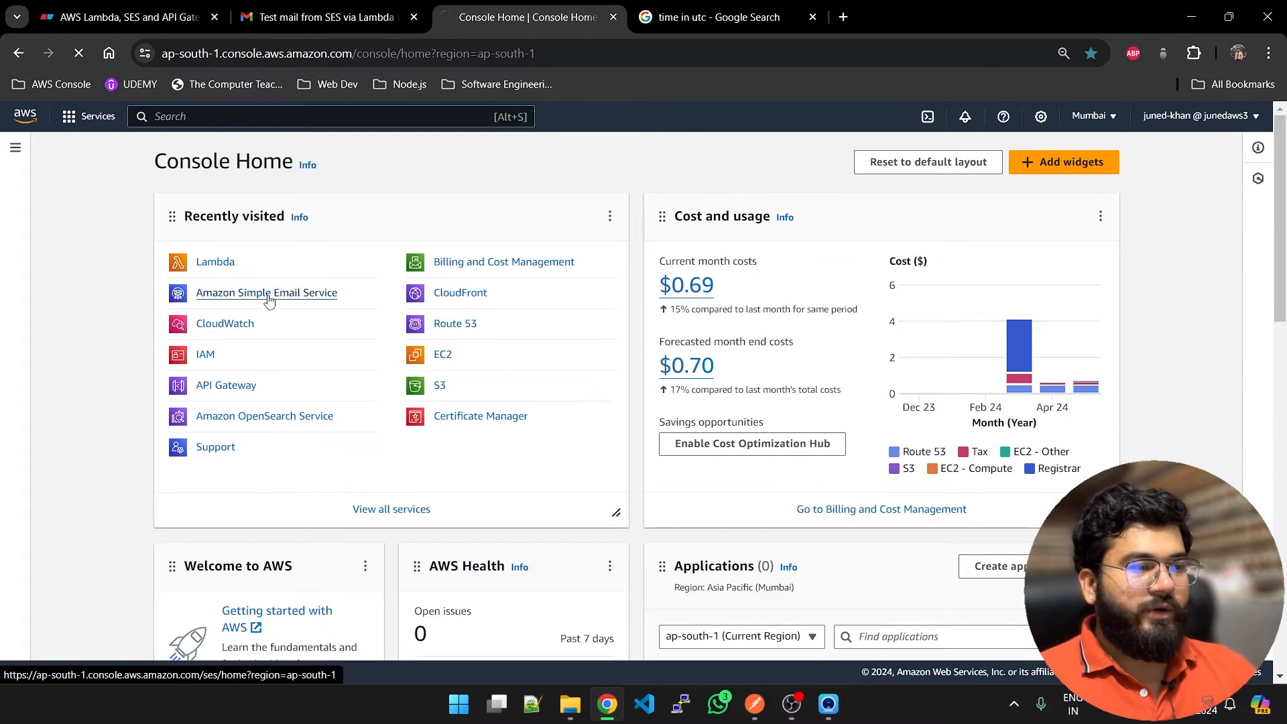
{"action": "left_click", "coordinate": [266, 292]}
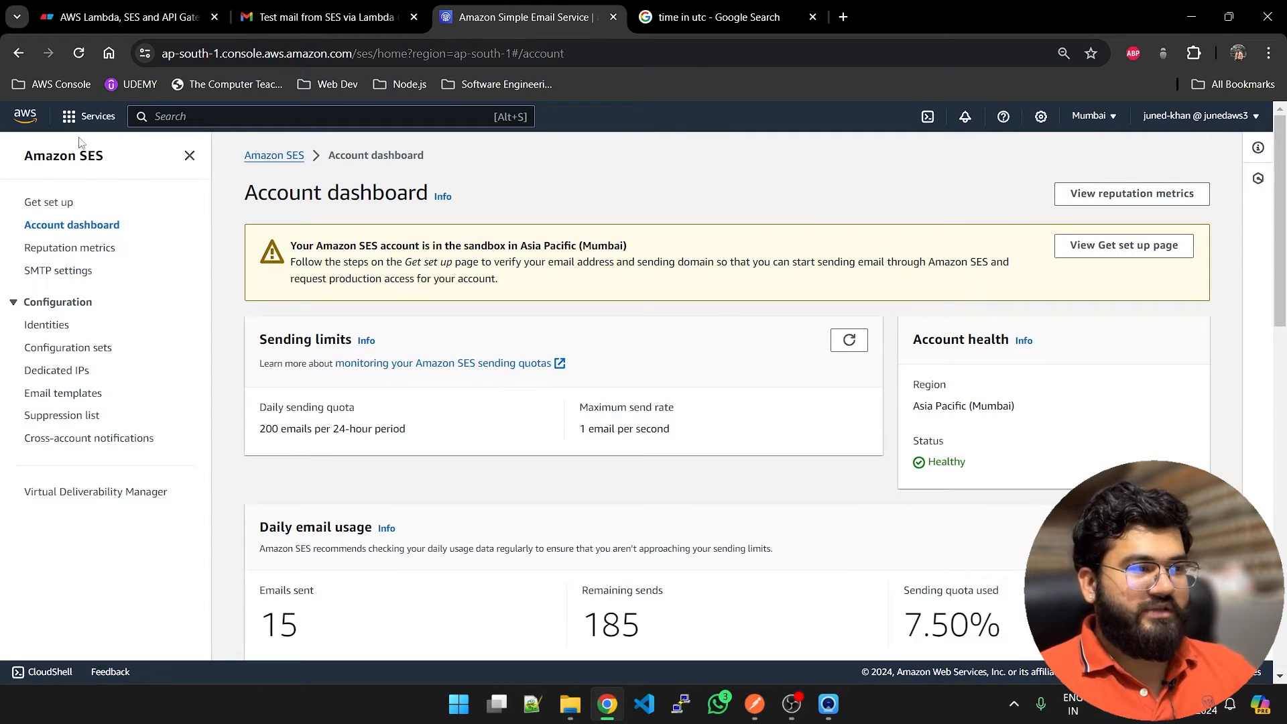
{"action": "type", "text": "de"}
{"action": "type", "text": "ses"}
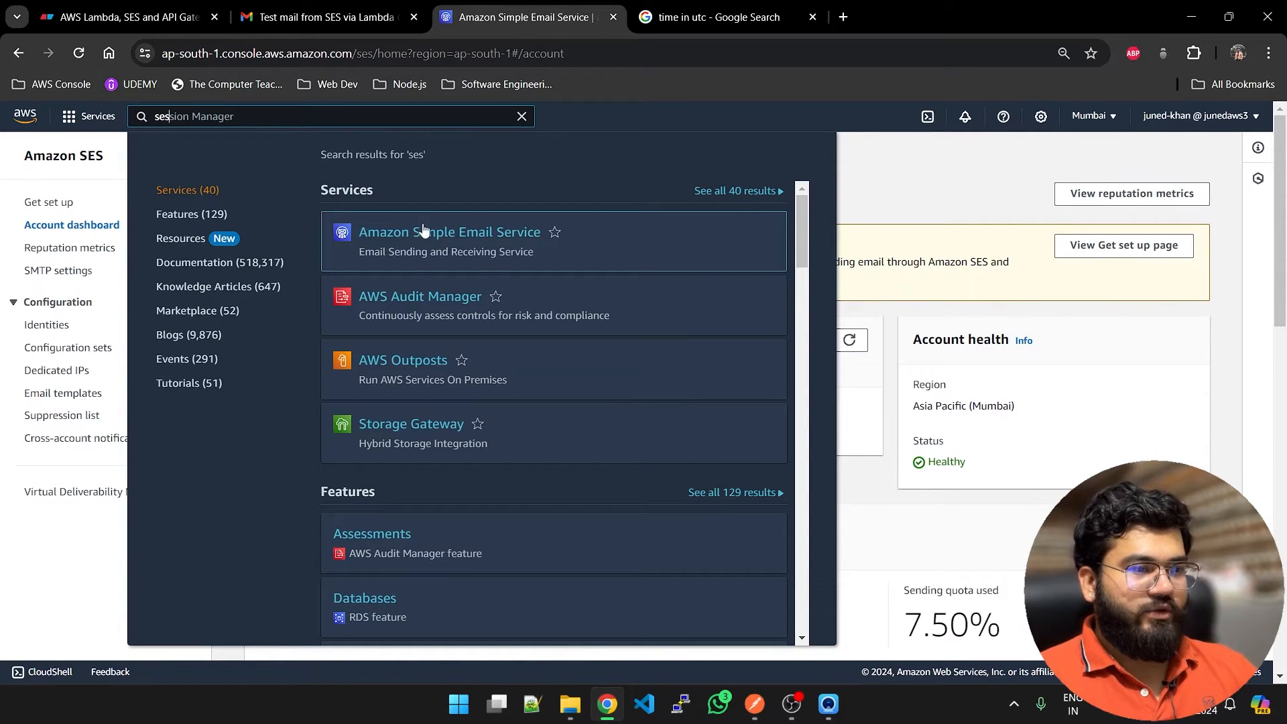
{"action": "left_click", "coordinate": [523, 116]}
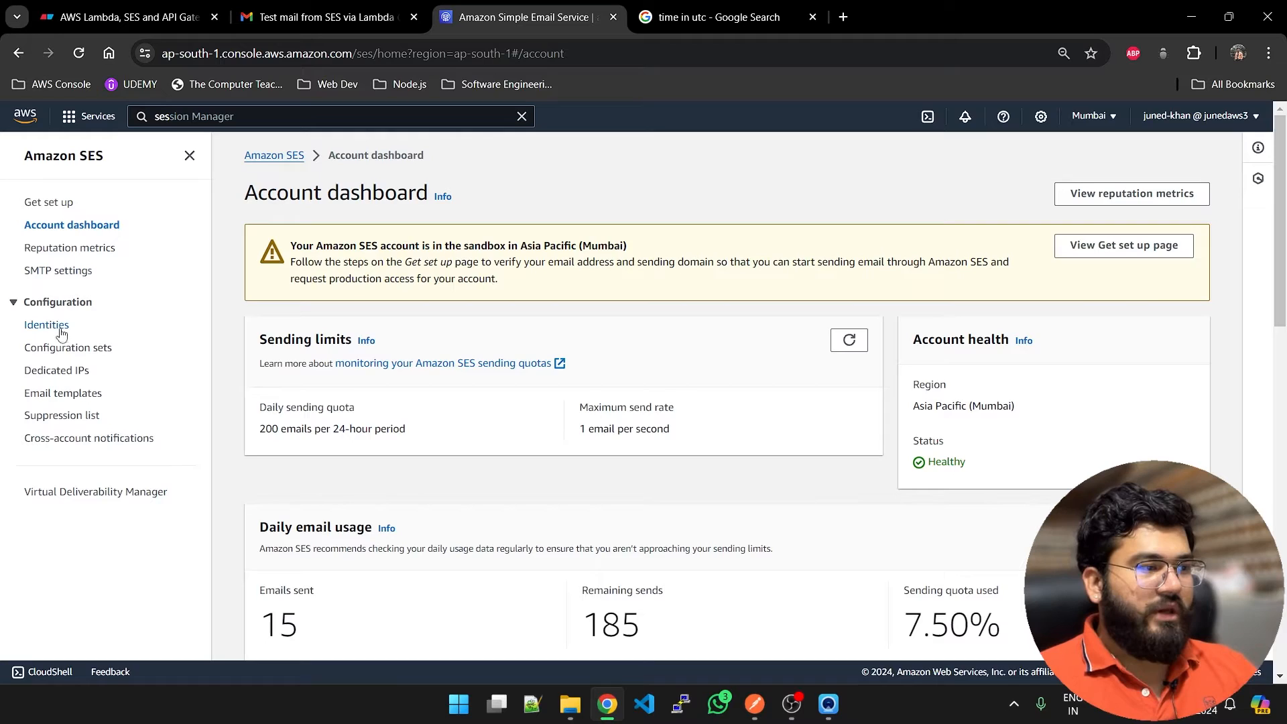
Step: Start a new SES identity from Verified identities with Email address as the identity type
{"action": "left_click", "coordinate": [47, 324]}
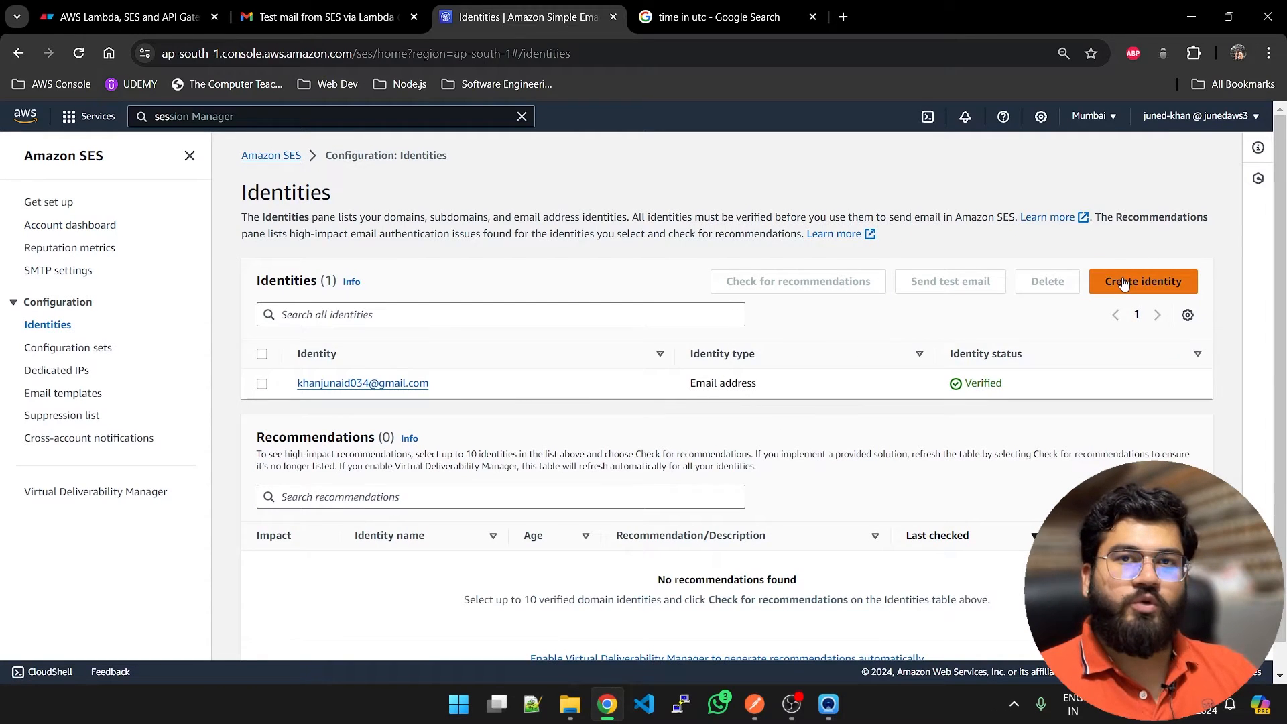
{"action": "left_click", "coordinate": [1142, 281]}
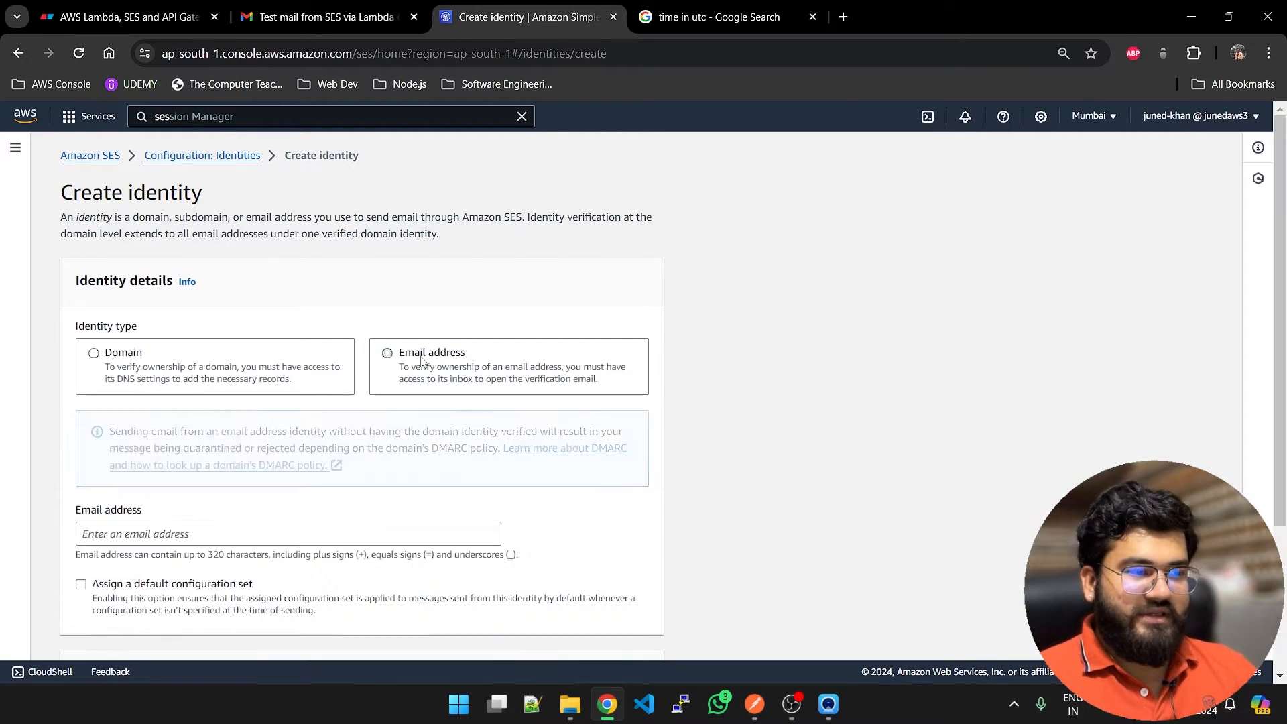
{"action": "left_click", "coordinate": [388, 352]}
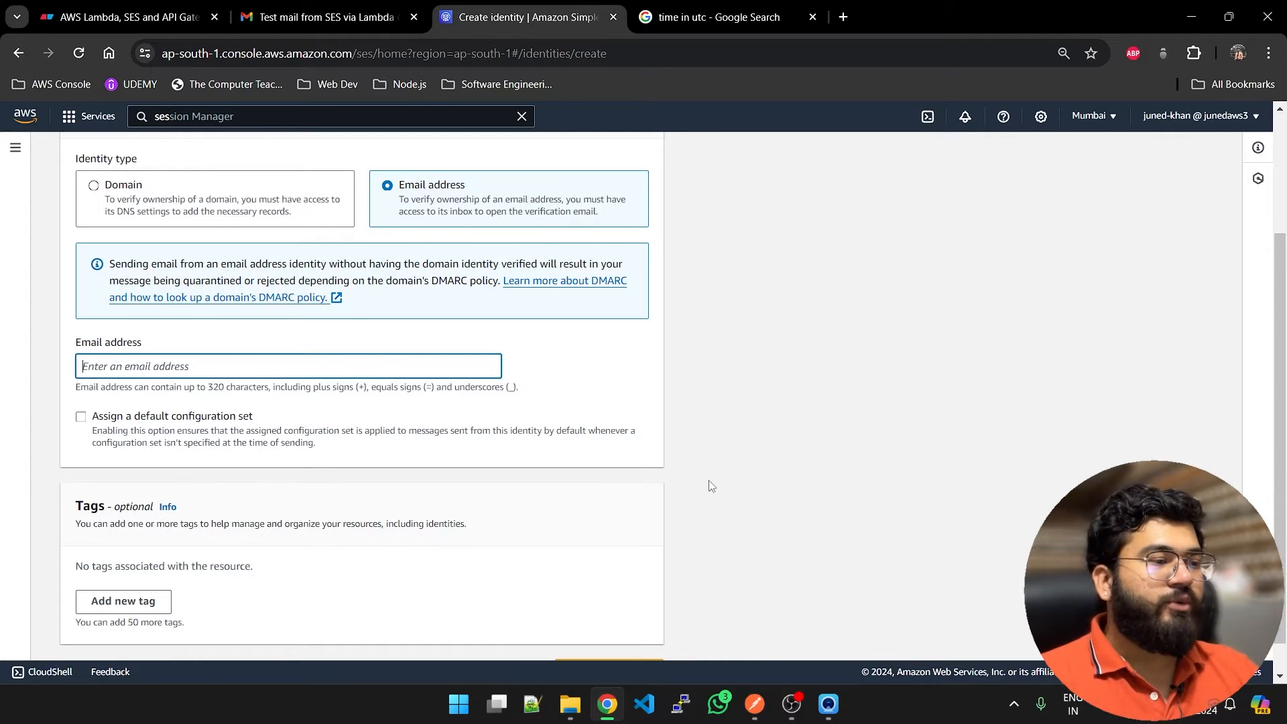
{"action": "scroll", "scroll_direction": "down", "scroll_amount": 3}
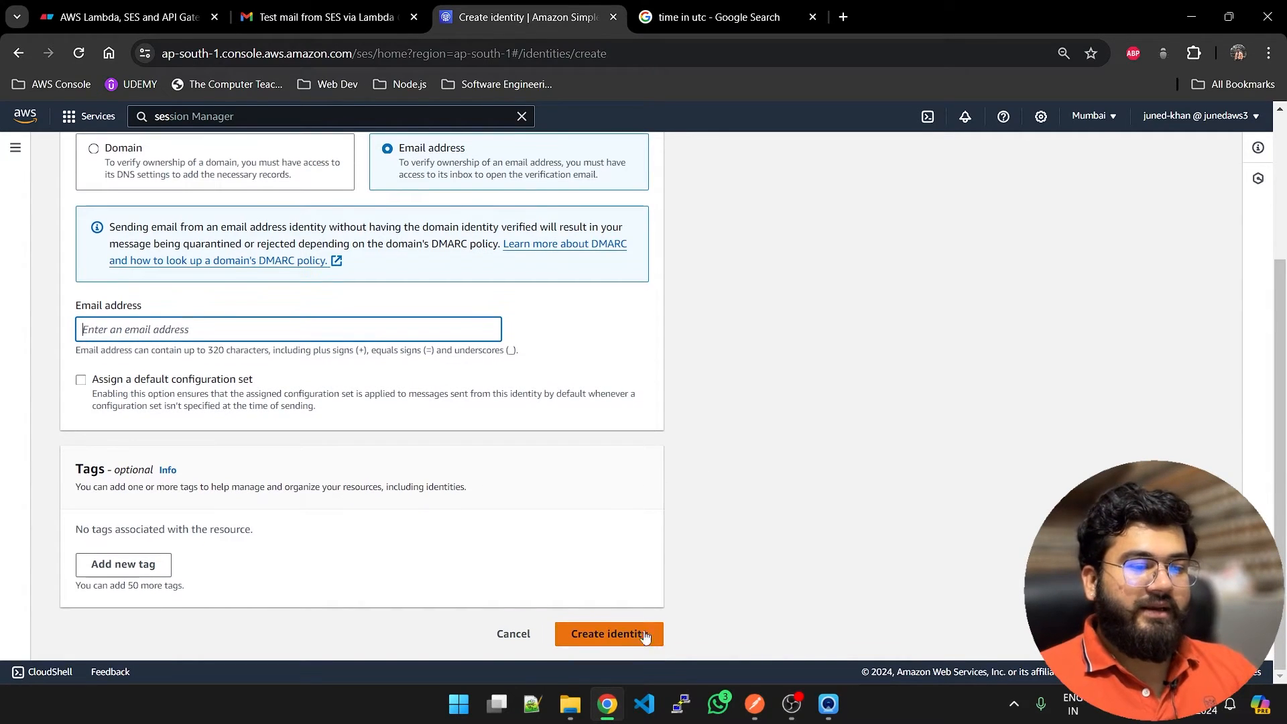
{"action": "mouse_move", "coordinate": [808, 526]}
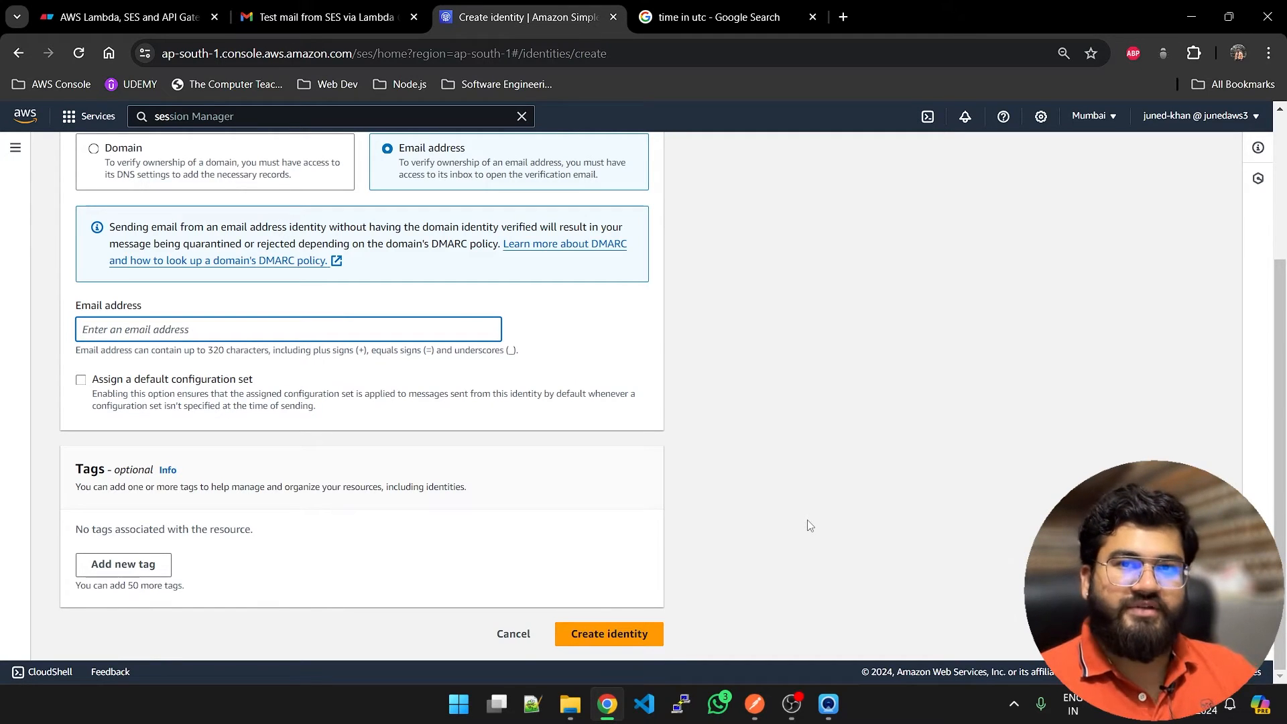
{"action": "left_click", "coordinate": [326, 16]}
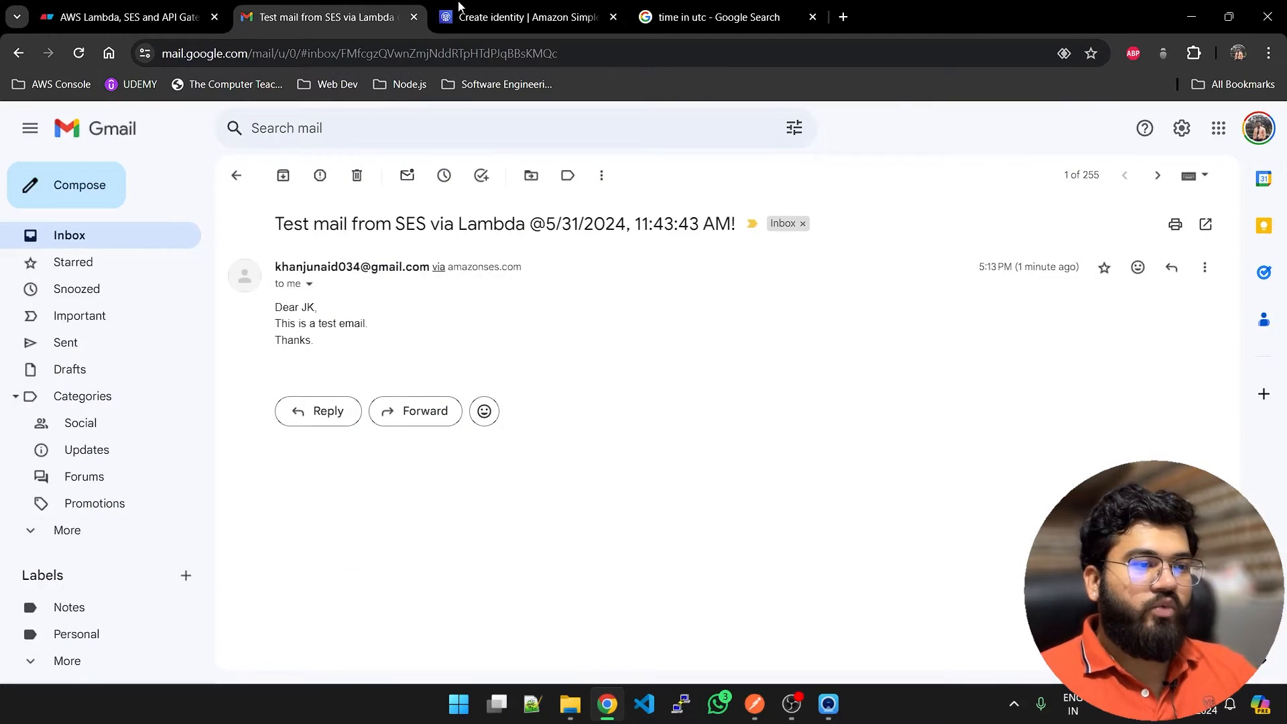
{"action": "left_click", "coordinate": [526, 16]}
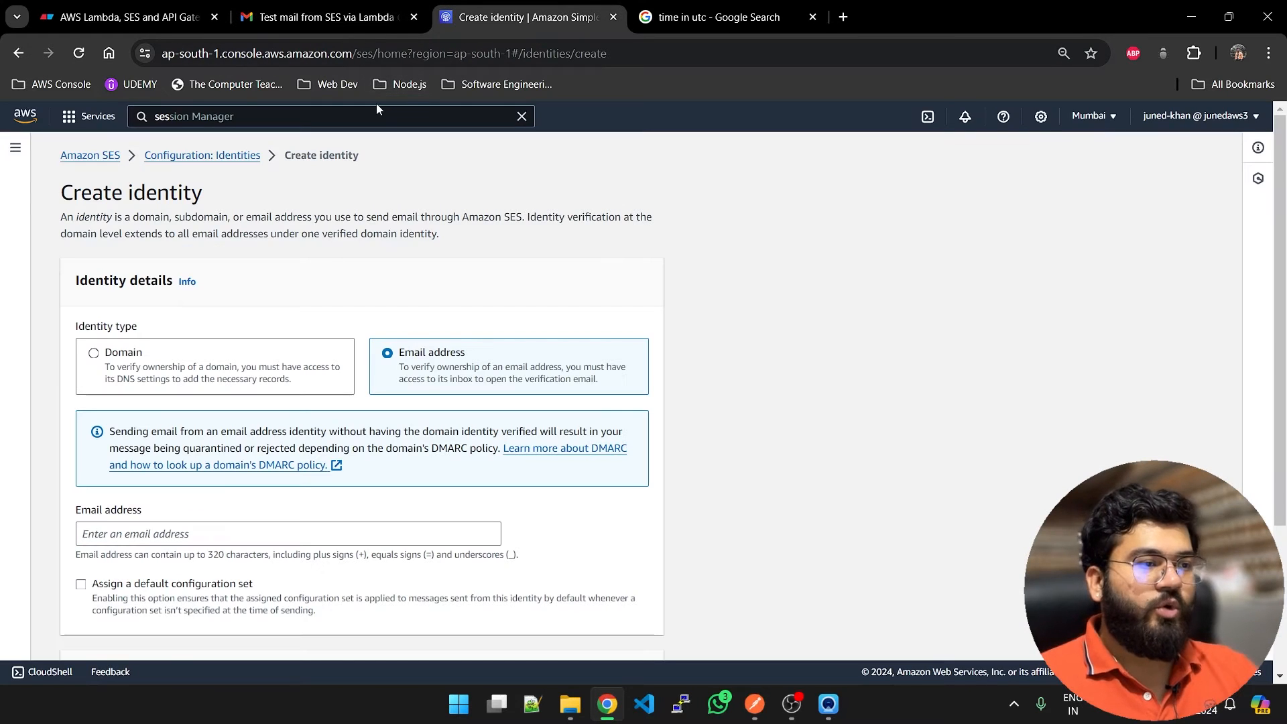
{"action": "left_click", "coordinate": [328, 116]}
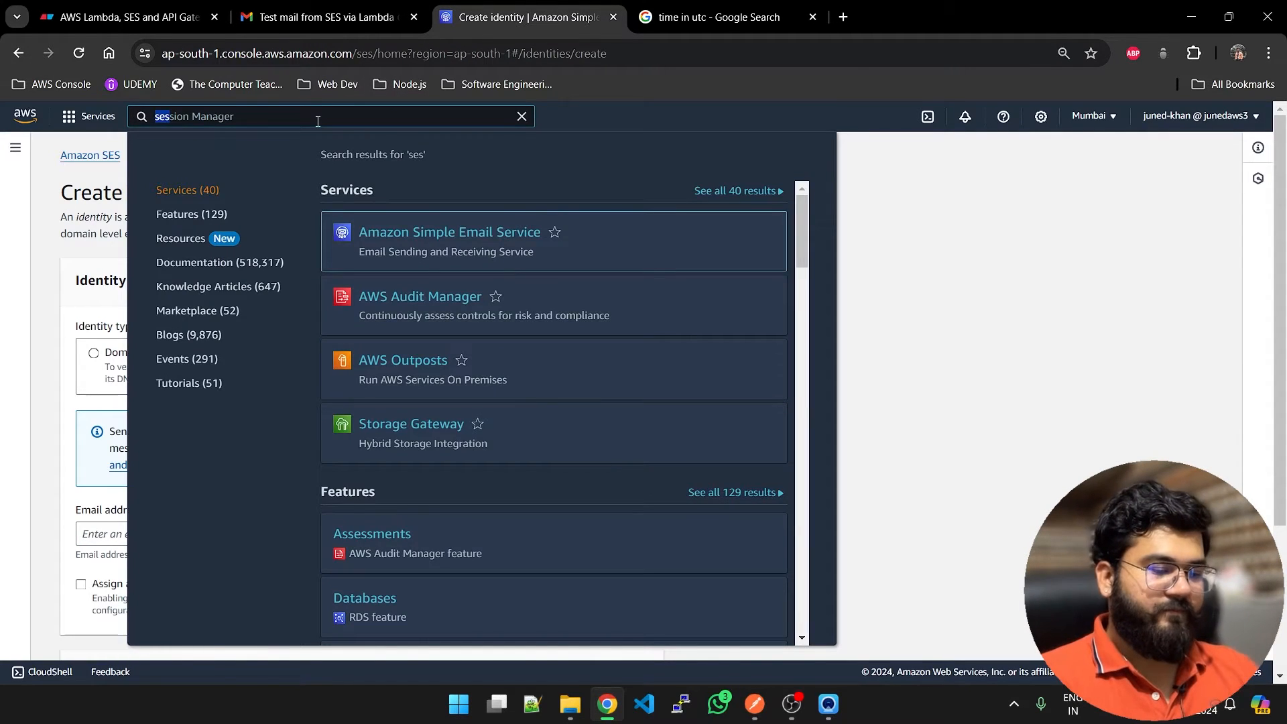
Step: Draft a new IAM role for the Lambda use case with the SES full access policy
{"action": "type", "text": "iam"}
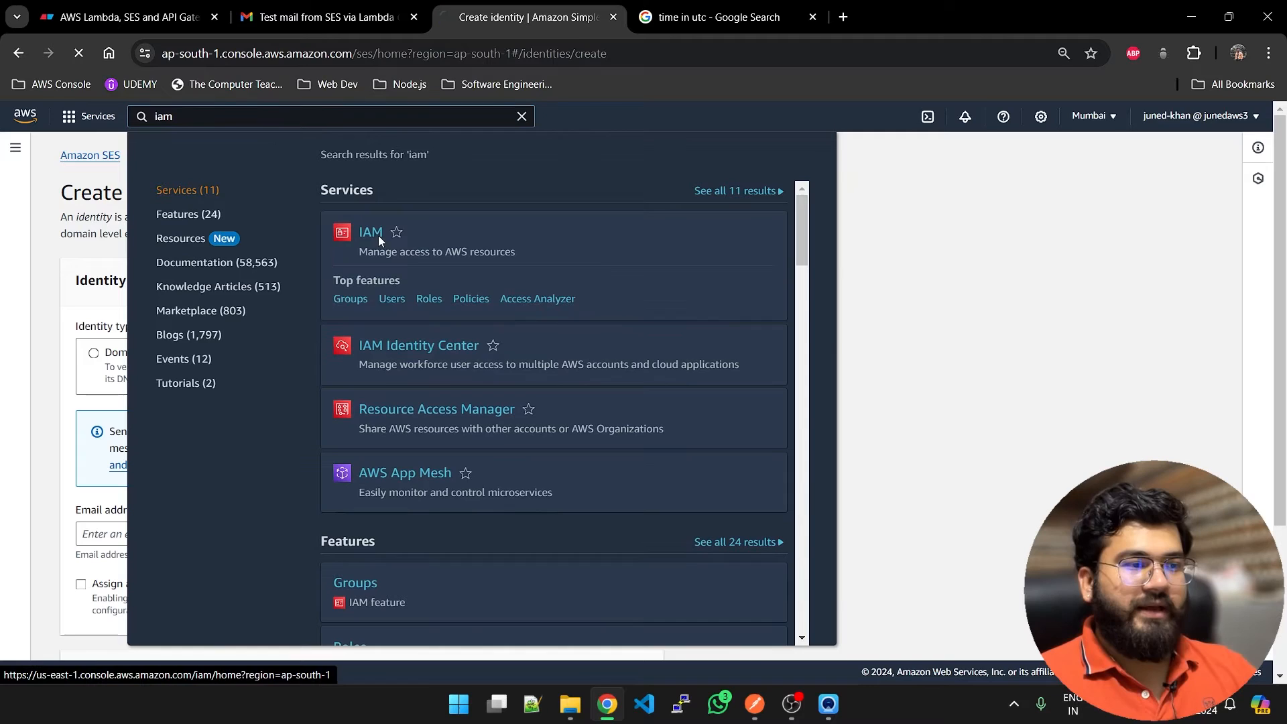
{"action": "left_click", "coordinate": [369, 233]}
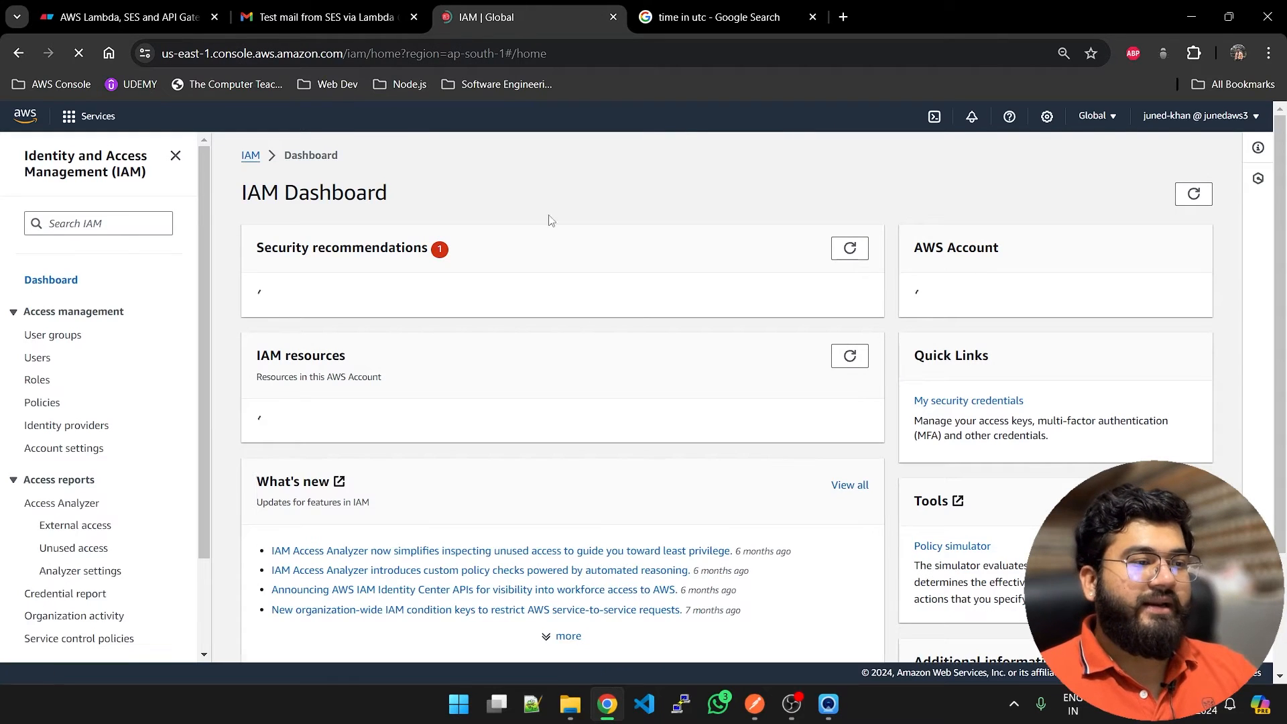
{"action": "left_click", "coordinate": [37, 380]}
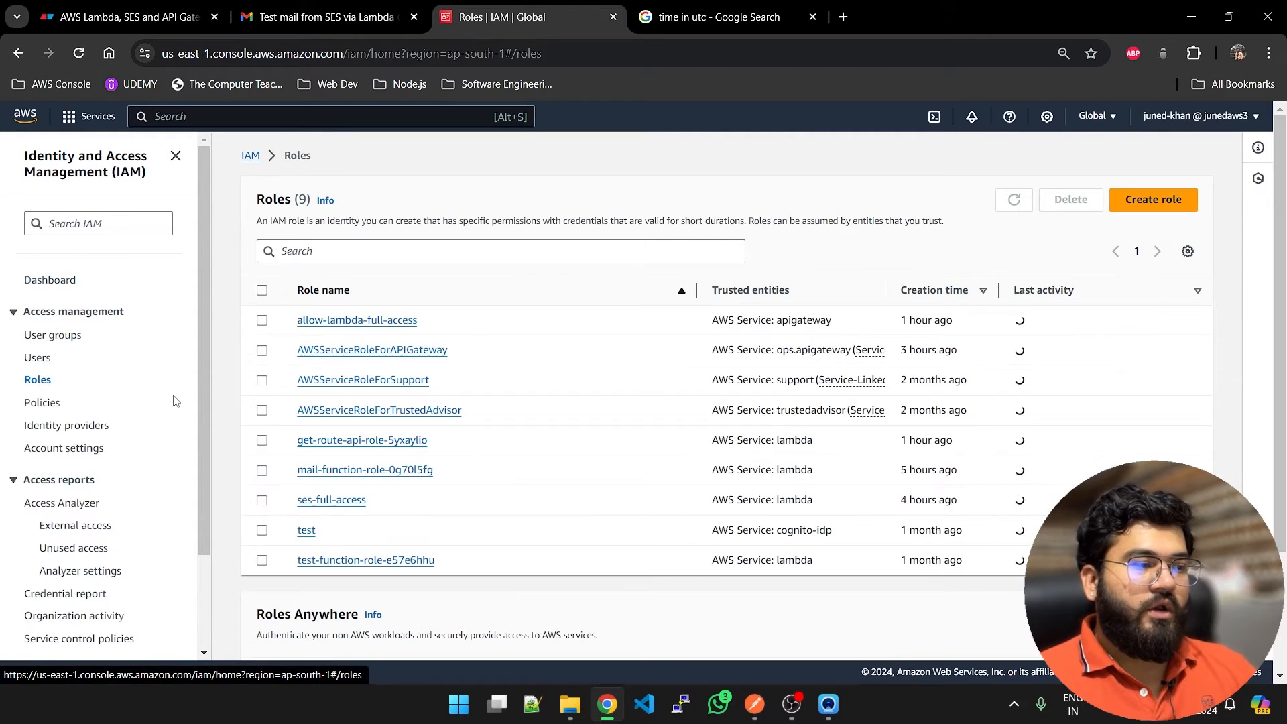
{"action": "left_click", "coordinate": [1152, 198]}
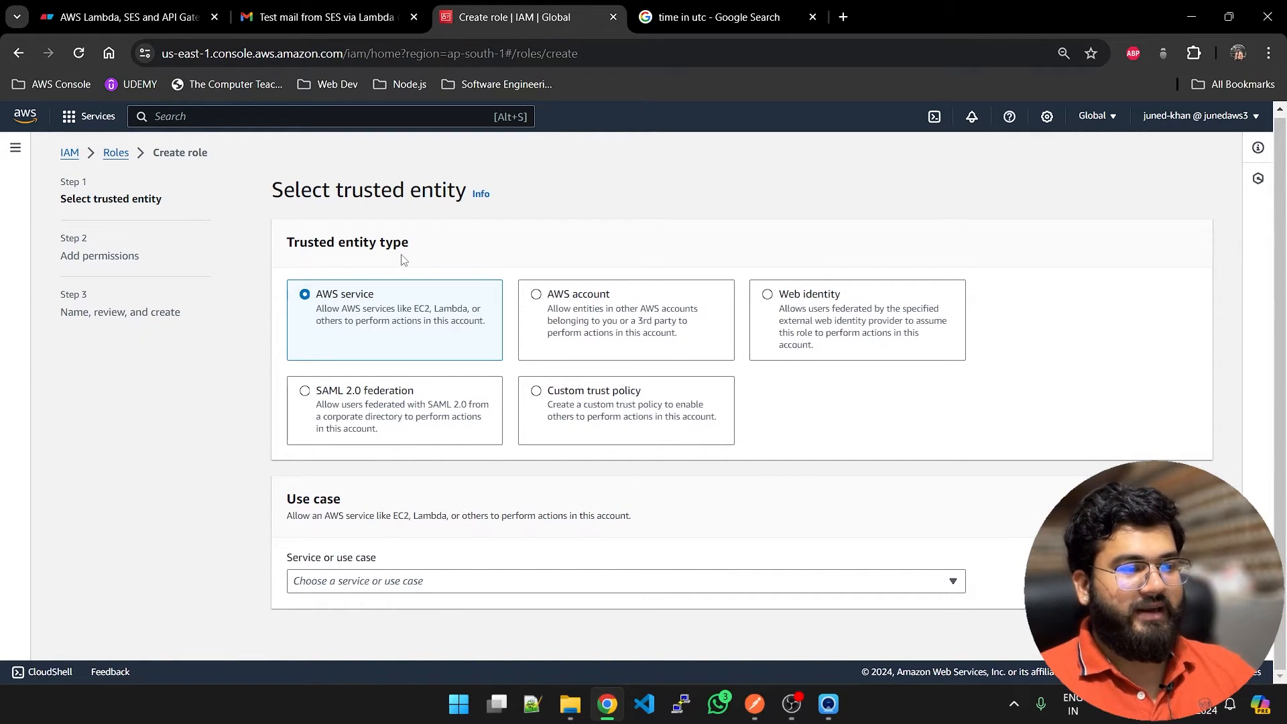
{"action": "type", "text": "lam"}
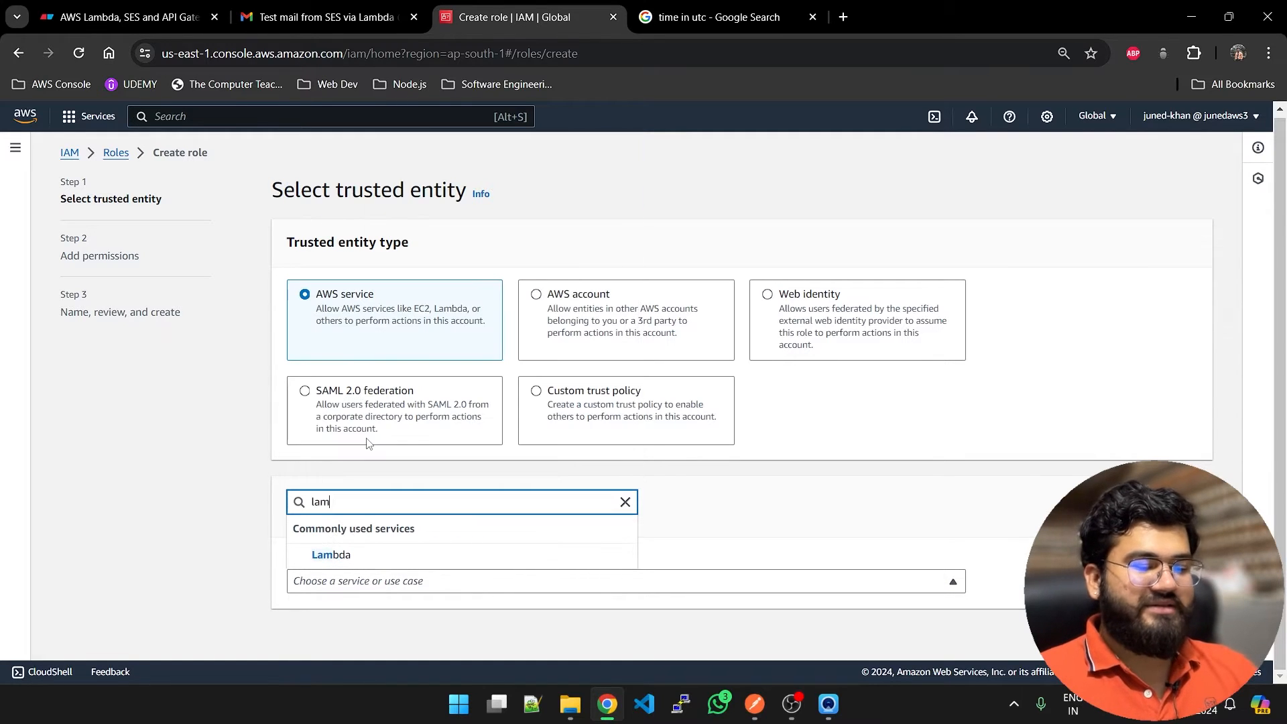
{"action": "left_click", "coordinate": [330, 555]}
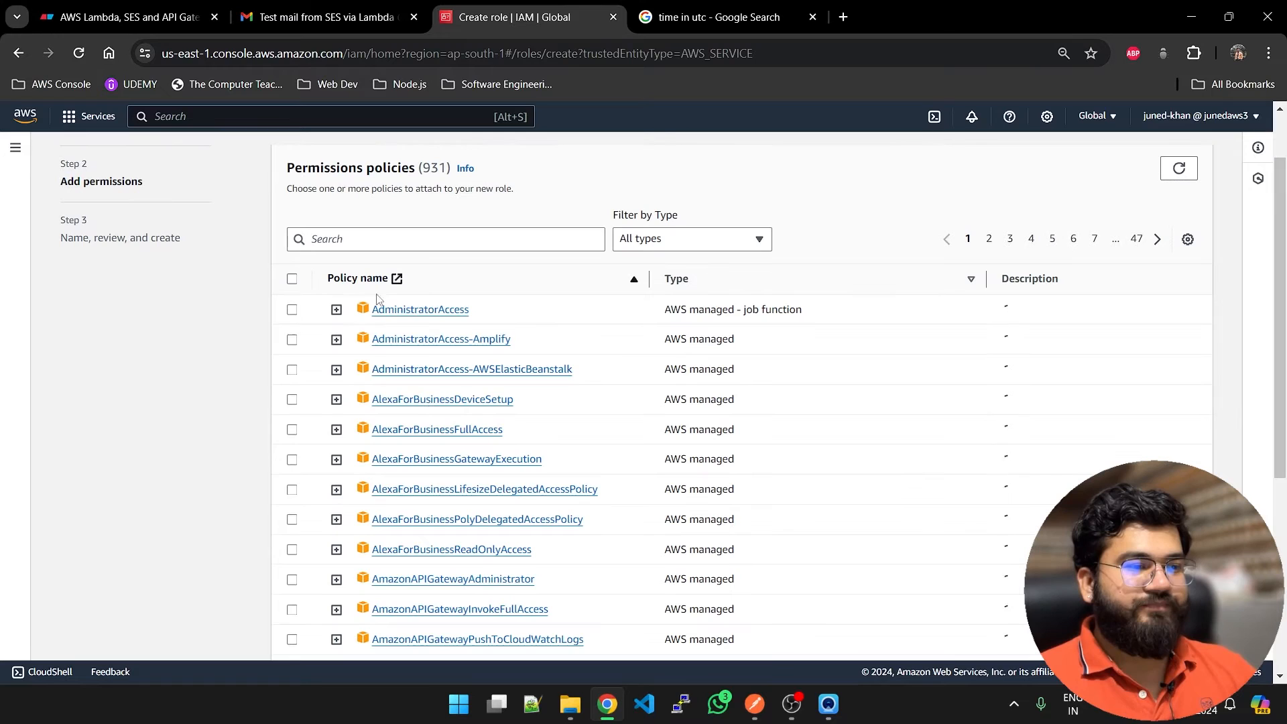
{"action": "type", "text": "ses"}
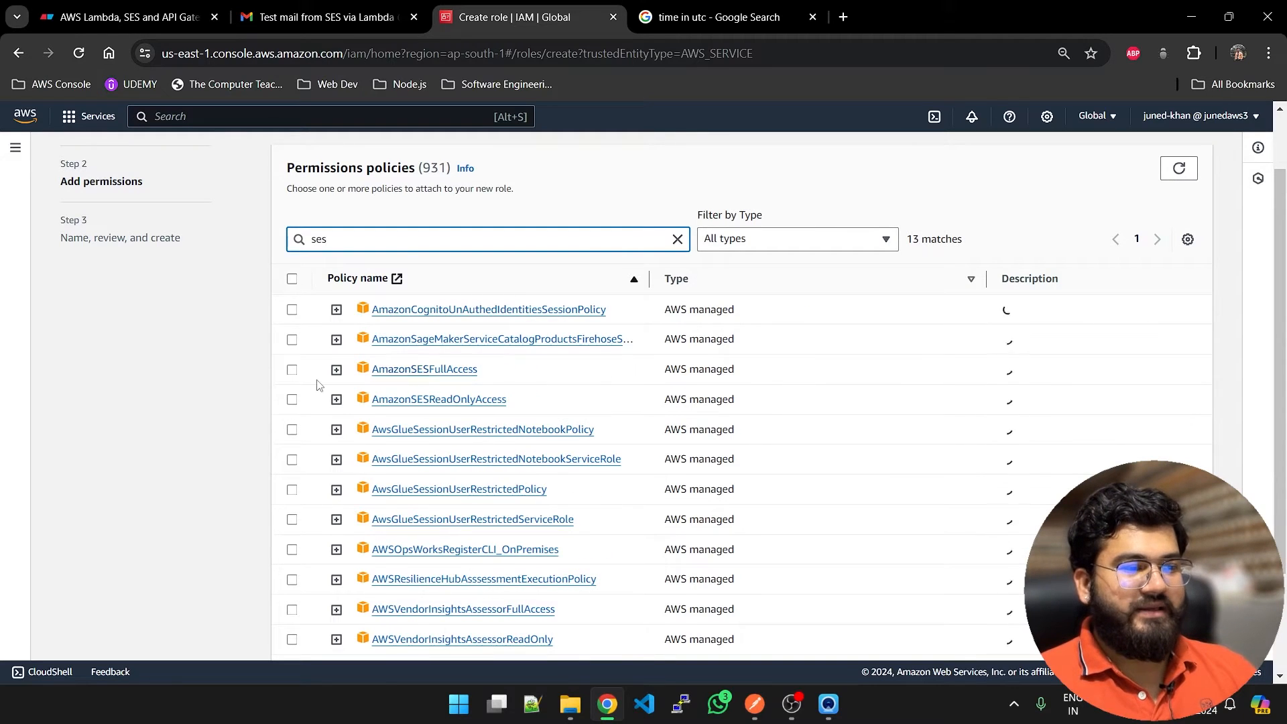
{"action": "left_click", "coordinate": [291, 369]}
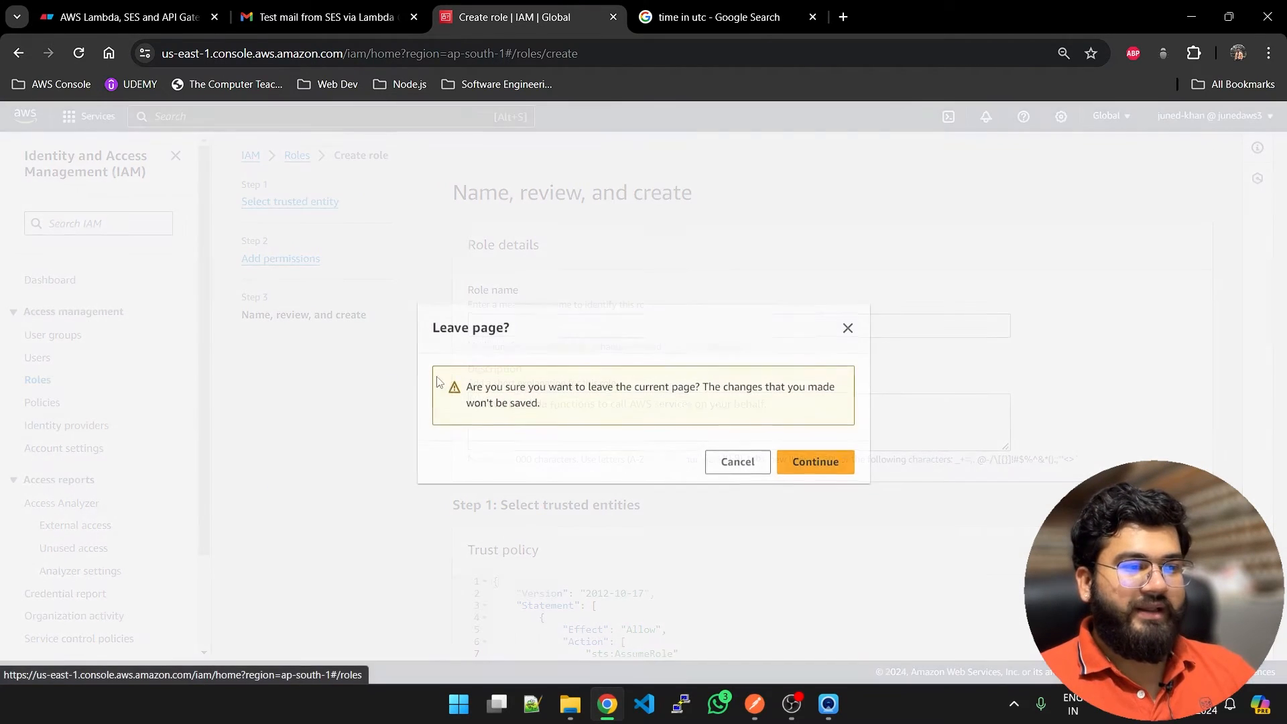
Step: Abandon the role draft and search for the Lambda service
{"action": "left_click", "coordinate": [813, 462]}
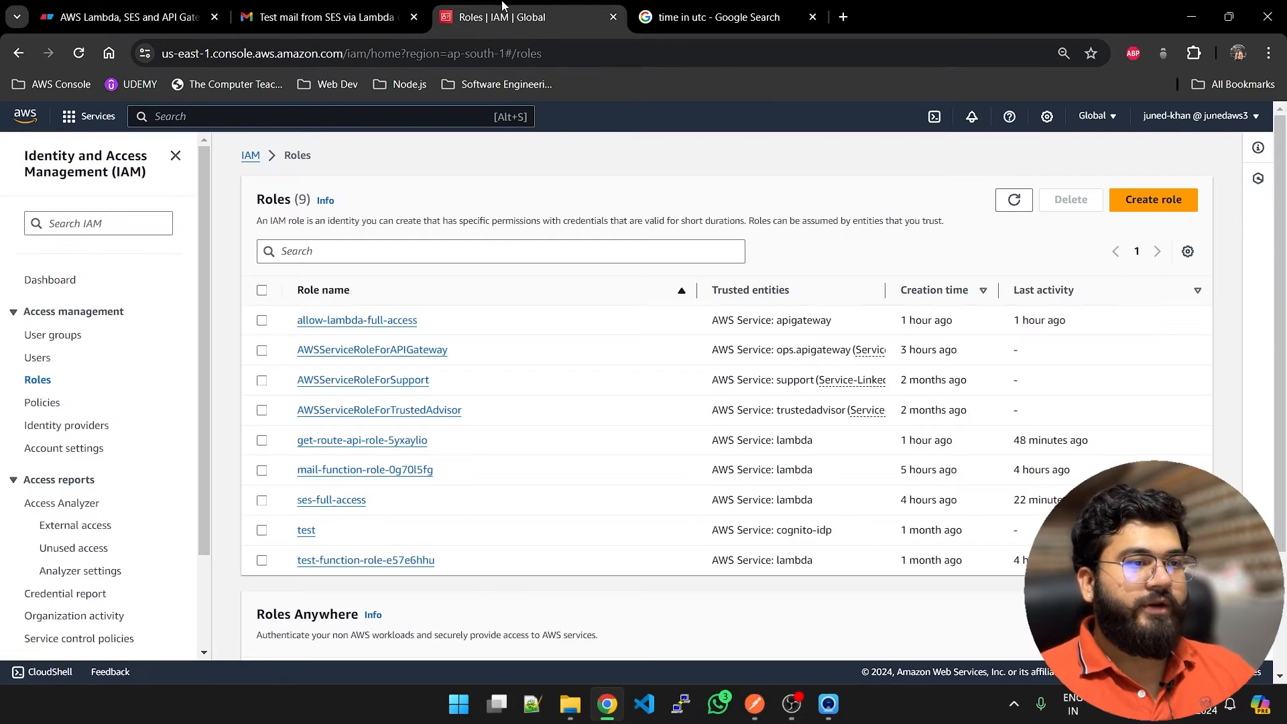
{"action": "type", "text": "a"}
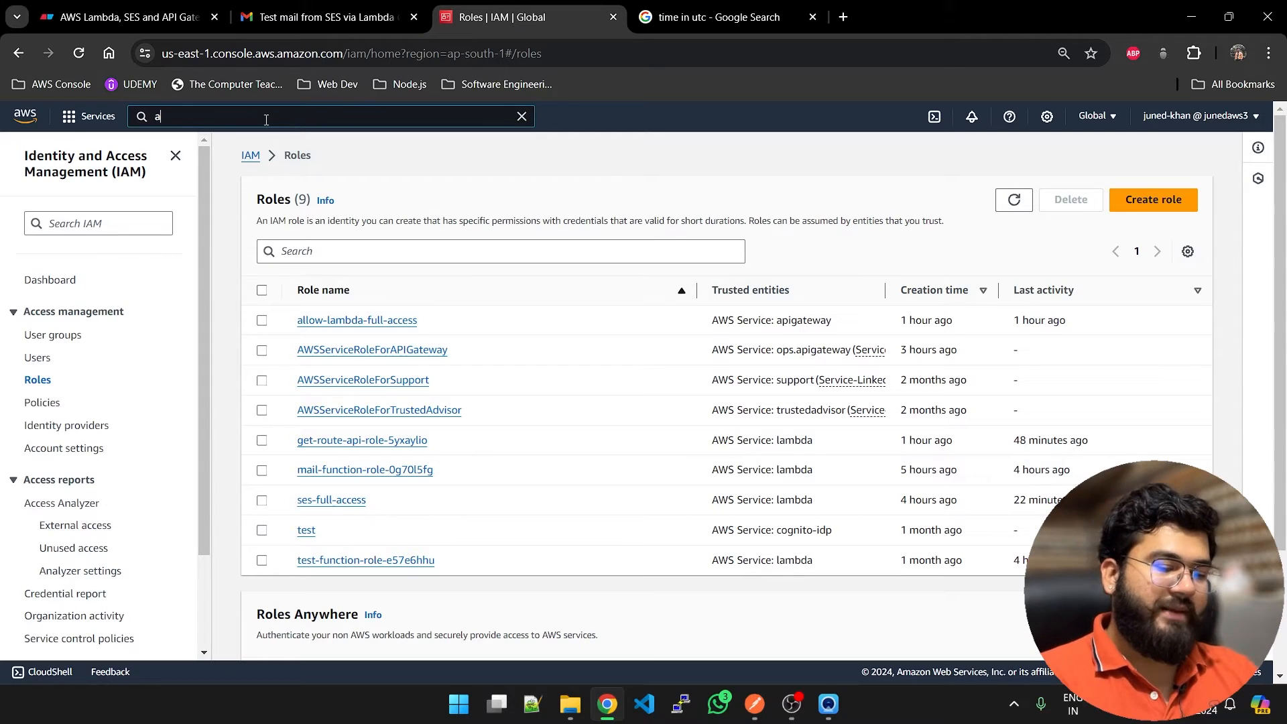
{"action": "type", "text": "lambda"}
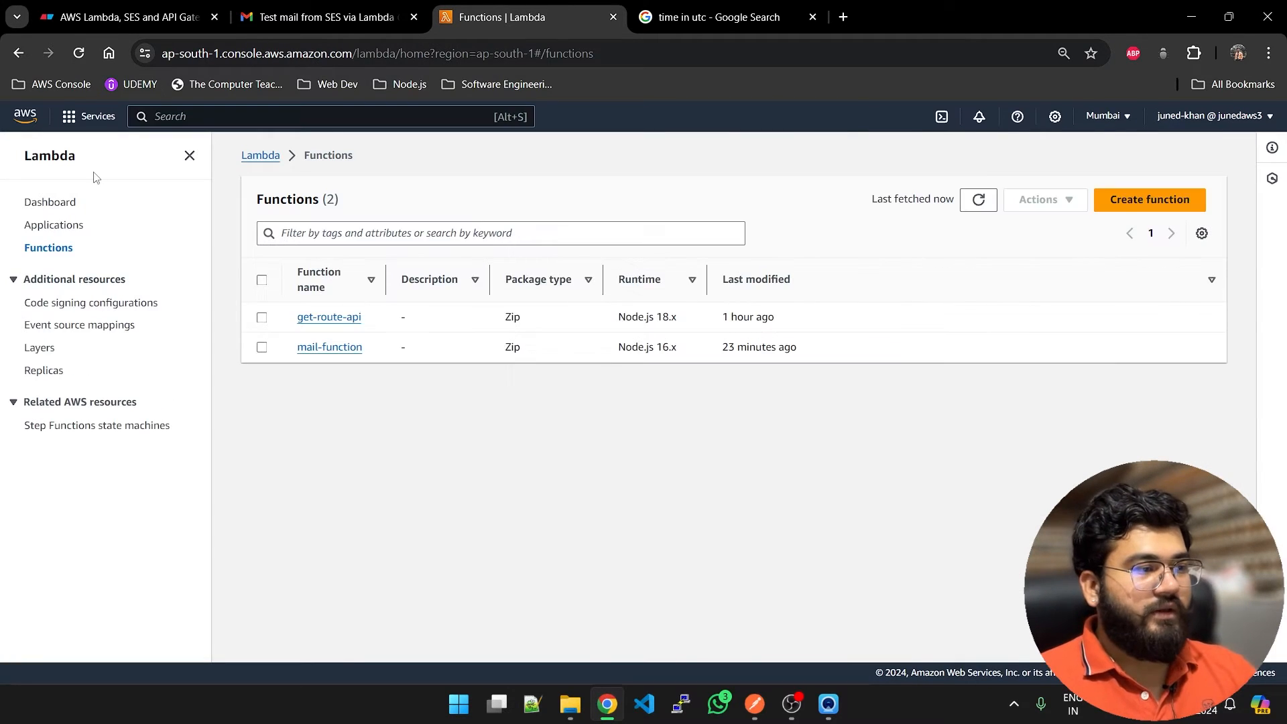
Step: Create Lambda function 'test' on Node.js 16.x using the existing ses-full-access role
{"action": "left_click", "coordinate": [1148, 199]}
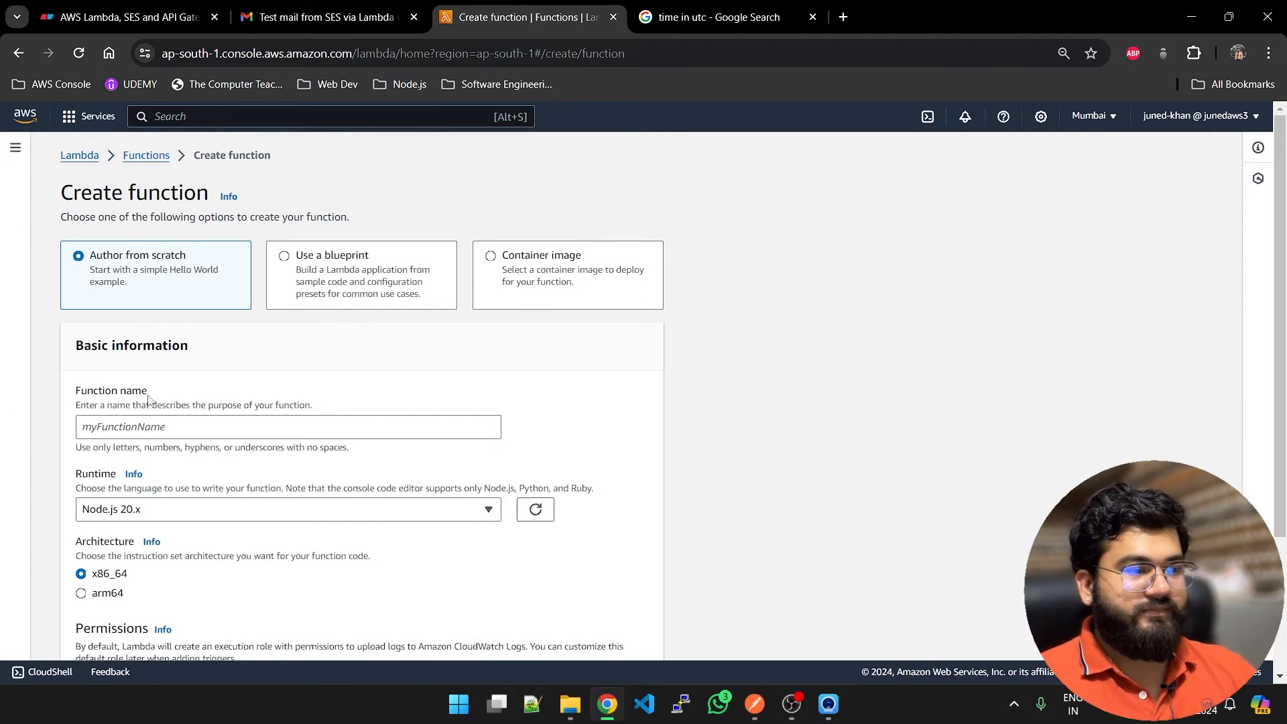
{"action": "type", "text": "test"}
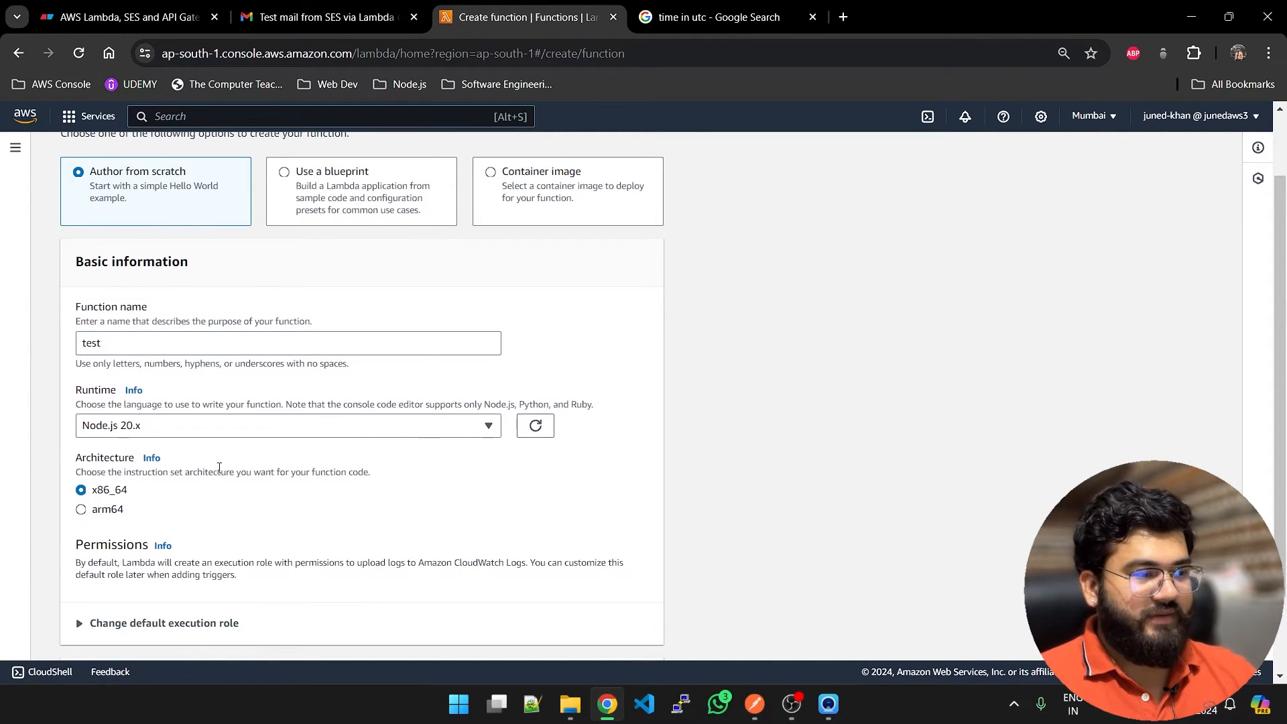
{"action": "left_click", "coordinate": [287, 425]}
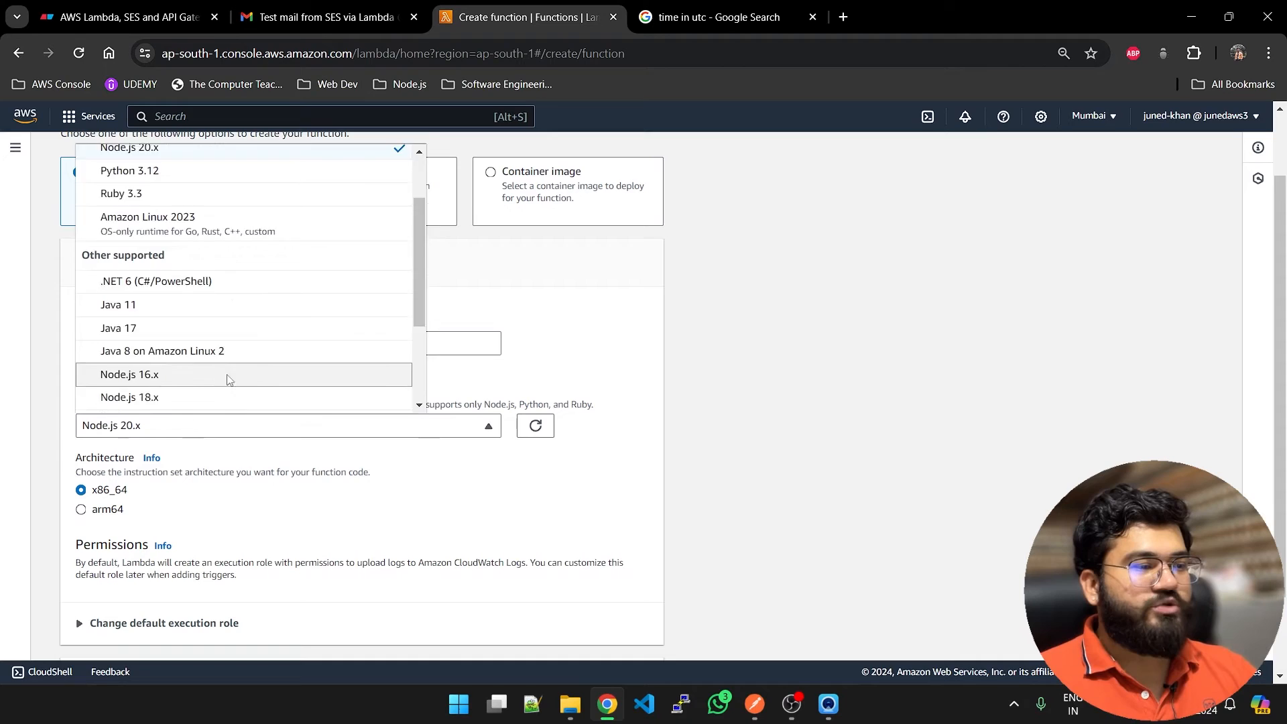
{"action": "left_click", "coordinate": [129, 374]}
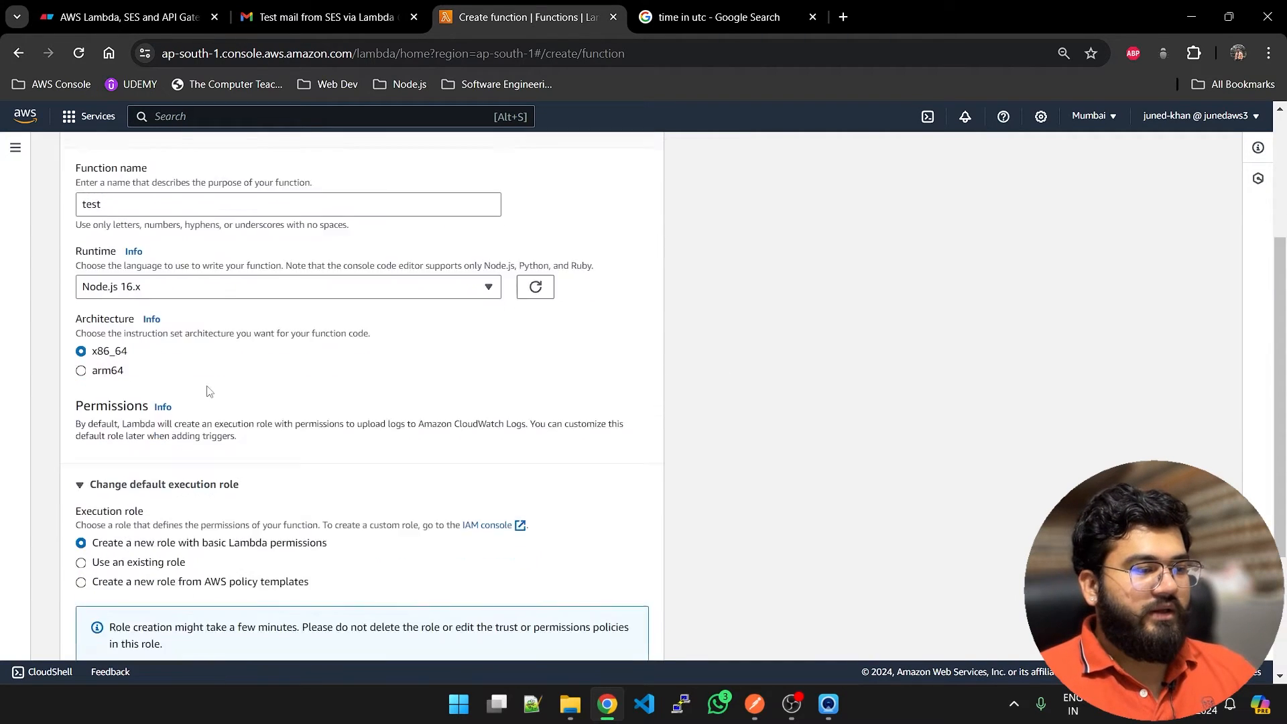
{"action": "scroll", "scroll_direction": "down", "scroll_amount": 3}
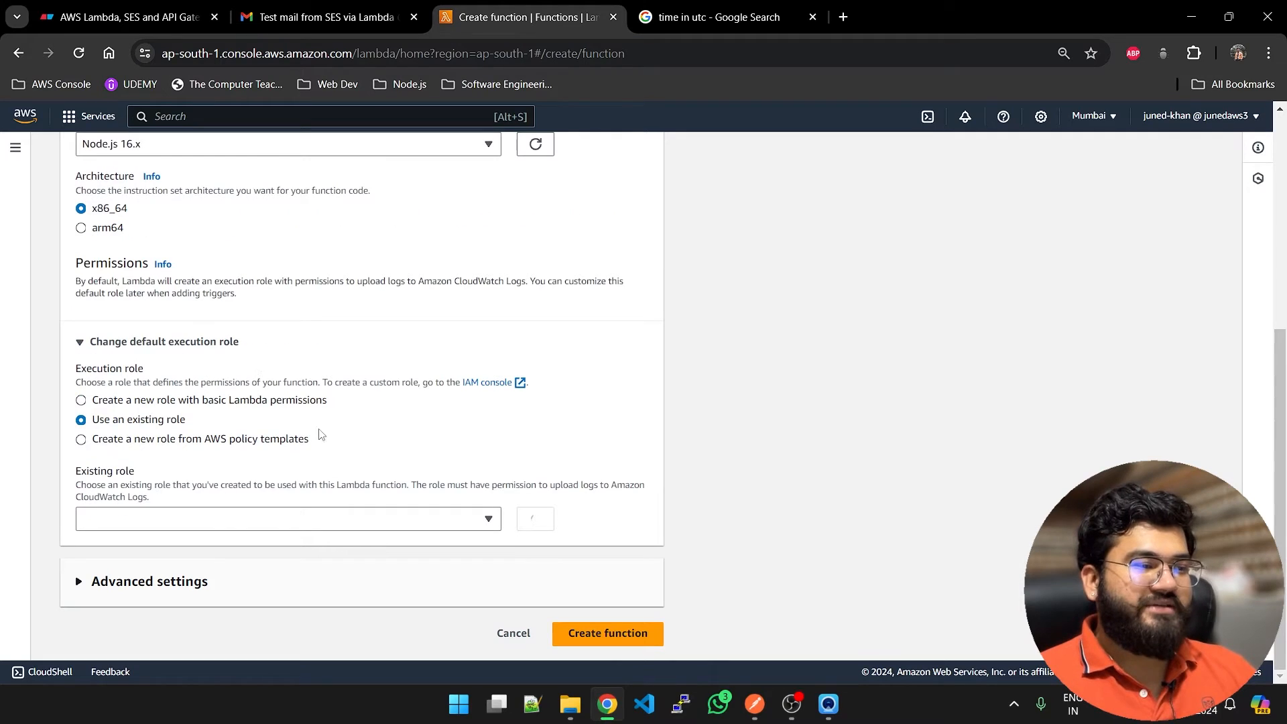
{"action": "left_click", "coordinate": [287, 518]}
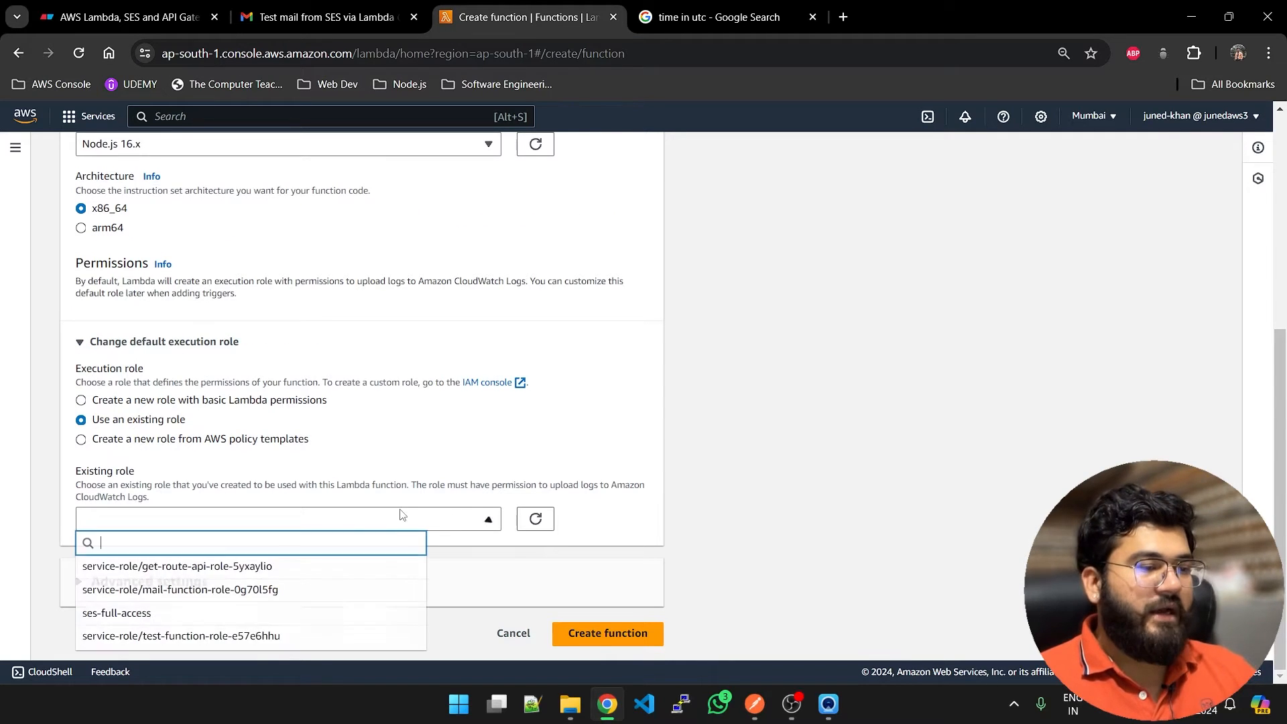
{"action": "left_click", "coordinate": [117, 612]}
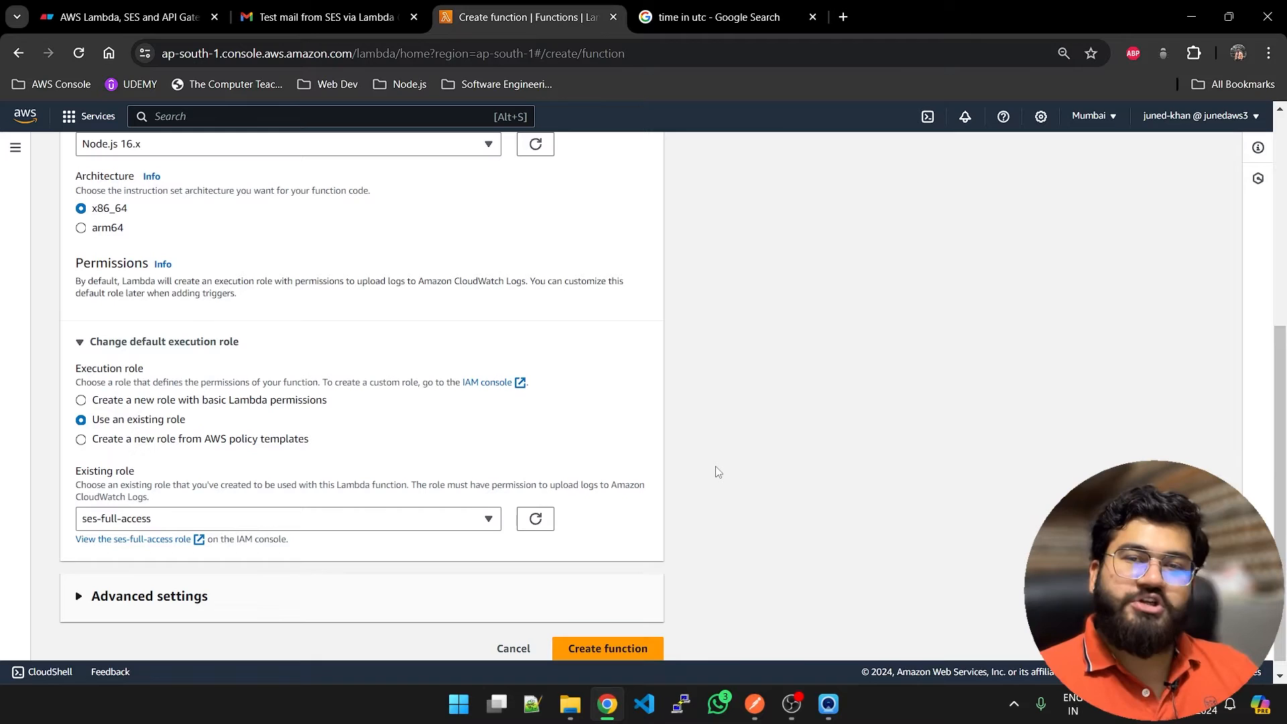
{"action": "mouse_move", "coordinate": [544, 445]}
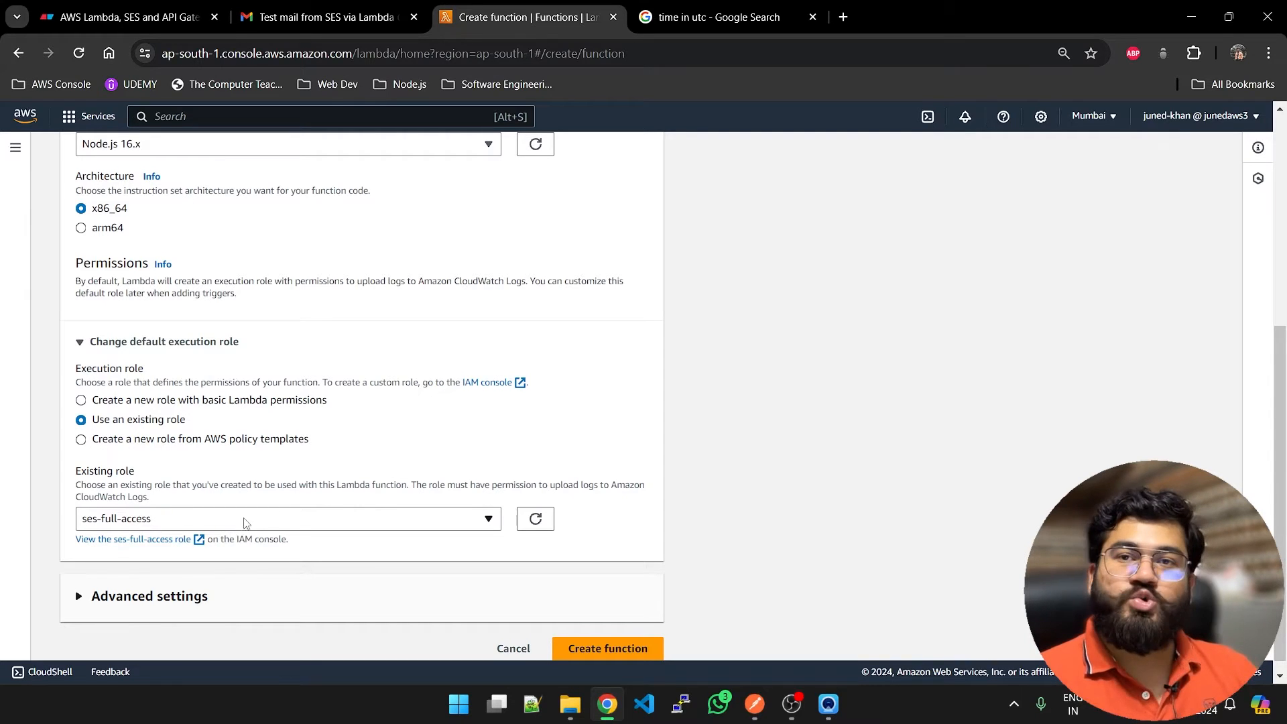
{"action": "left_click", "coordinate": [608, 647]}
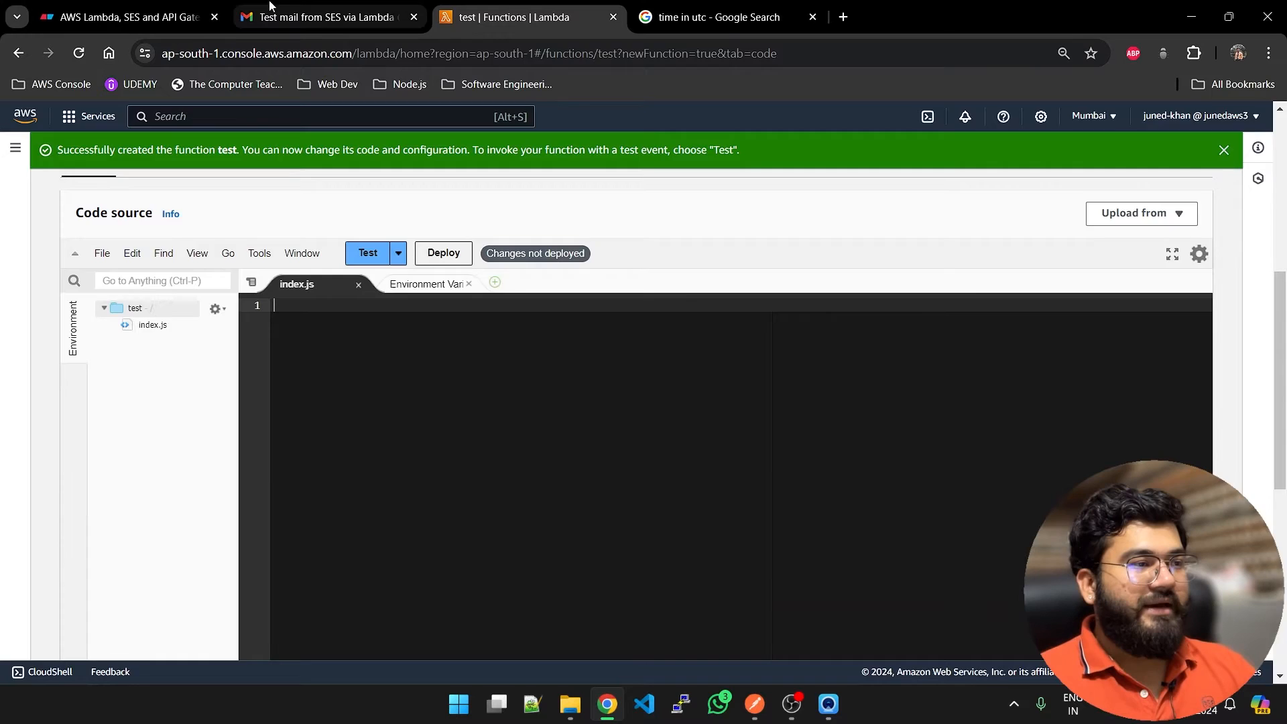
Step: Paste the SES send-mail handler code from the Eraser notes into the test function's index.js
{"action": "left_click", "coordinate": [123, 16]}
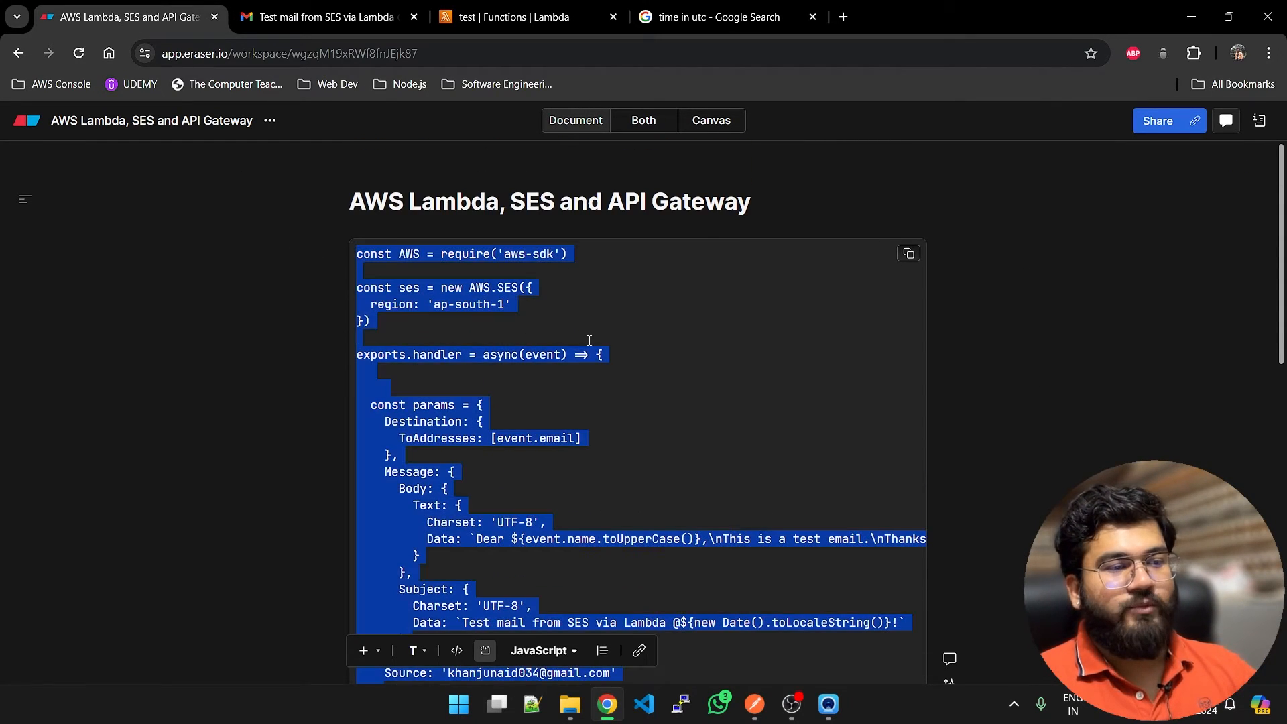
{"action": "left_click", "coordinate": [509, 16]}
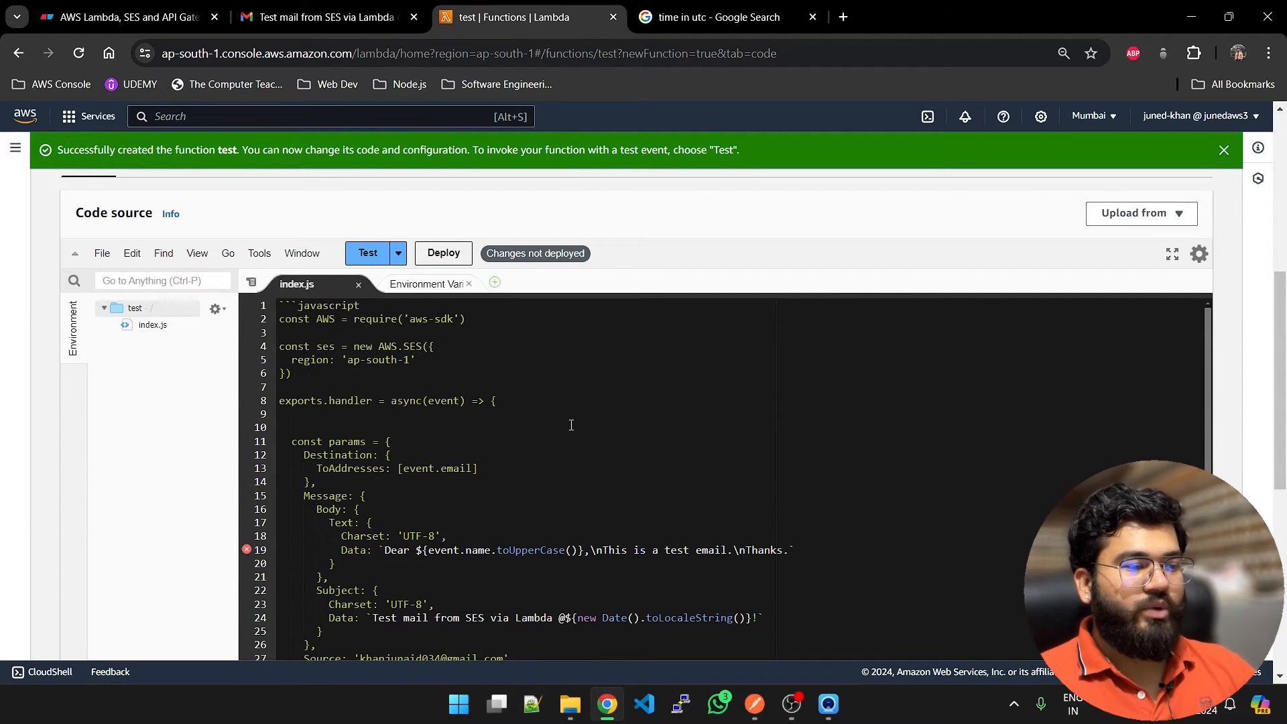
{"action": "scroll", "scroll_direction": "down", "scroll_amount": 3}
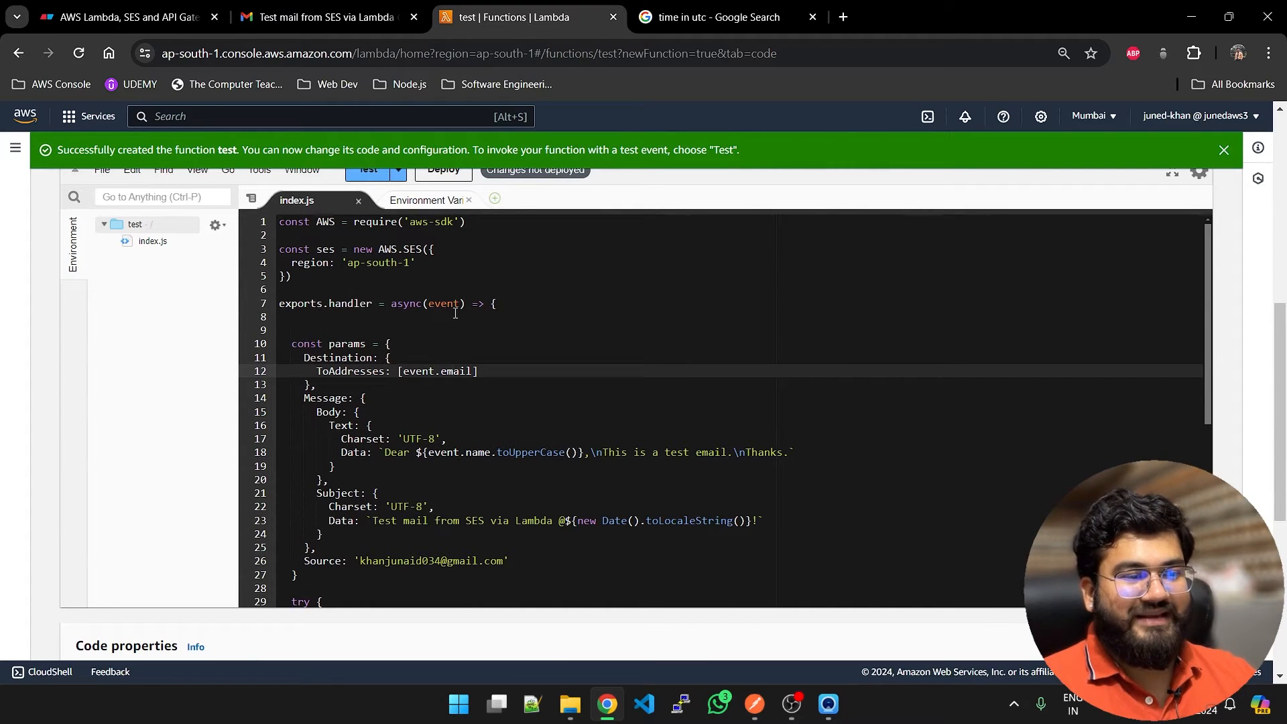
{"action": "left_click", "coordinate": [717, 703]}
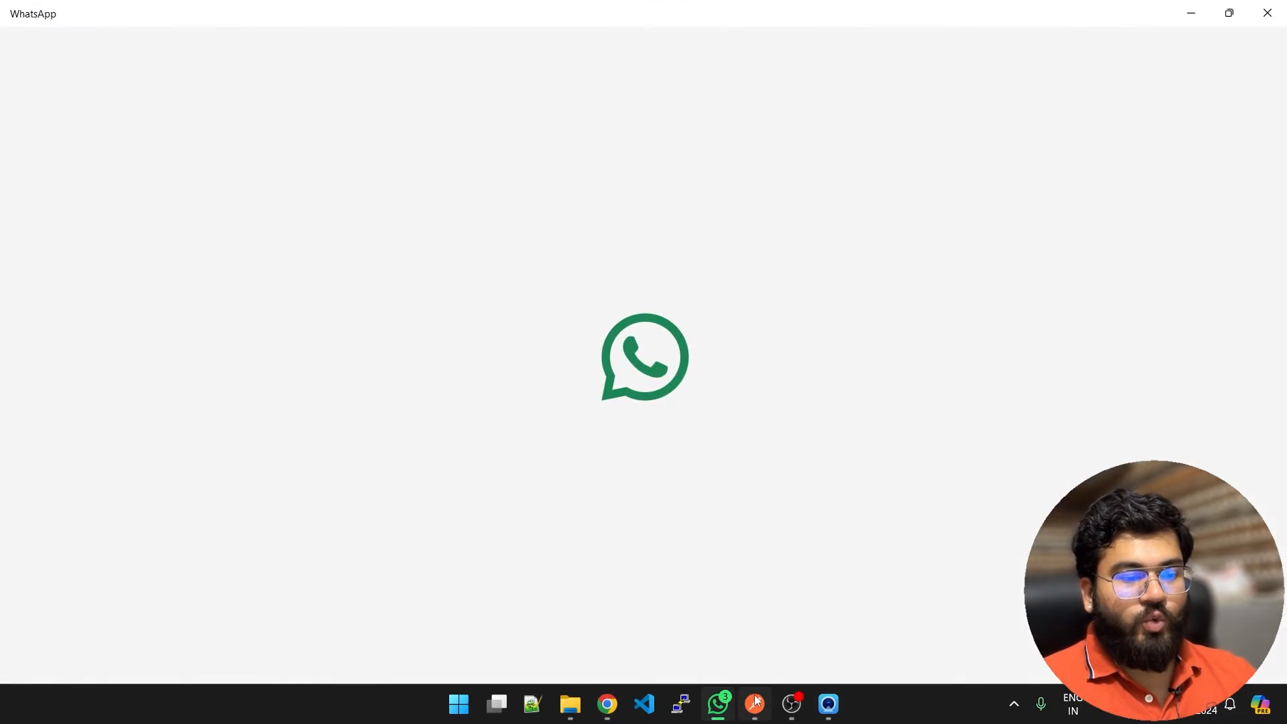
Step: Close WhatsApp and return to the test function's code editor
{"action": "left_click", "coordinate": [754, 703]}
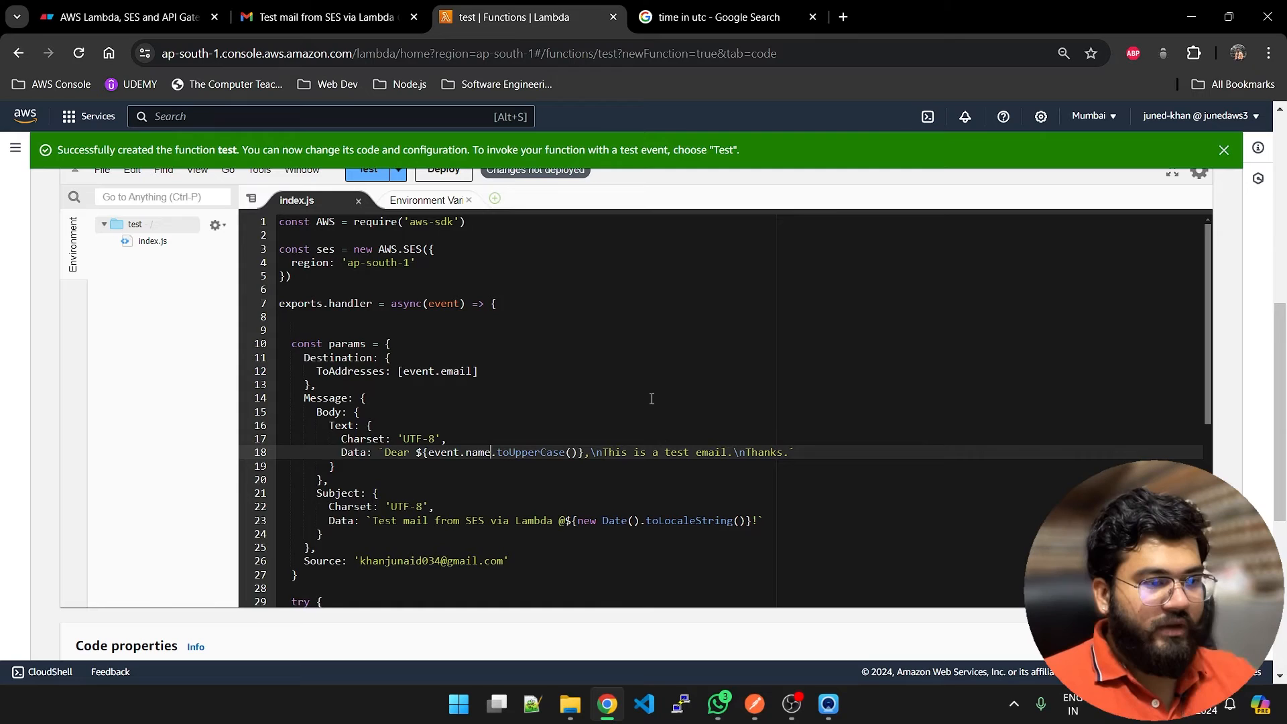
Step: Review the send-mail code in index.js, glance at the Gmail test email, and deploy the function
{"action": "scroll", "scroll_direction": "down", "scroll_amount": 3}
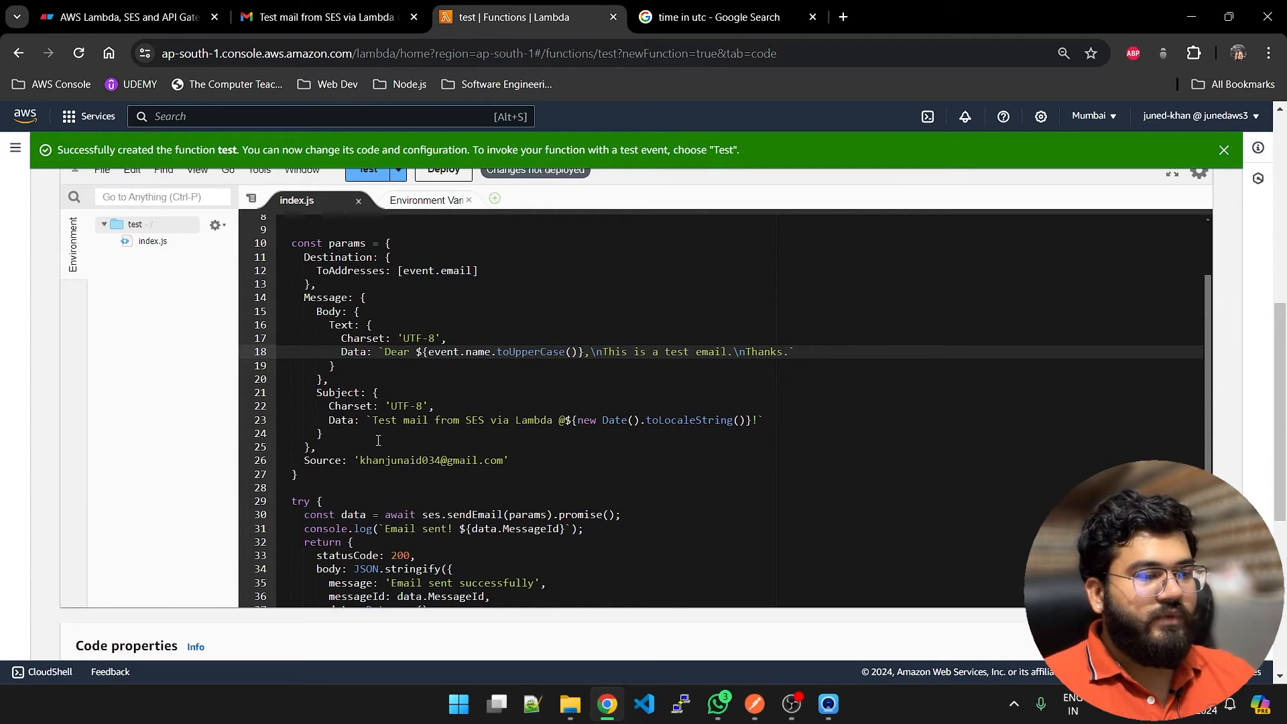
{"action": "left_click", "coordinate": [475, 420]}
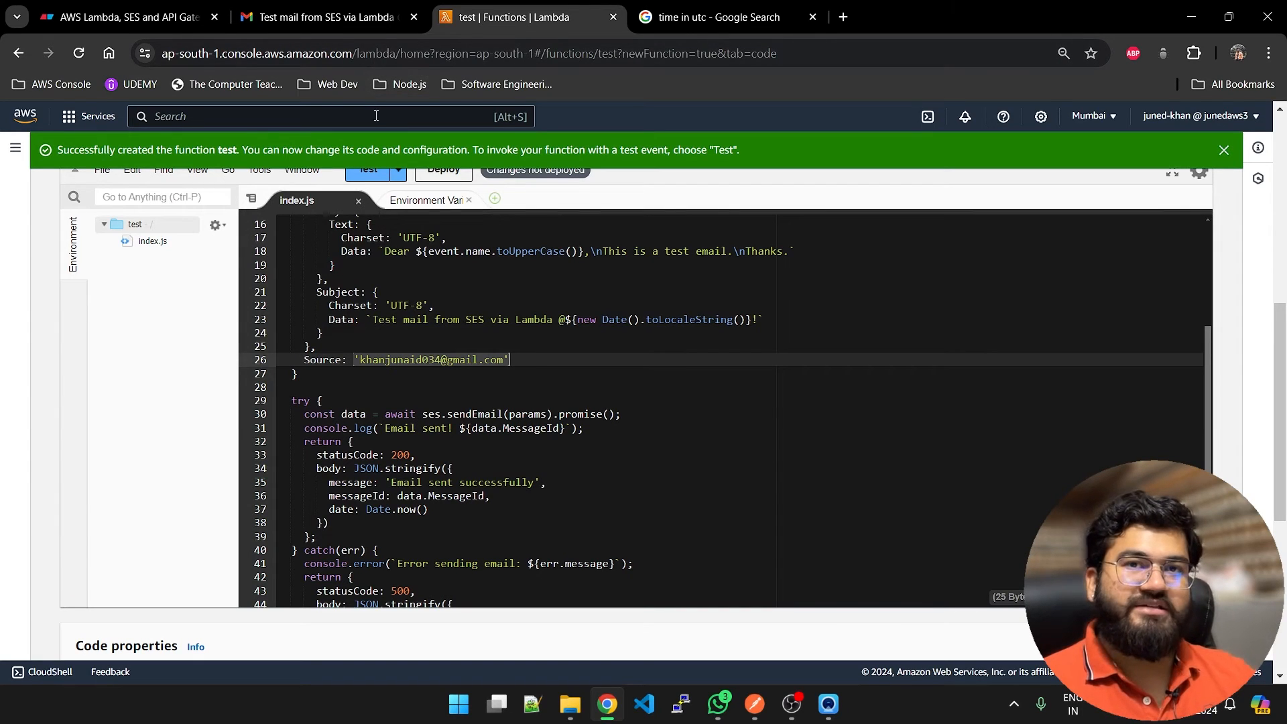
{"action": "left_click", "coordinate": [326, 16]}
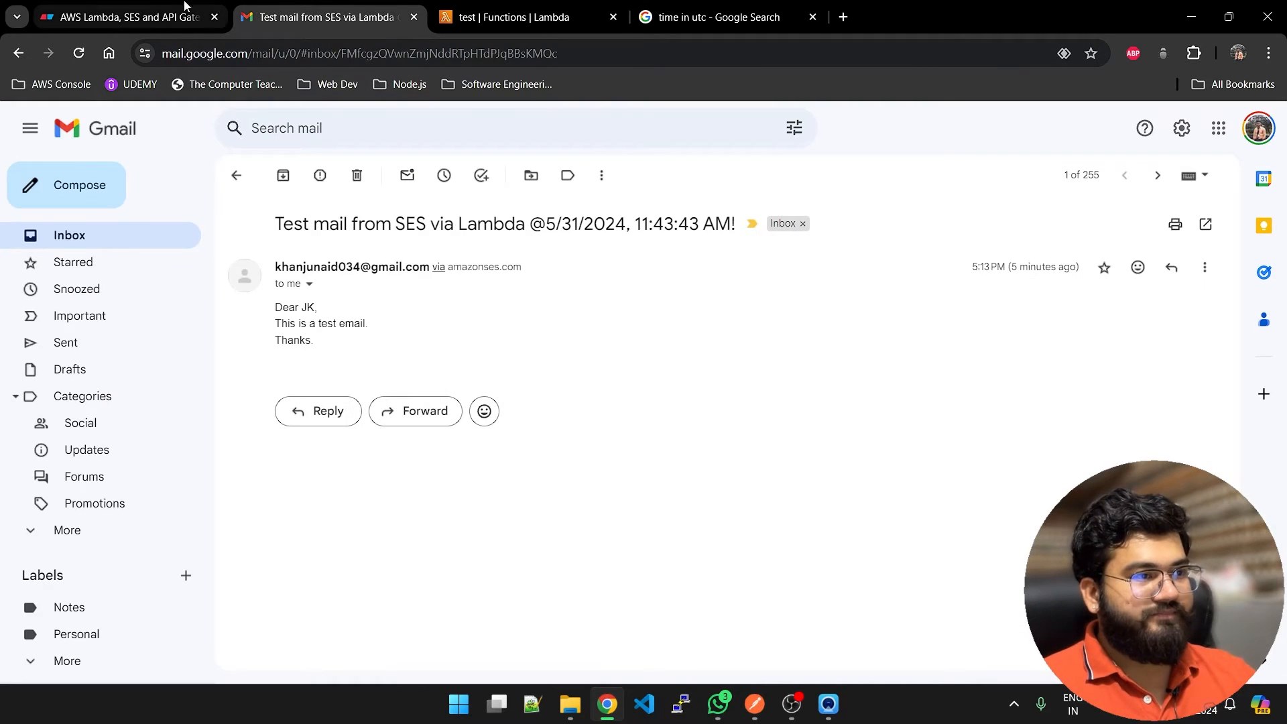
{"action": "left_click", "coordinate": [525, 16]}
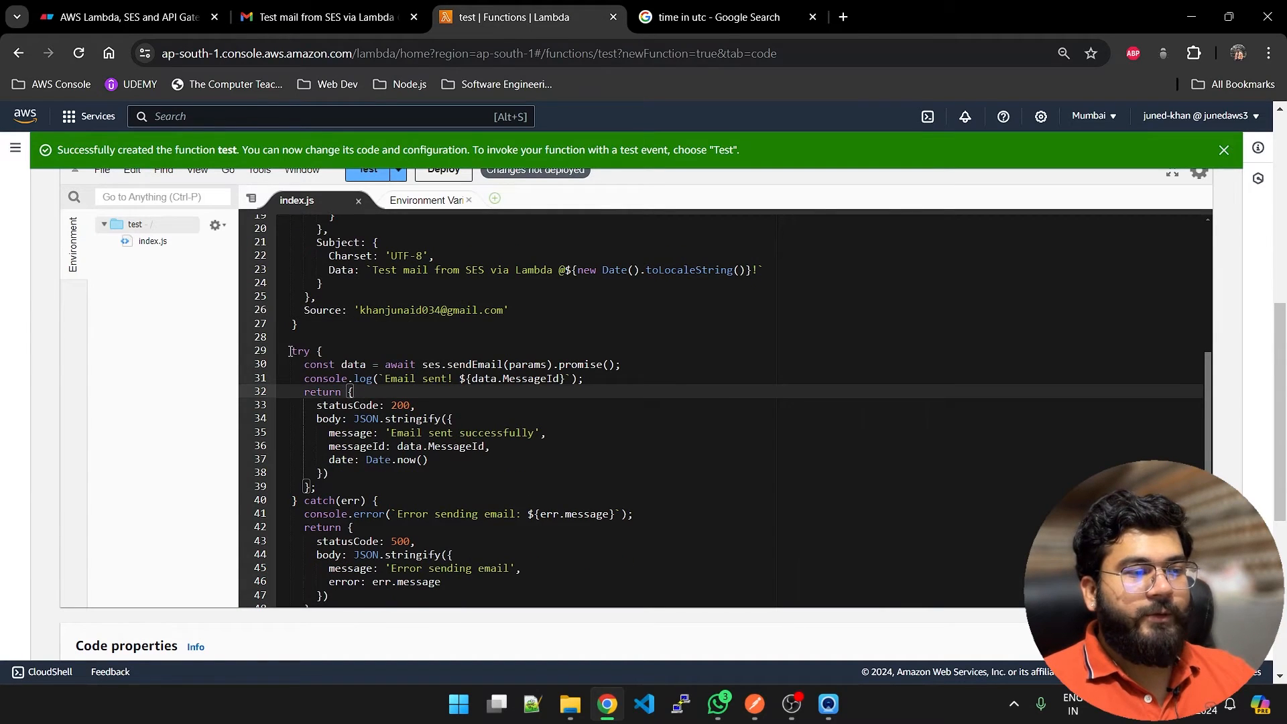
{"action": "scroll", "scroll_direction": "down", "scroll_amount": 3}
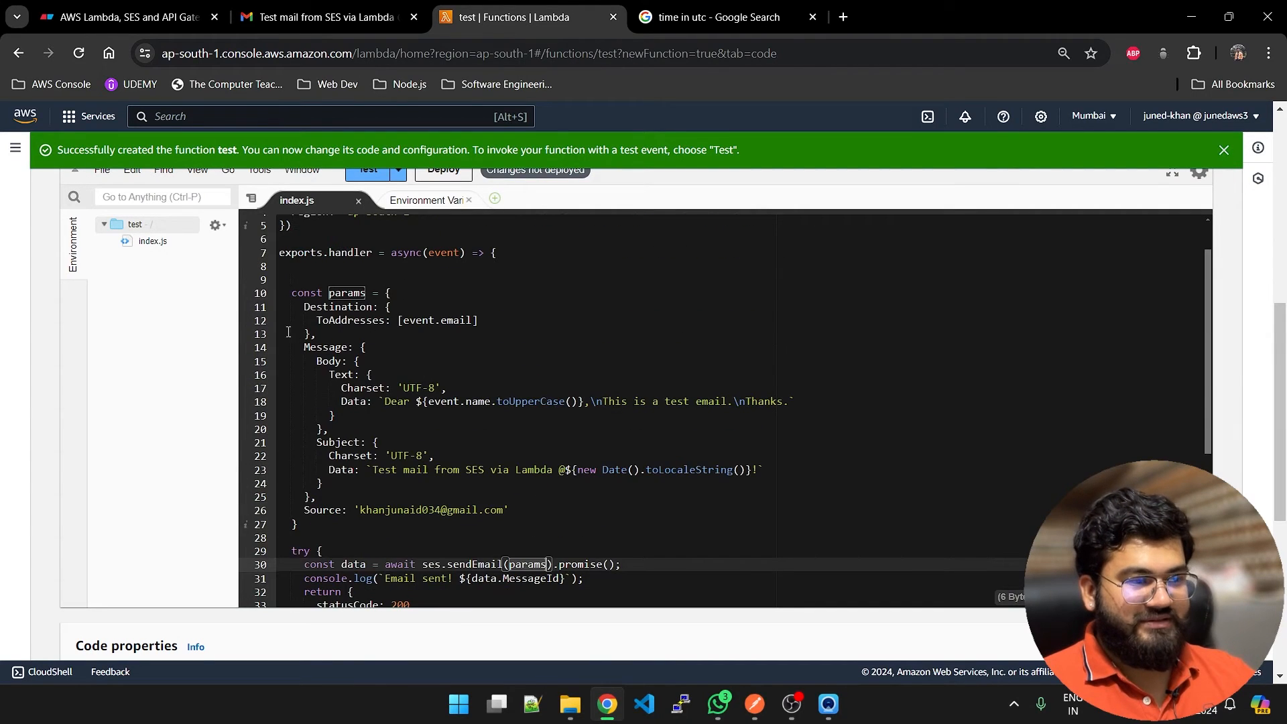
{"action": "scroll", "scroll_direction": "down", "scroll_amount": 3}
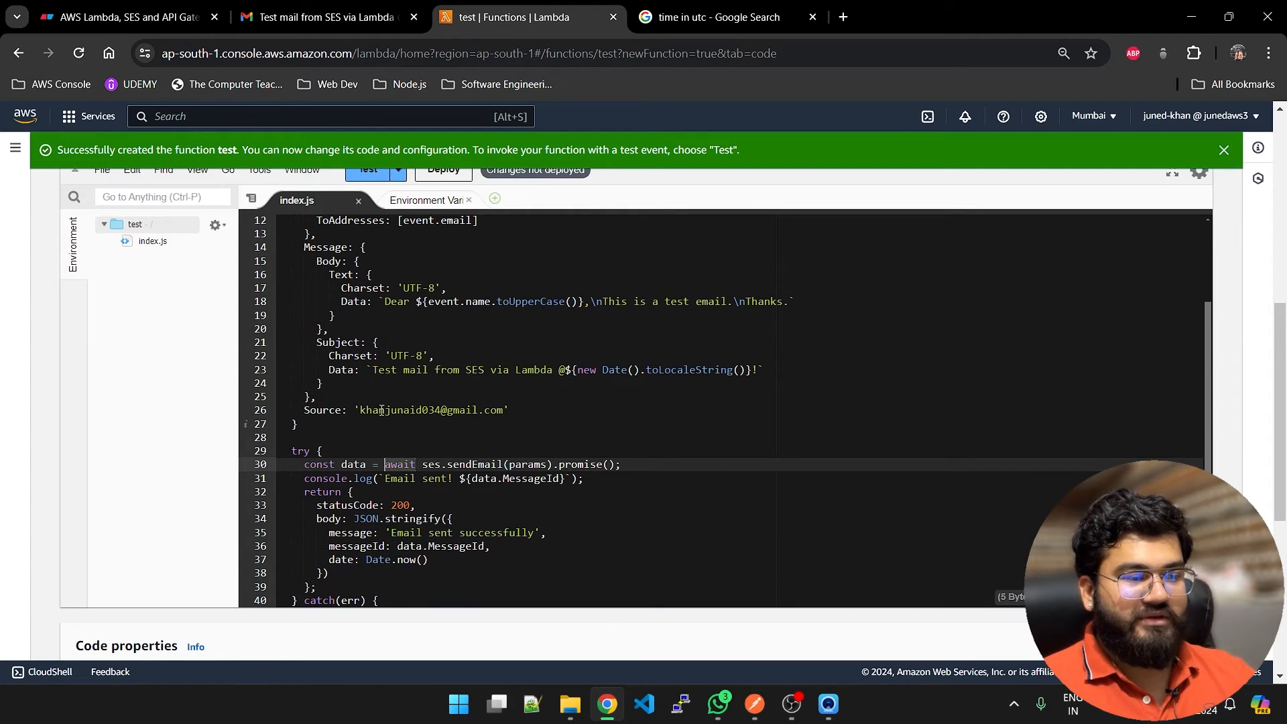
{"action": "scroll", "scroll_direction": "down", "scroll_amount": 3}
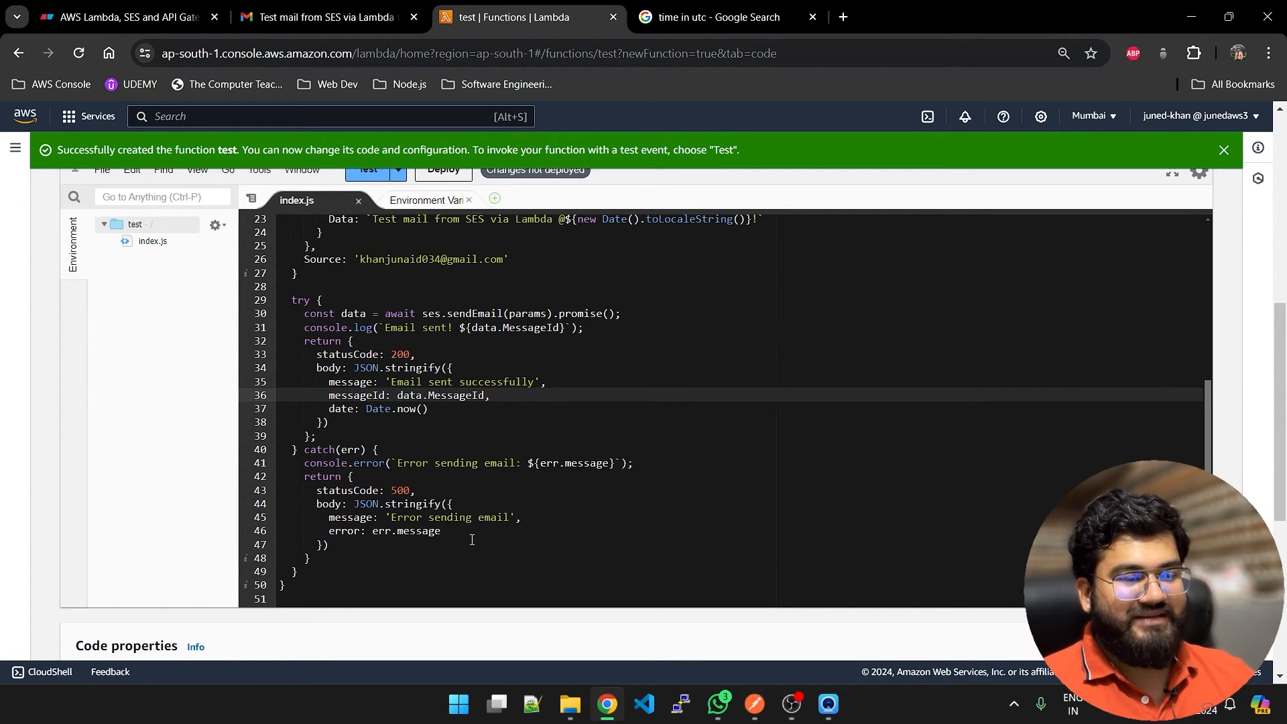
{"action": "left_click", "coordinate": [398, 490]}
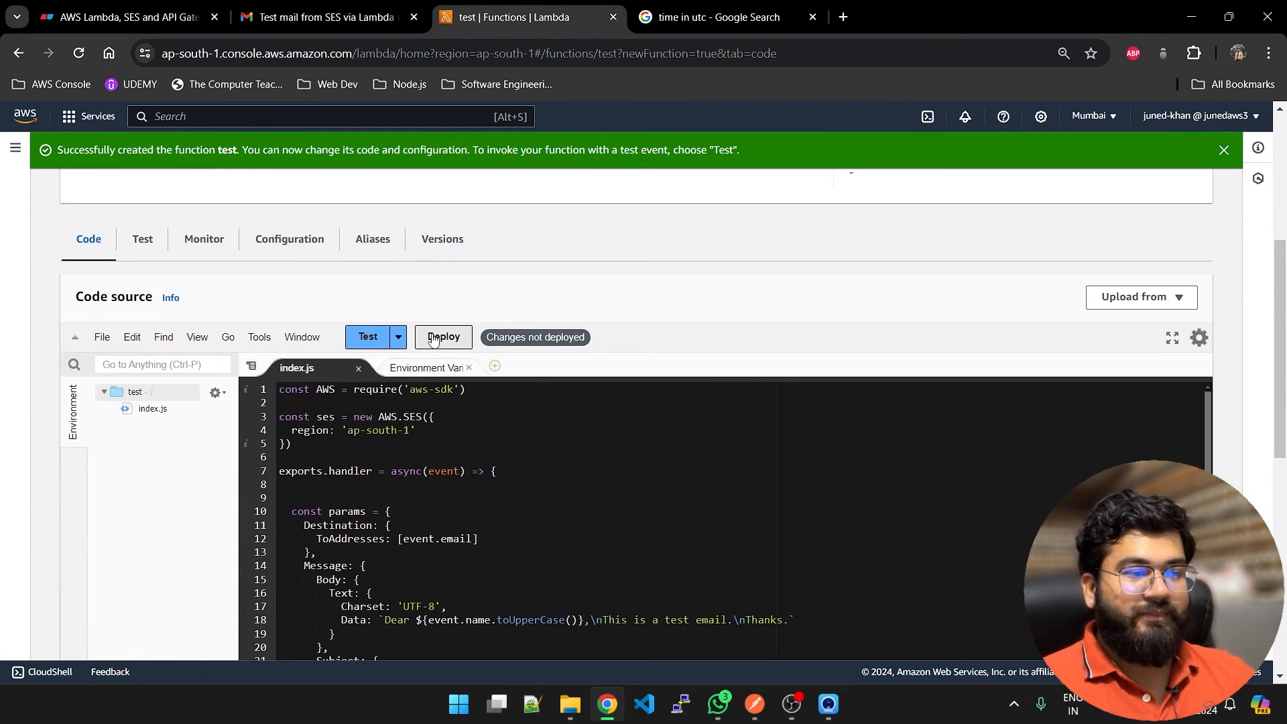
{"action": "left_click", "coordinate": [442, 337]}
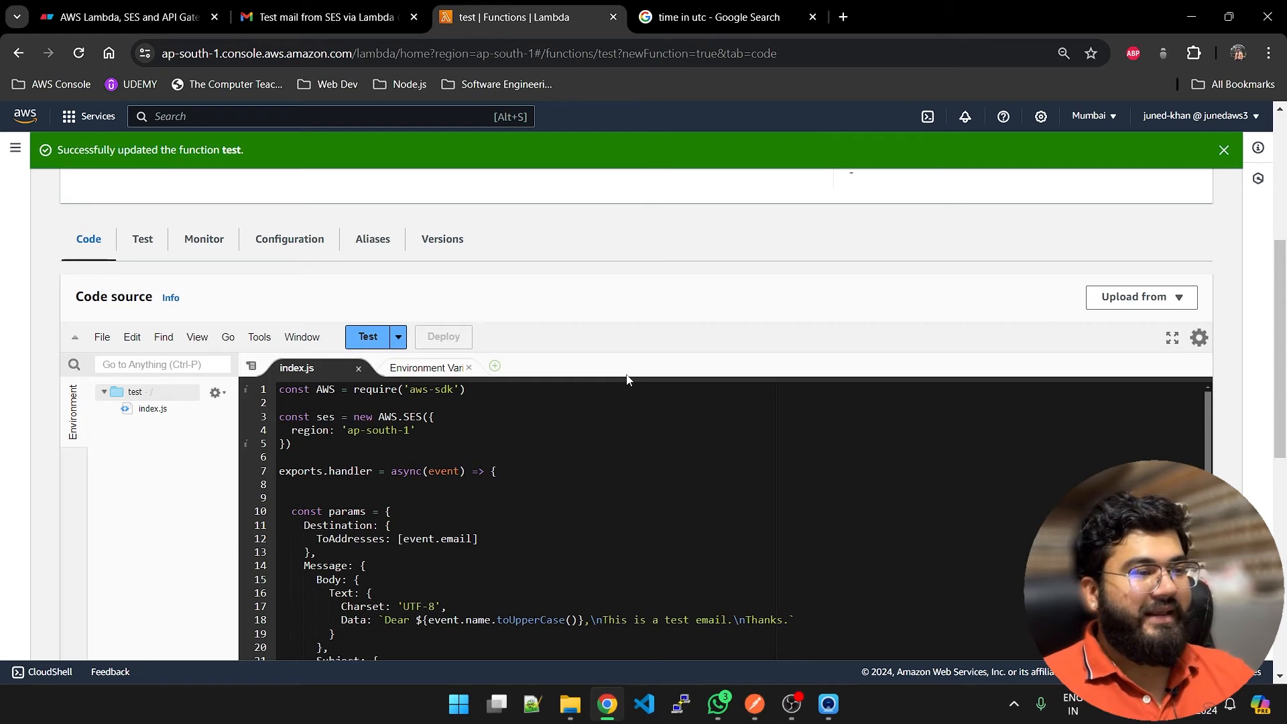
Step: Build a new REST API named youtube-demo in API Gateway
{"action": "type", "text": "api"}
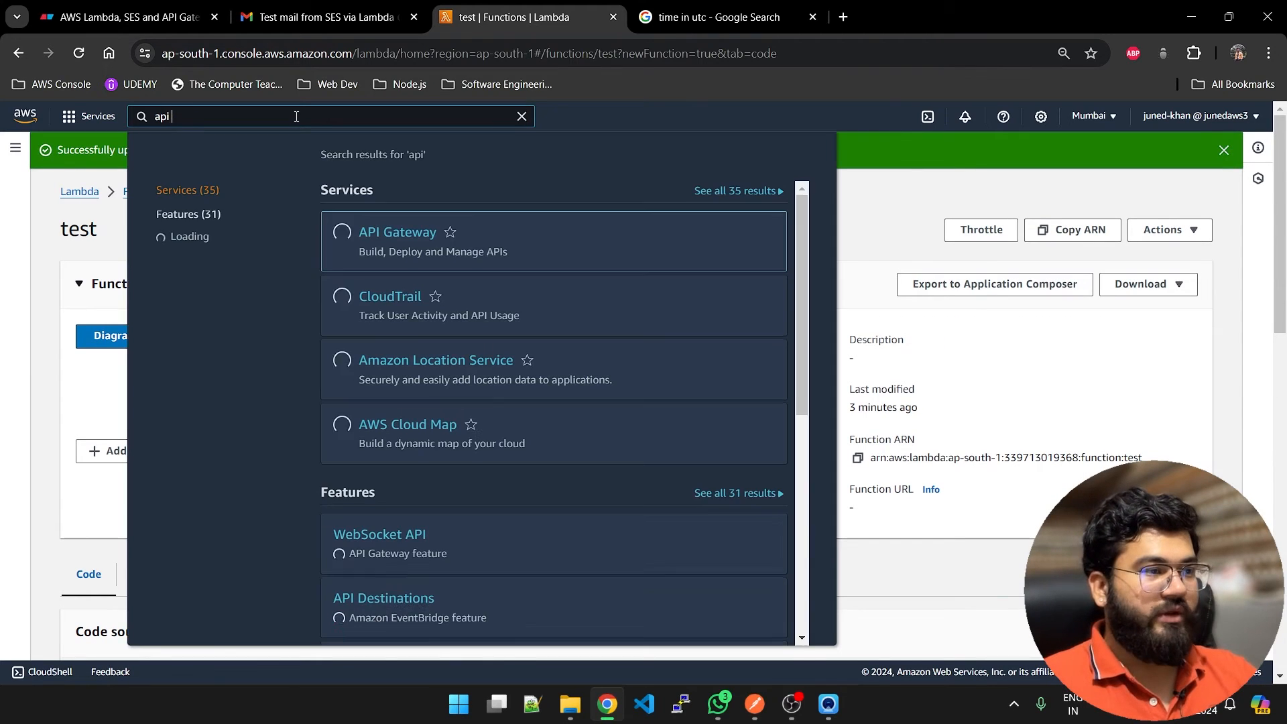
{"action": "left_click", "coordinate": [396, 231]}
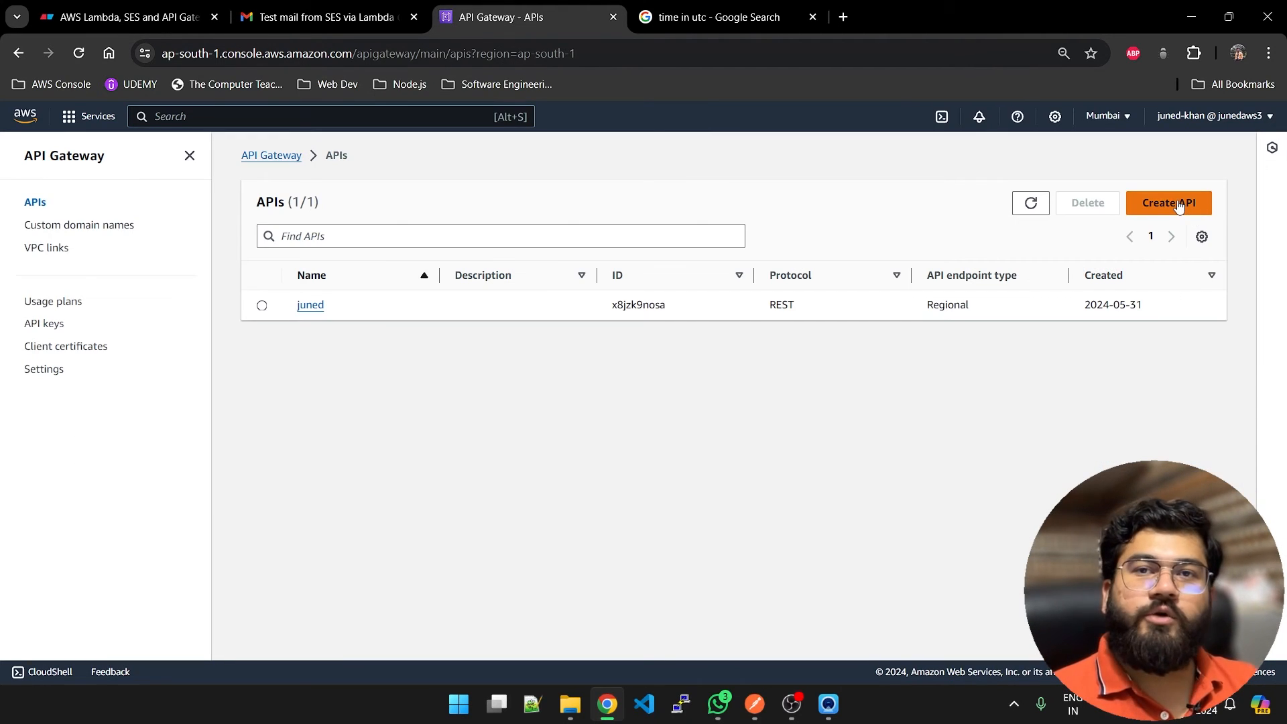
{"action": "left_click", "coordinate": [1169, 203]}
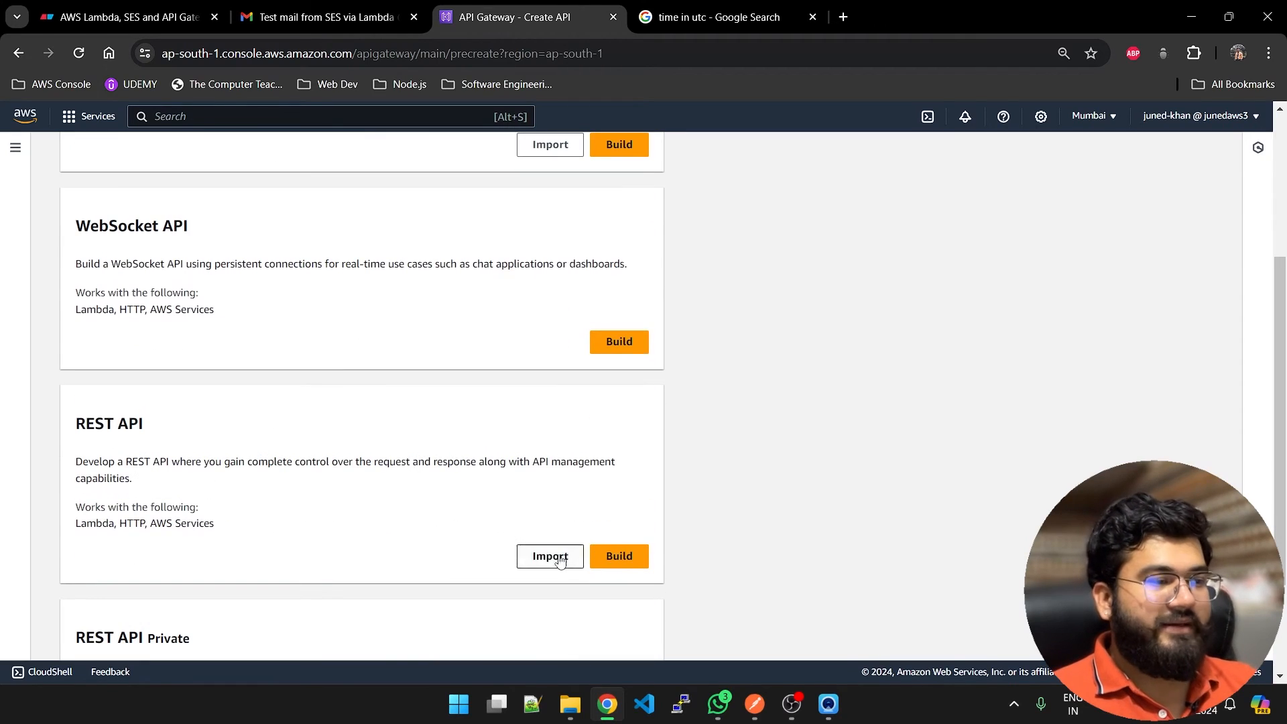
{"action": "left_click", "coordinate": [618, 556]}
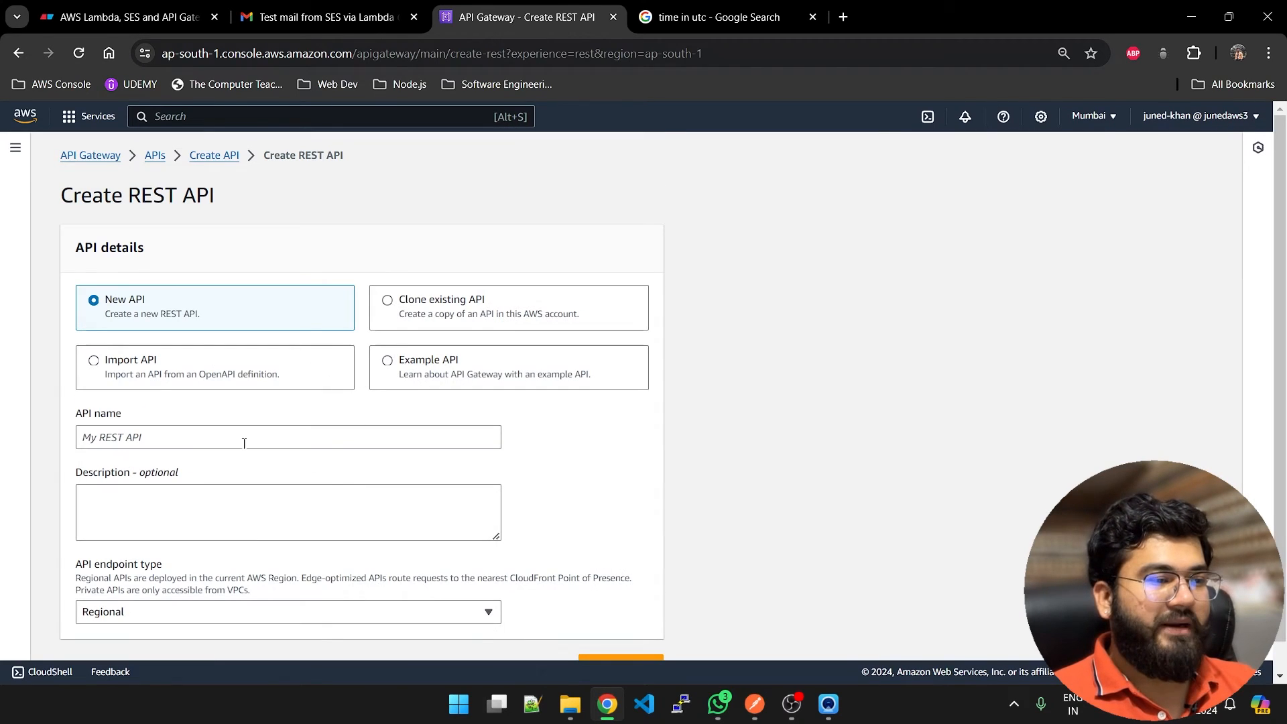
{"action": "left_click", "coordinate": [288, 436]}
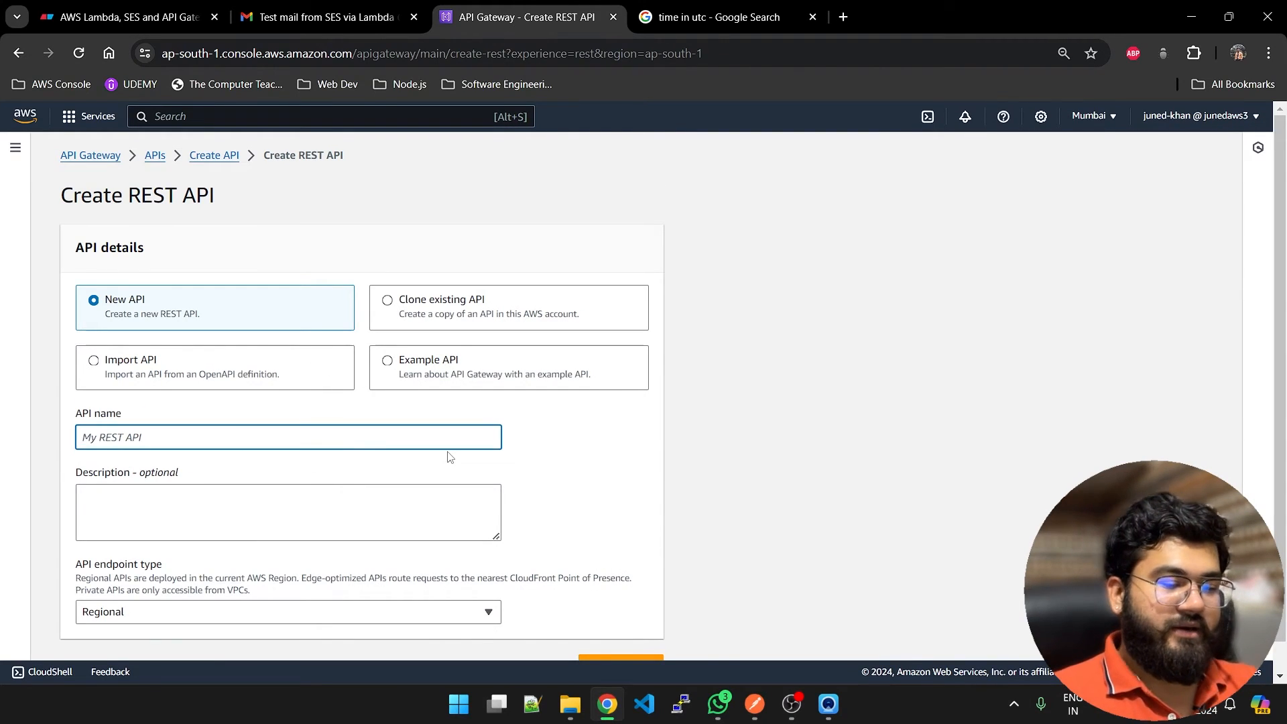
{"action": "type", "text": "youtube-demo"}
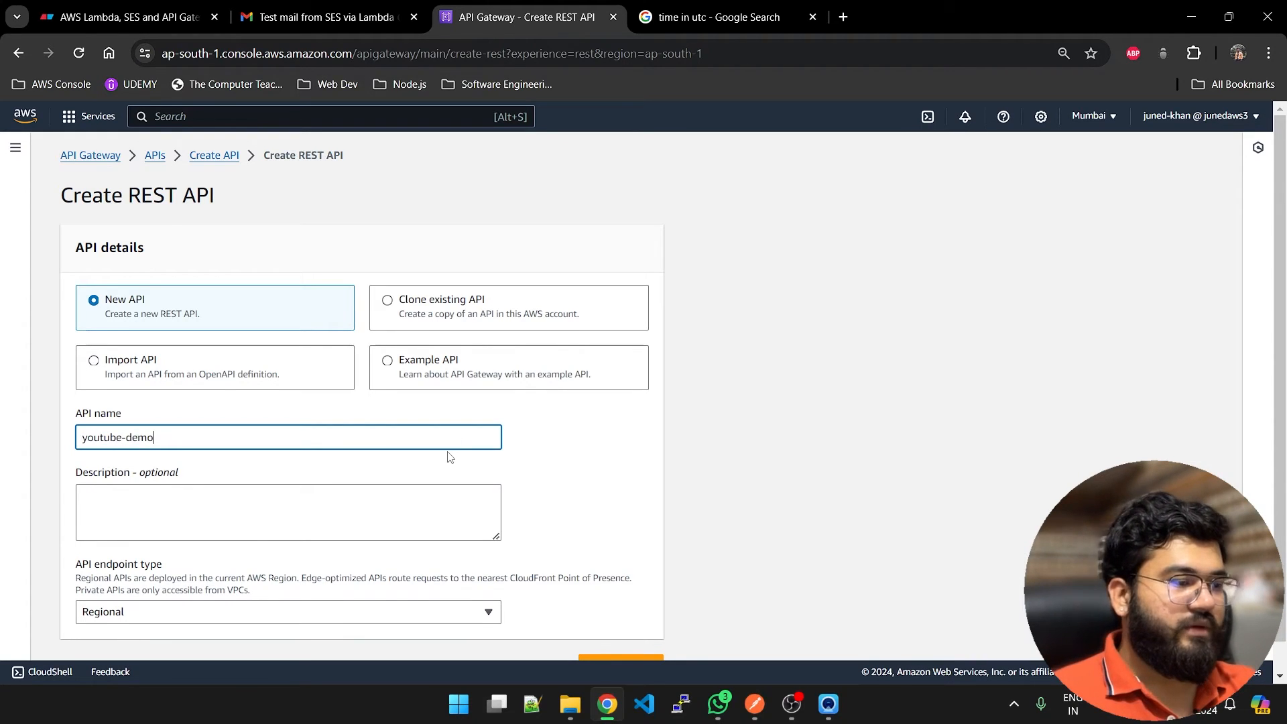
{"action": "scroll", "scroll_direction": "down", "scroll_amount": 3}
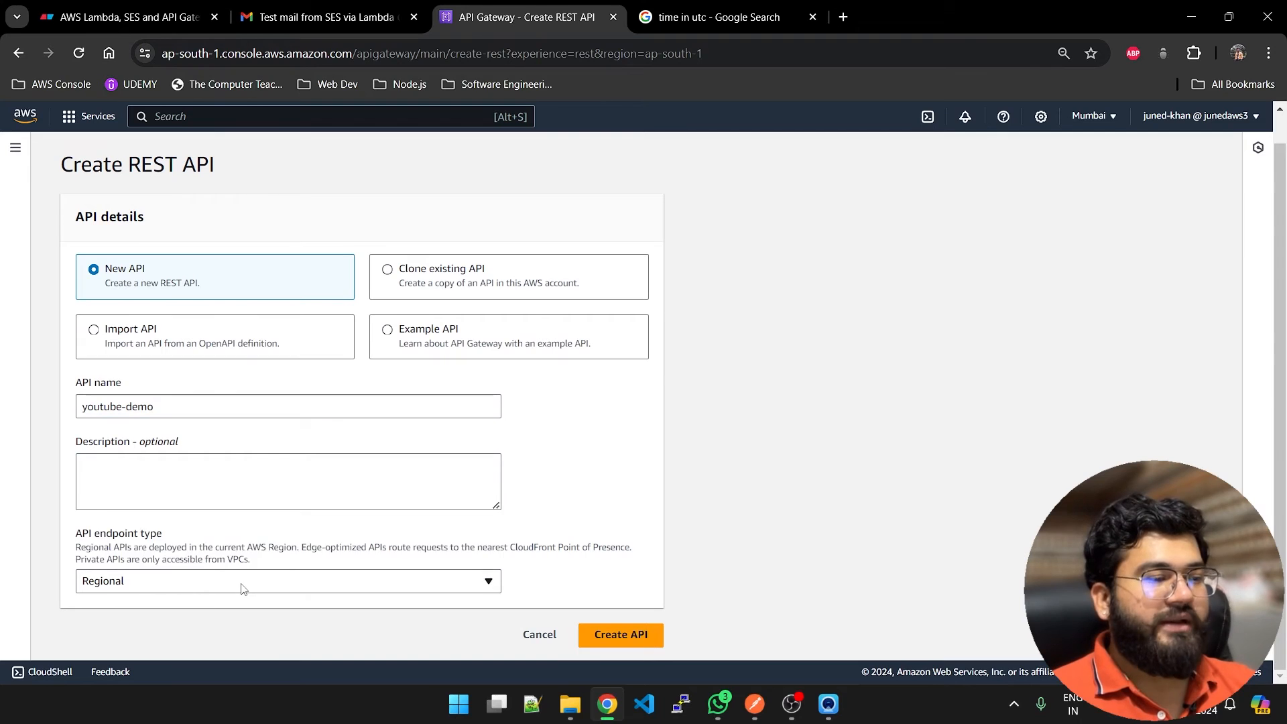
{"action": "left_click", "coordinate": [619, 634]}
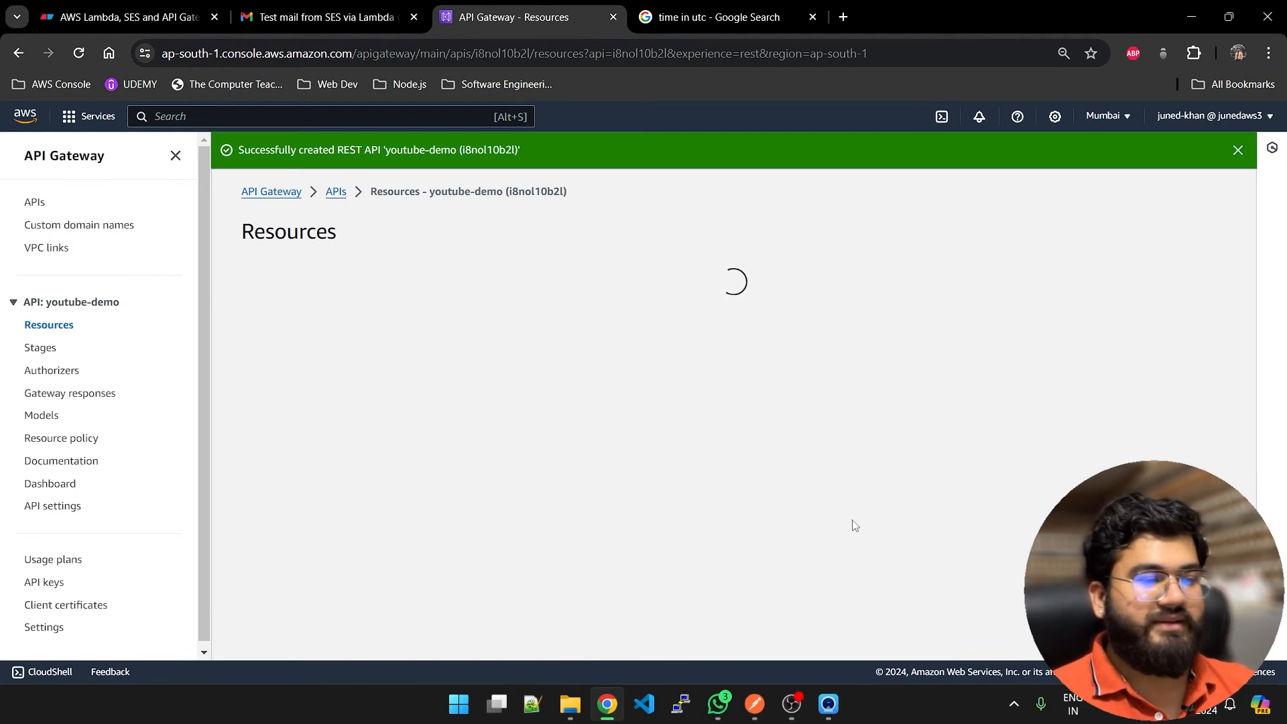
Step: Try creating a stage named test, which fails with a missing deploymentId error
{"action": "left_click", "coordinate": [40, 347]}
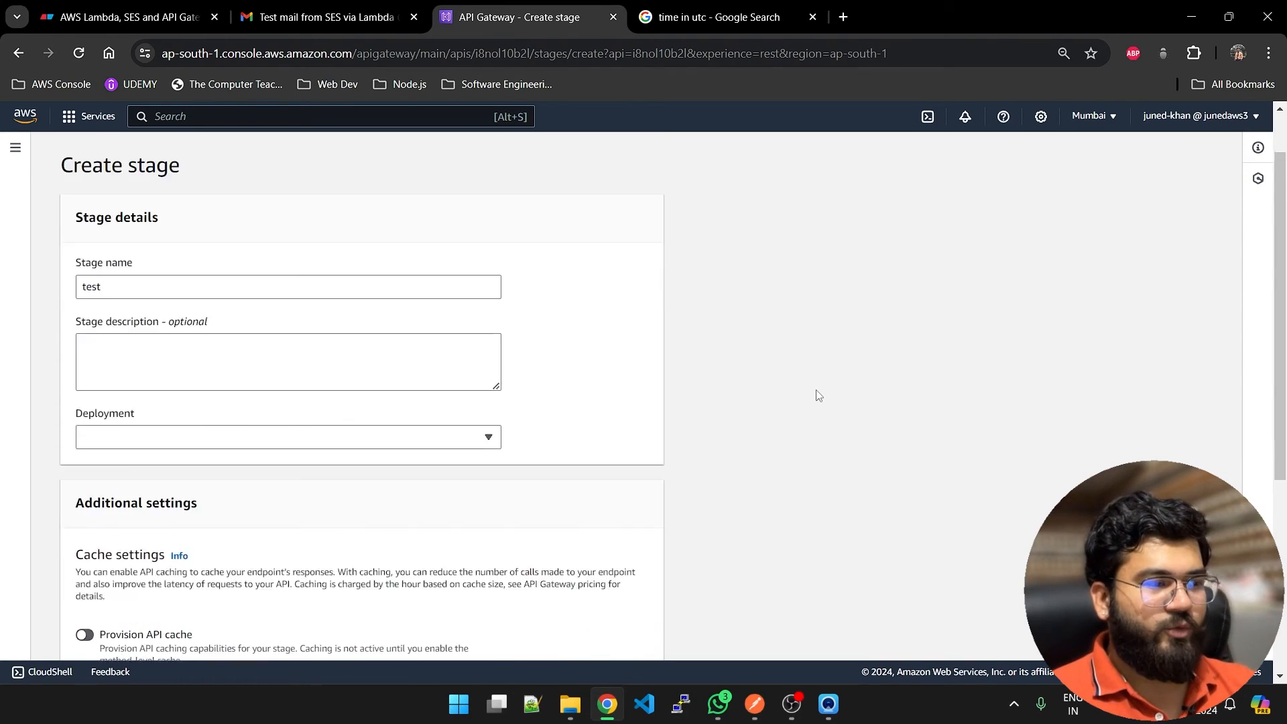
{"action": "scroll", "scroll_direction": "down", "scroll_amount": 3}
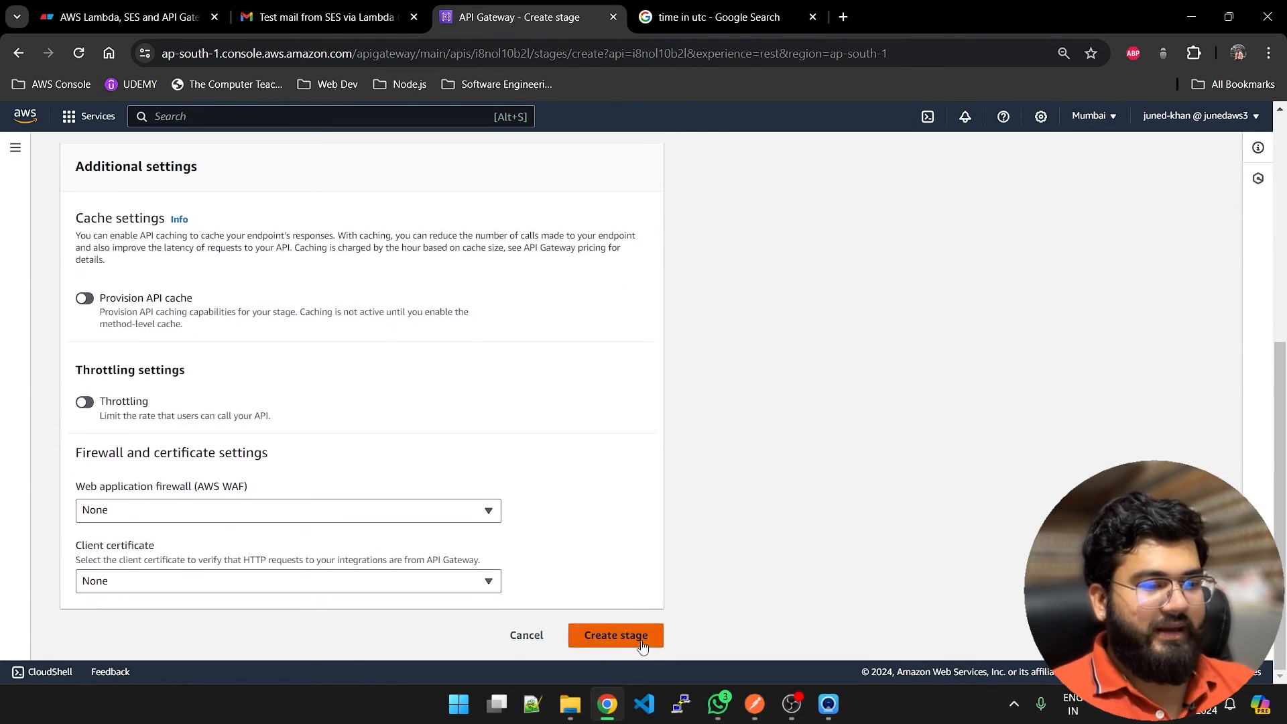
{"action": "left_click", "coordinate": [615, 635]}
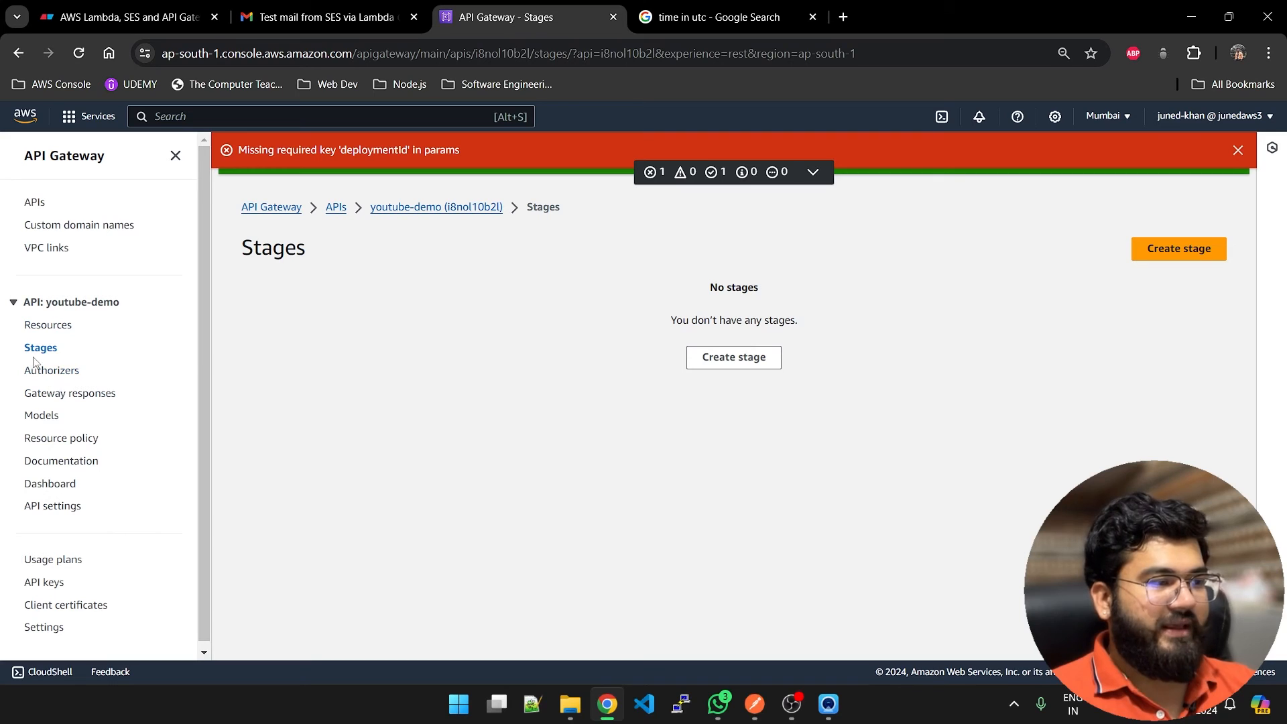
{"action": "mouse_move", "coordinate": [47, 337]}
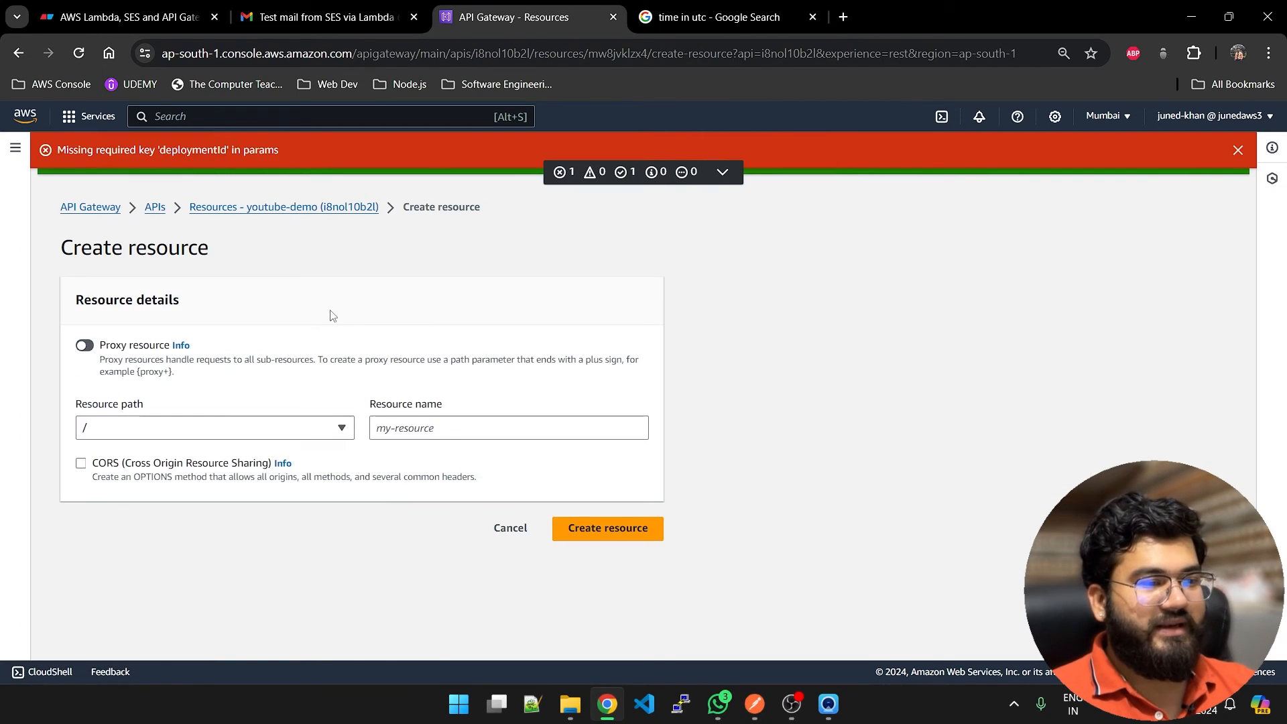
Step: Add a resource named send under the root path / of youtube-demo
{"action": "left_click", "coordinate": [213, 427]}
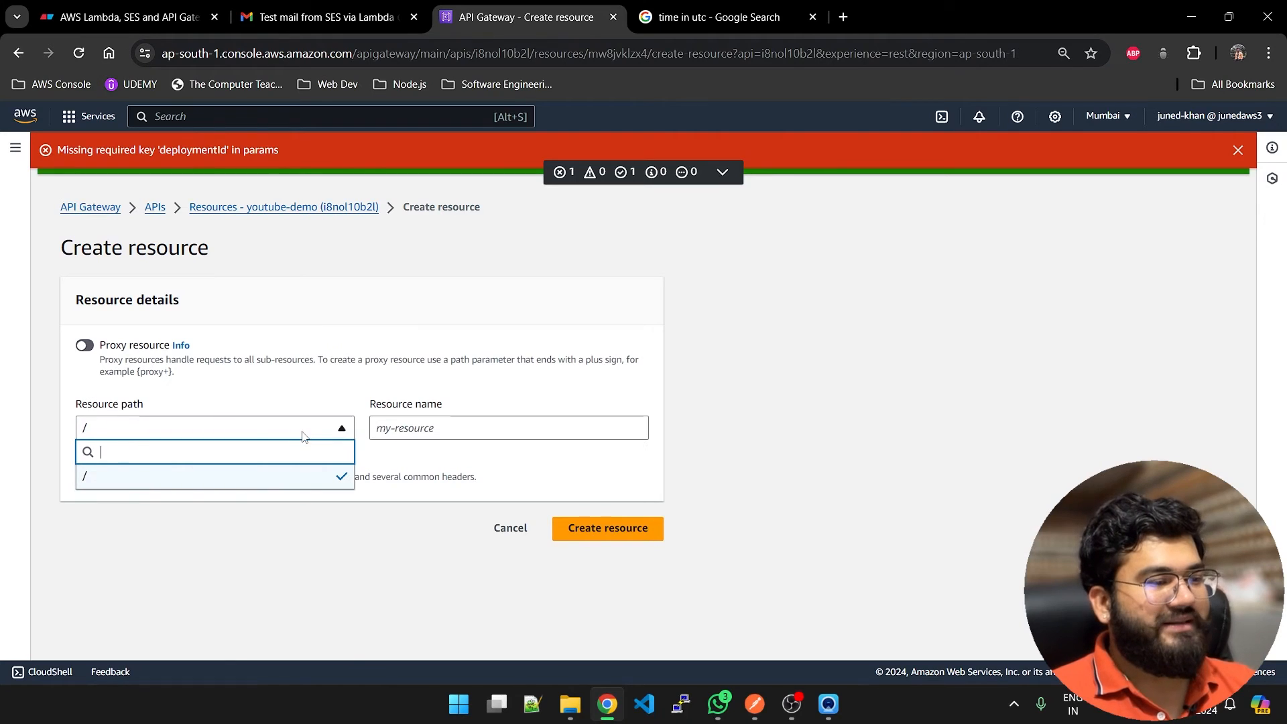
{"action": "left_click", "coordinate": [508, 428]}
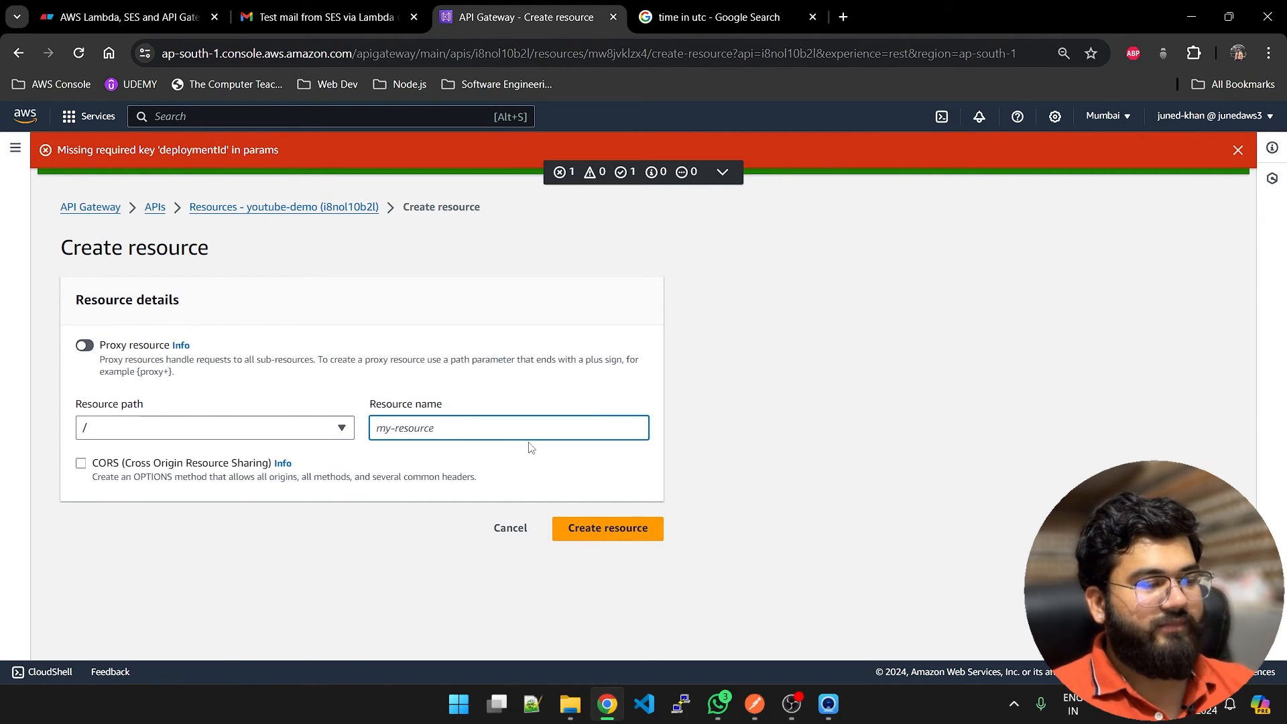
{"action": "type", "text": "send"}
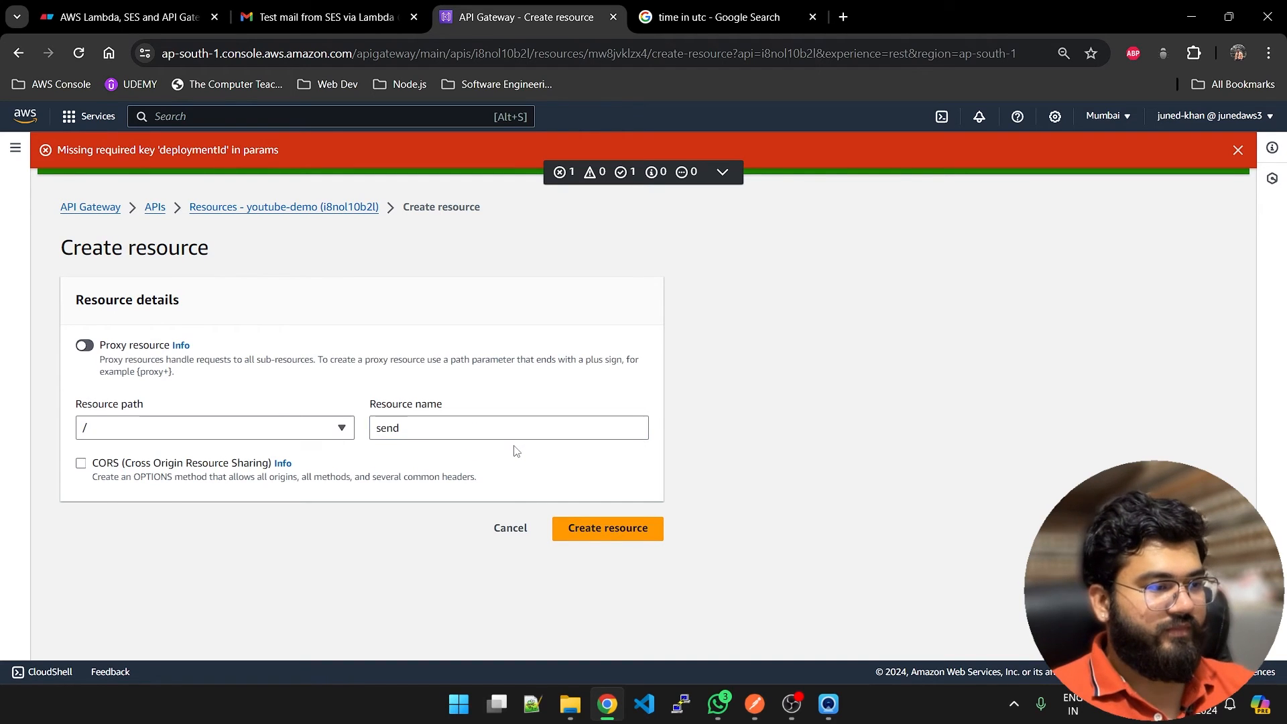
{"action": "left_click", "coordinate": [607, 528]}
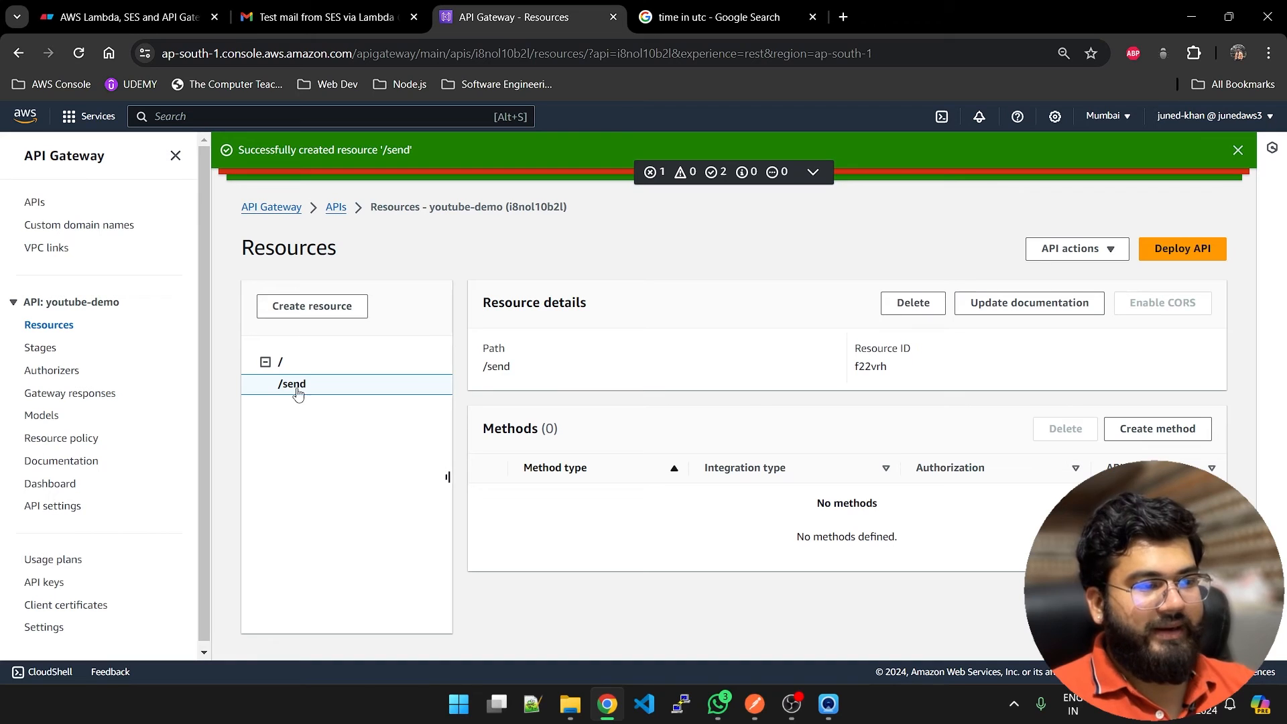
Step: Add a POST method on /send using Lambda integration with the test function
{"action": "left_click", "coordinate": [1155, 428]}
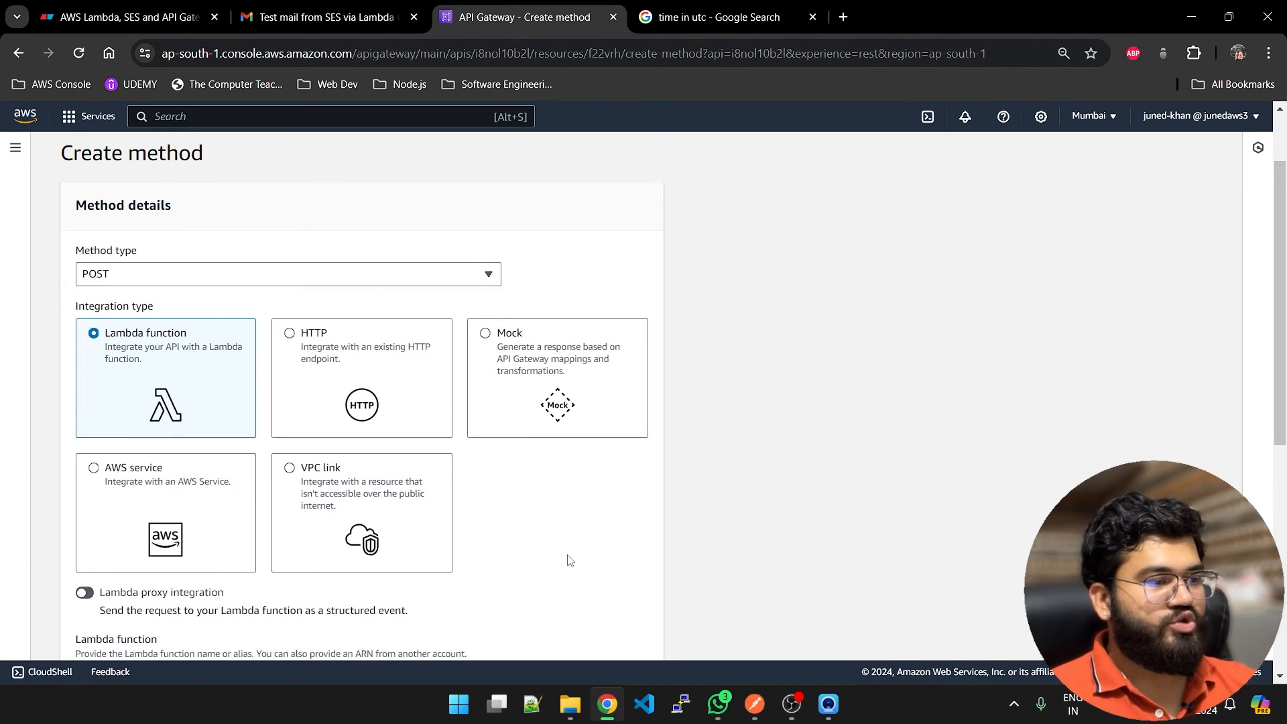
{"action": "scroll", "scroll_direction": "down", "scroll_amount": 3}
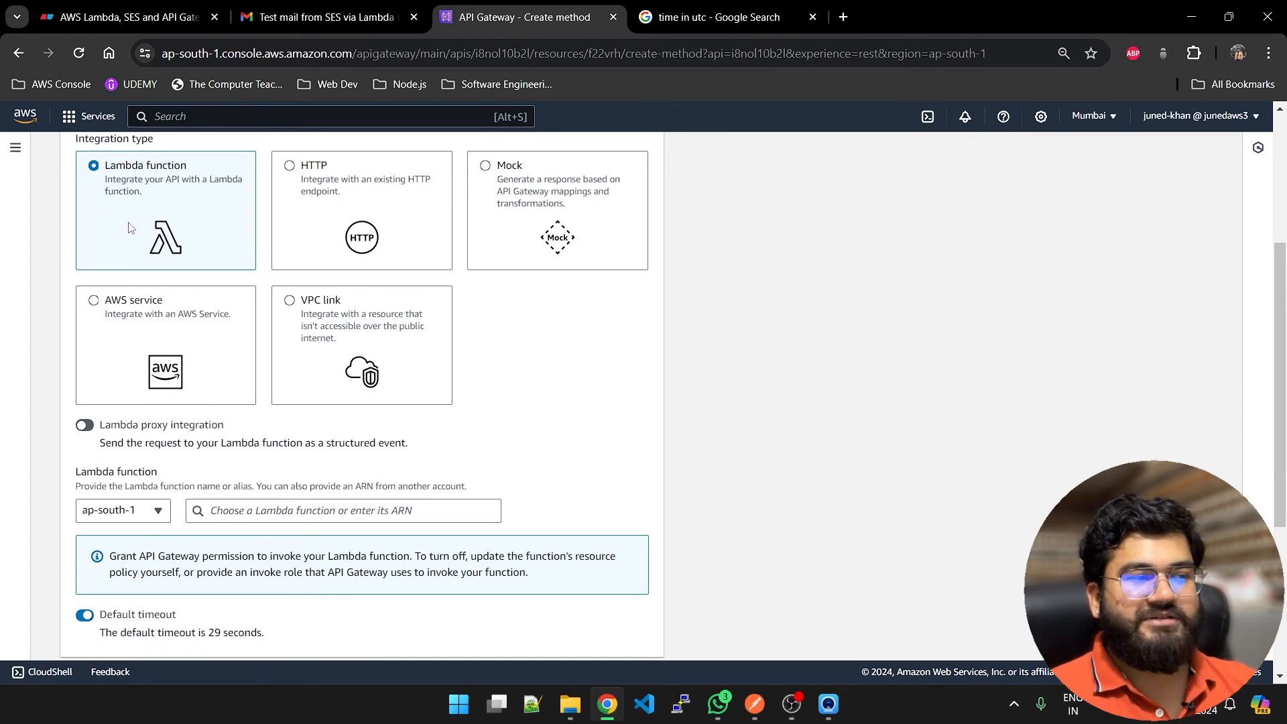
{"action": "left_click", "coordinate": [343, 509]}
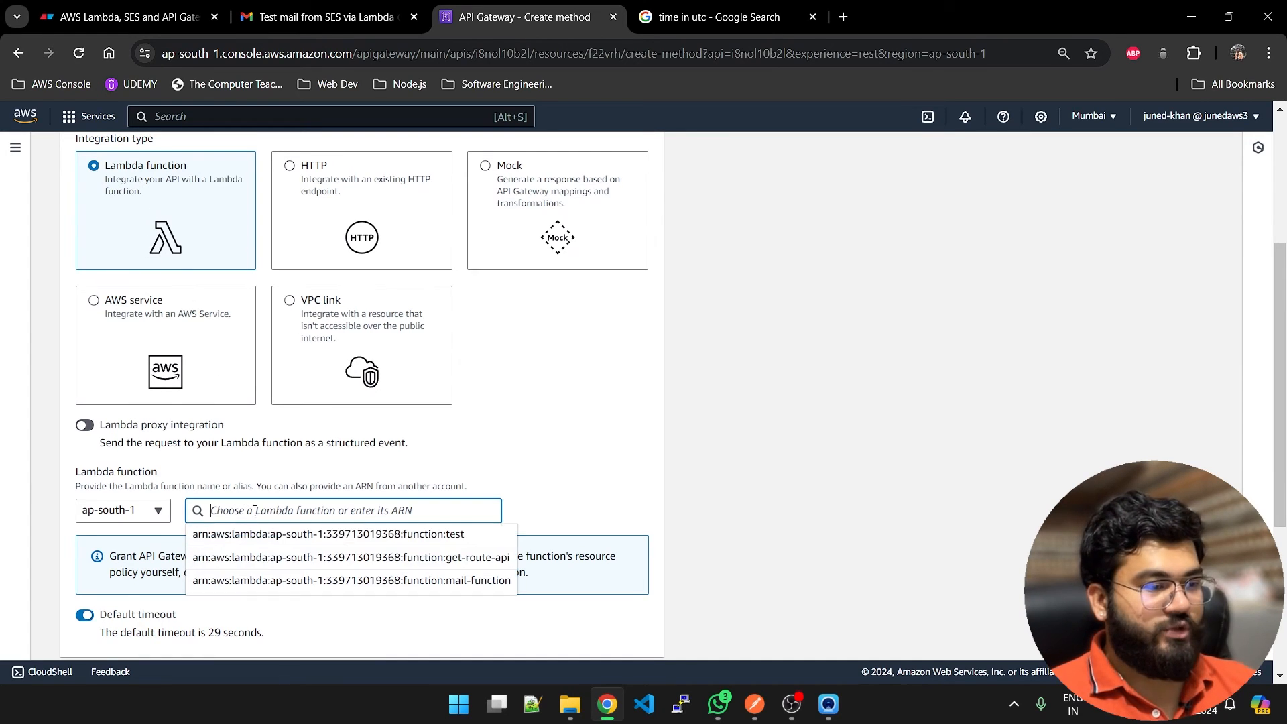
{"action": "scroll", "scroll_direction": "down", "scroll_amount": 3}
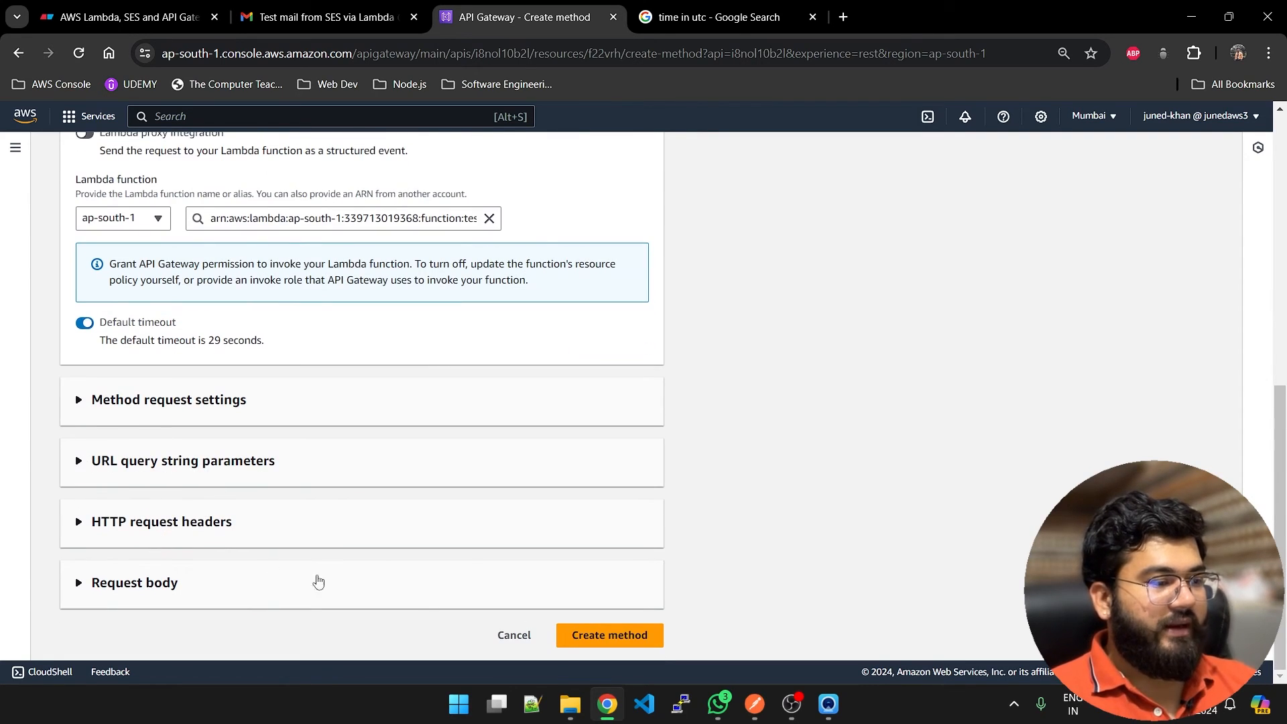
{"action": "left_click", "coordinate": [608, 634]}
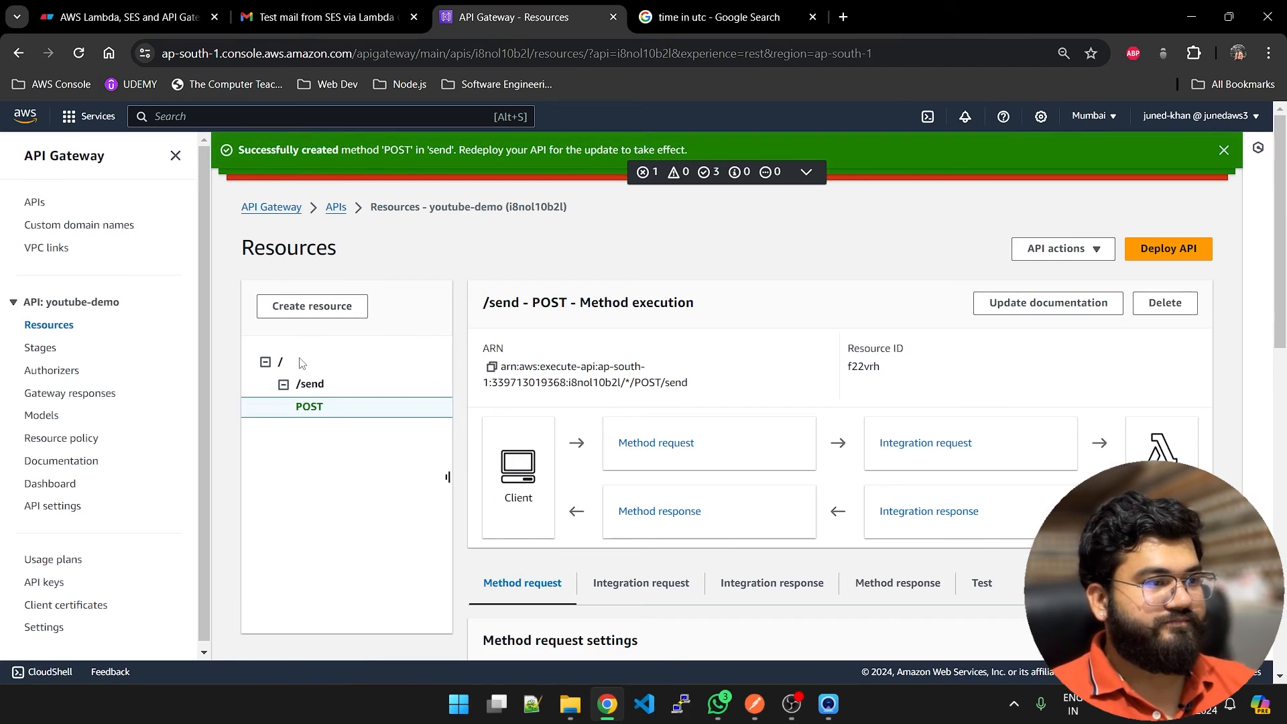
Step: Test the POST method and select the 200 'Email sent successfully' response body
{"action": "scroll", "scroll_direction": "down", "scroll_amount": 3}
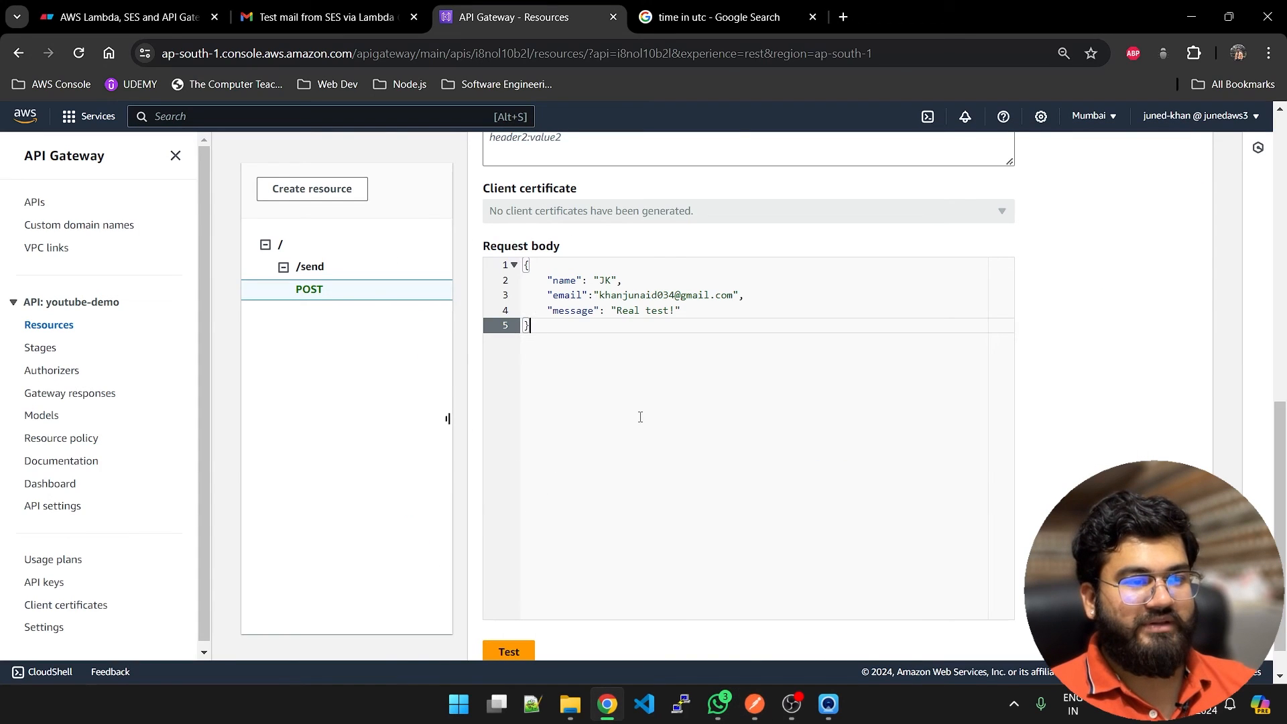
{"action": "left_click", "coordinate": [509, 651]}
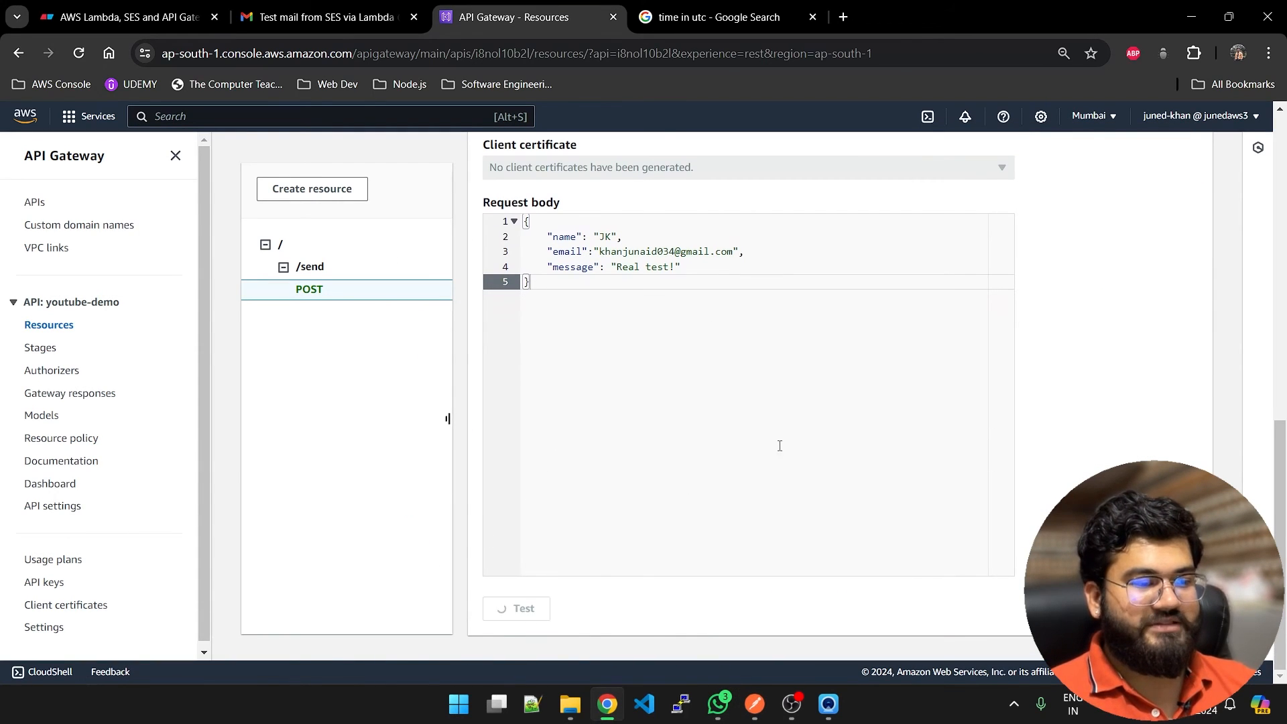
{"action": "left_click", "coordinate": [516, 608]}
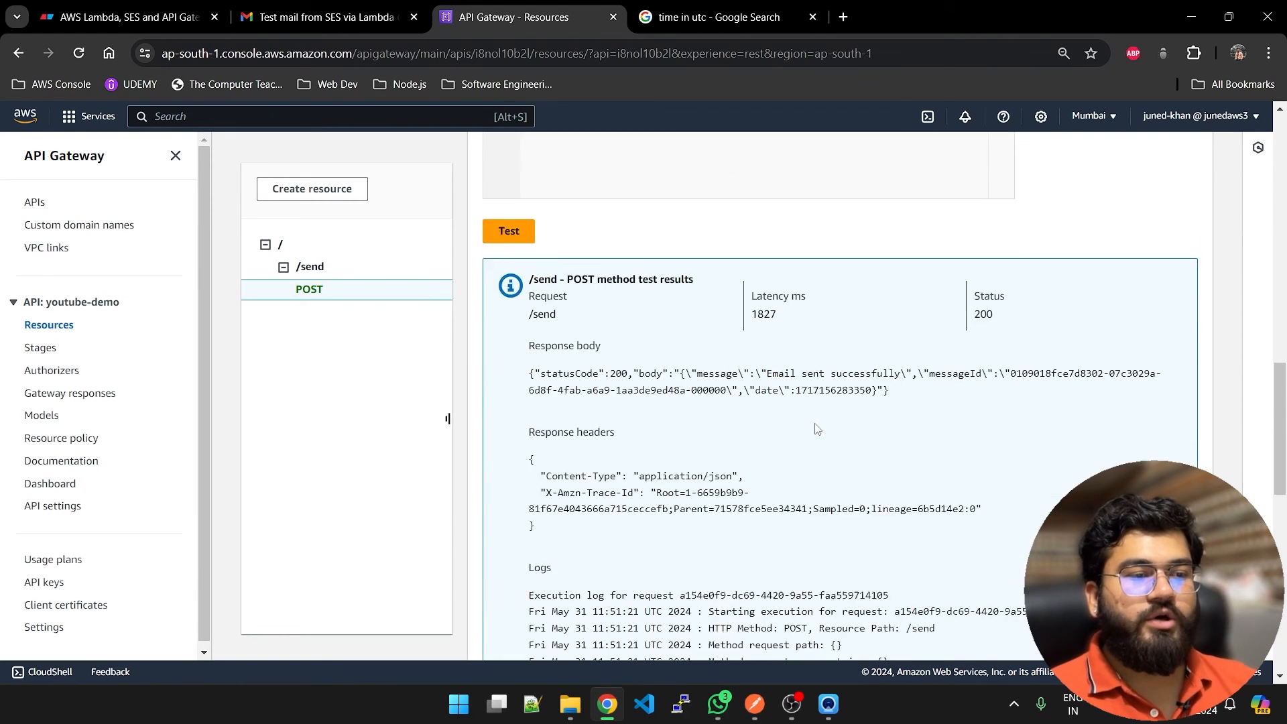
{"action": "scroll", "scroll_direction": "down", "scroll_amount": 3}
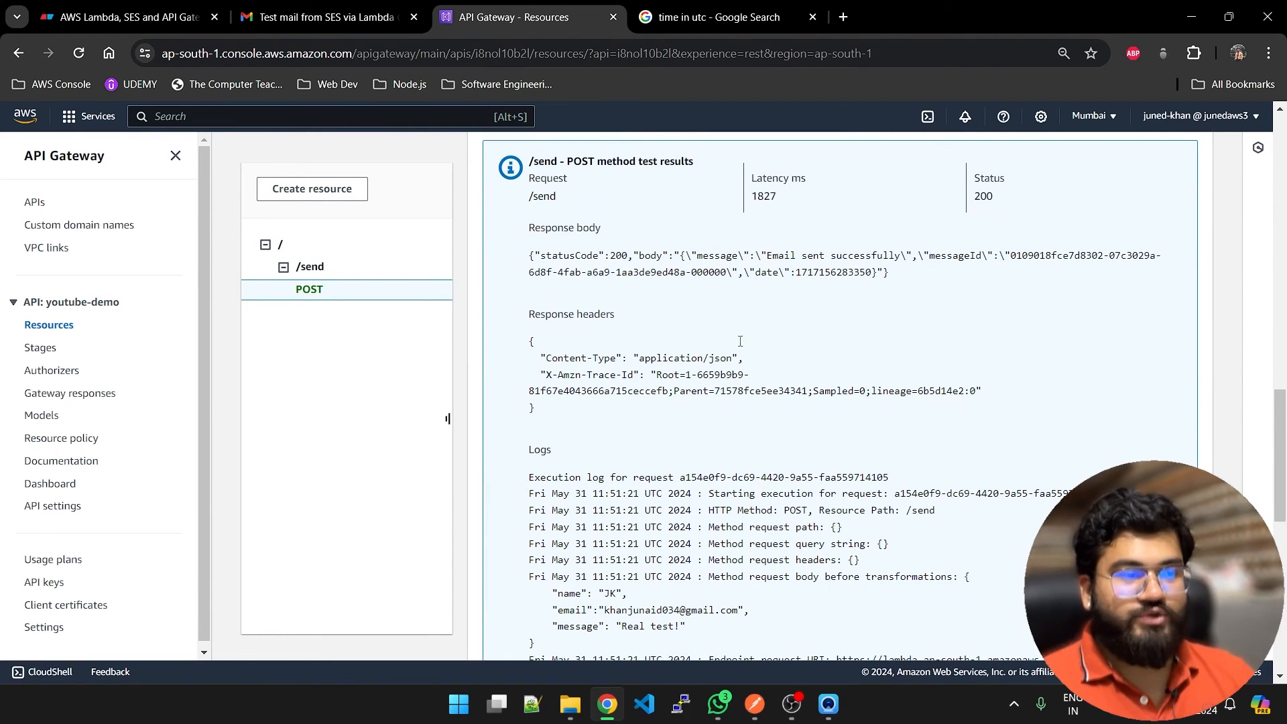
{"action": "left_click_drag", "start_coordinate": [530, 255], "coordinate": [886, 273]}
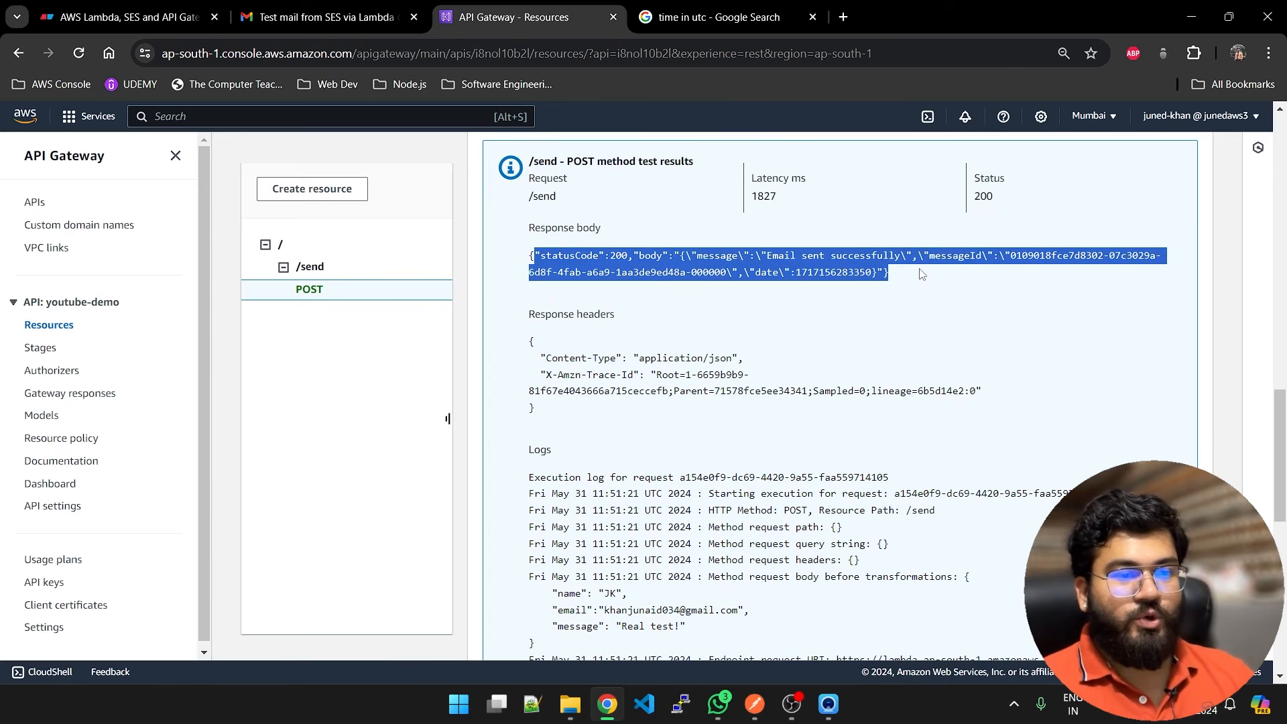
Step: Open the 11:51:22 AM 'Test mail from SES via Lambda' in Gmail, then return to API Gateway
{"action": "left_click", "coordinate": [326, 16]}
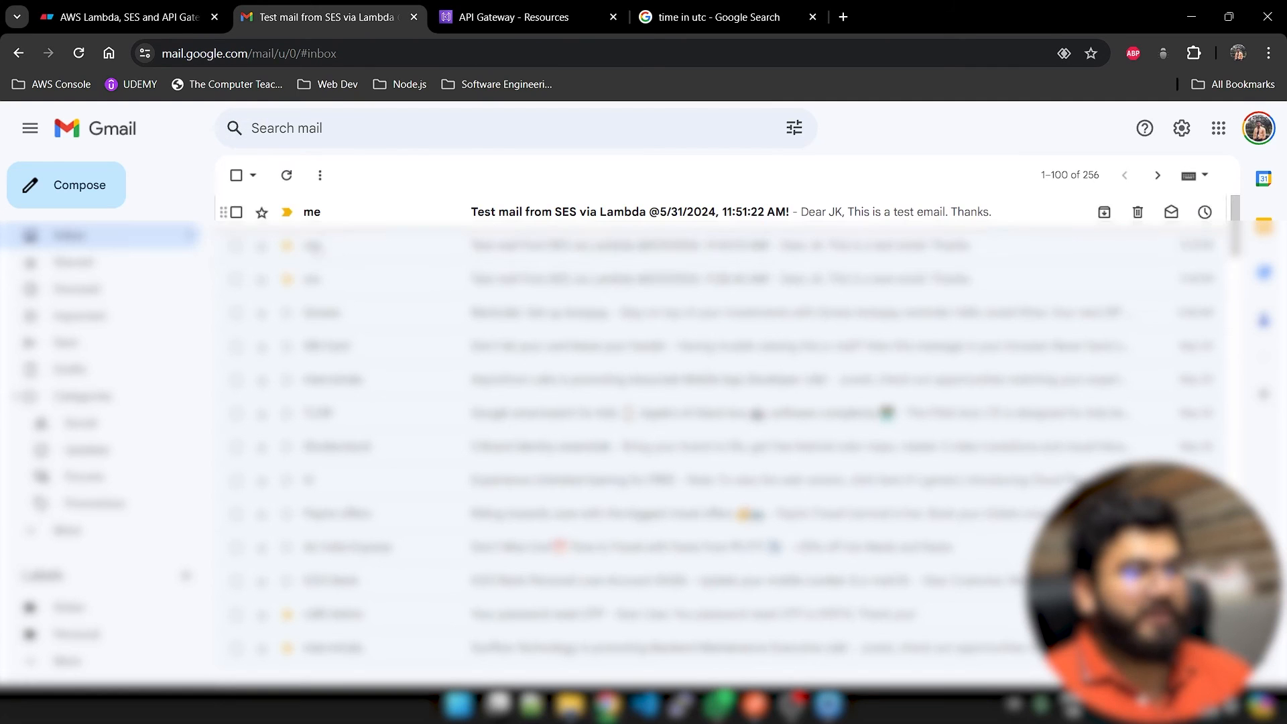
{"action": "left_click", "coordinate": [611, 212]}
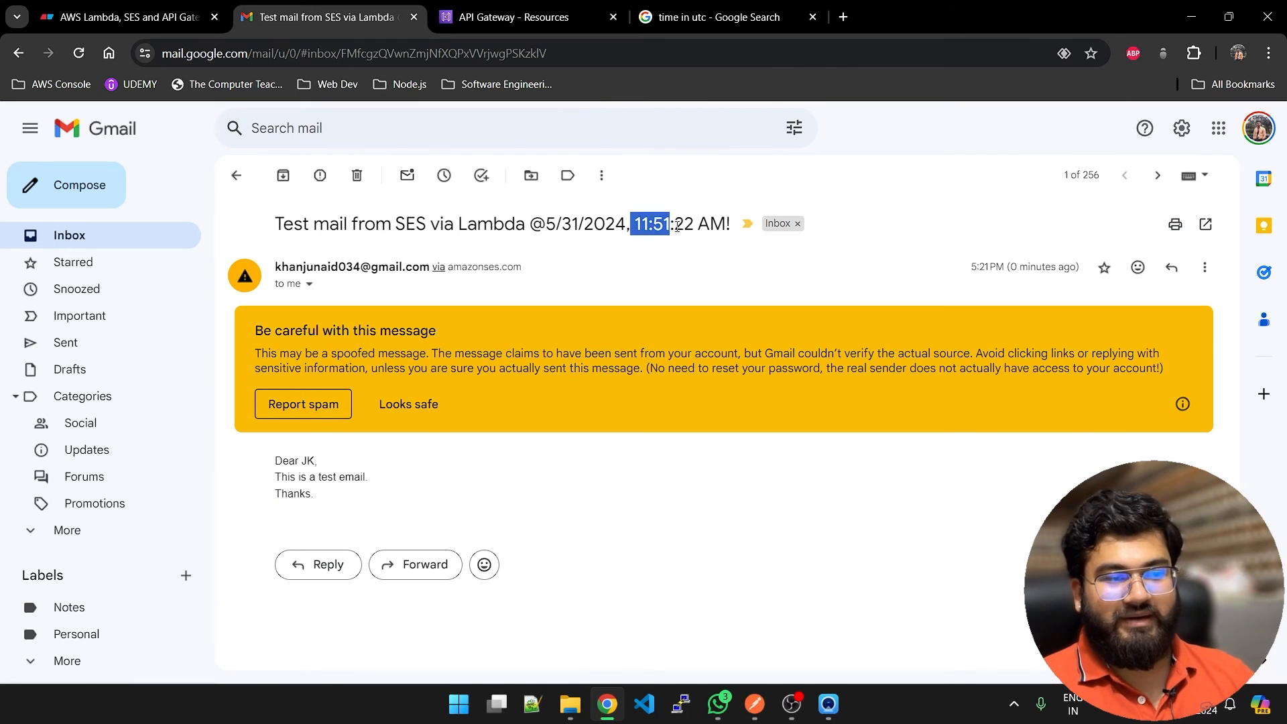
{"action": "left_click", "coordinate": [526, 16]}
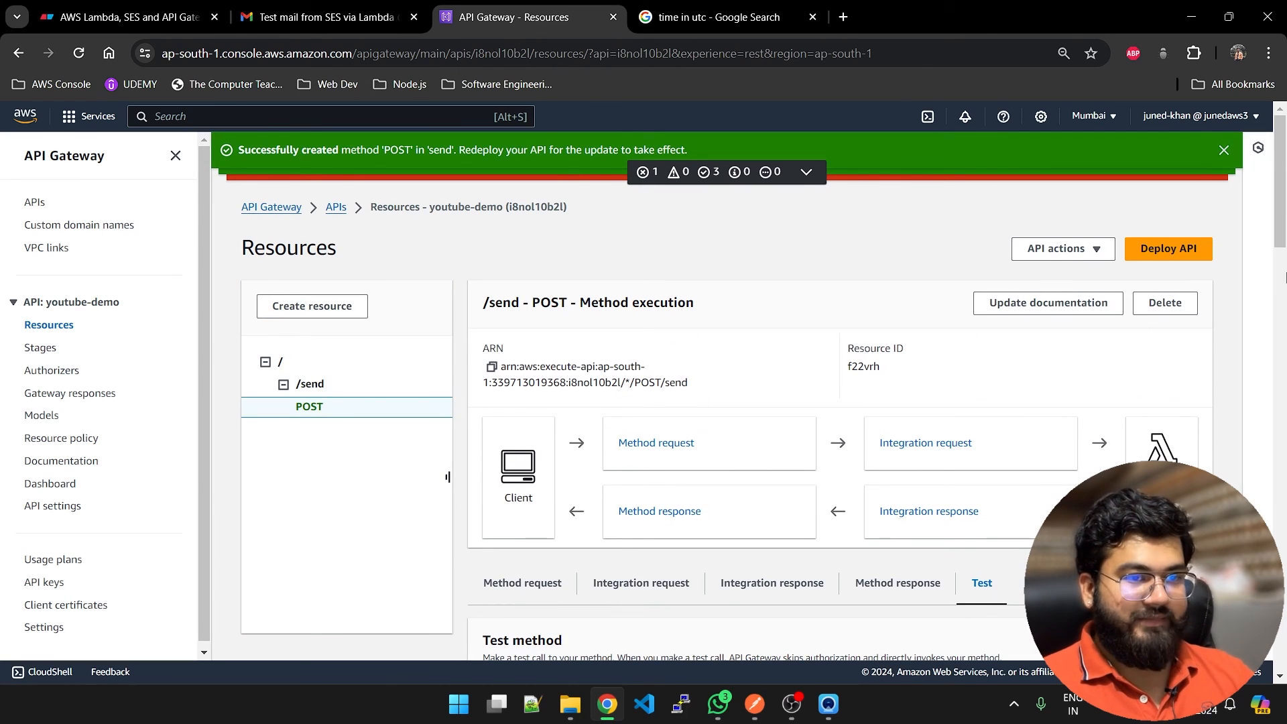
Step: Start deploying to a new stage, then abandon it and return to Resources
{"action": "left_click", "coordinate": [1167, 249]}
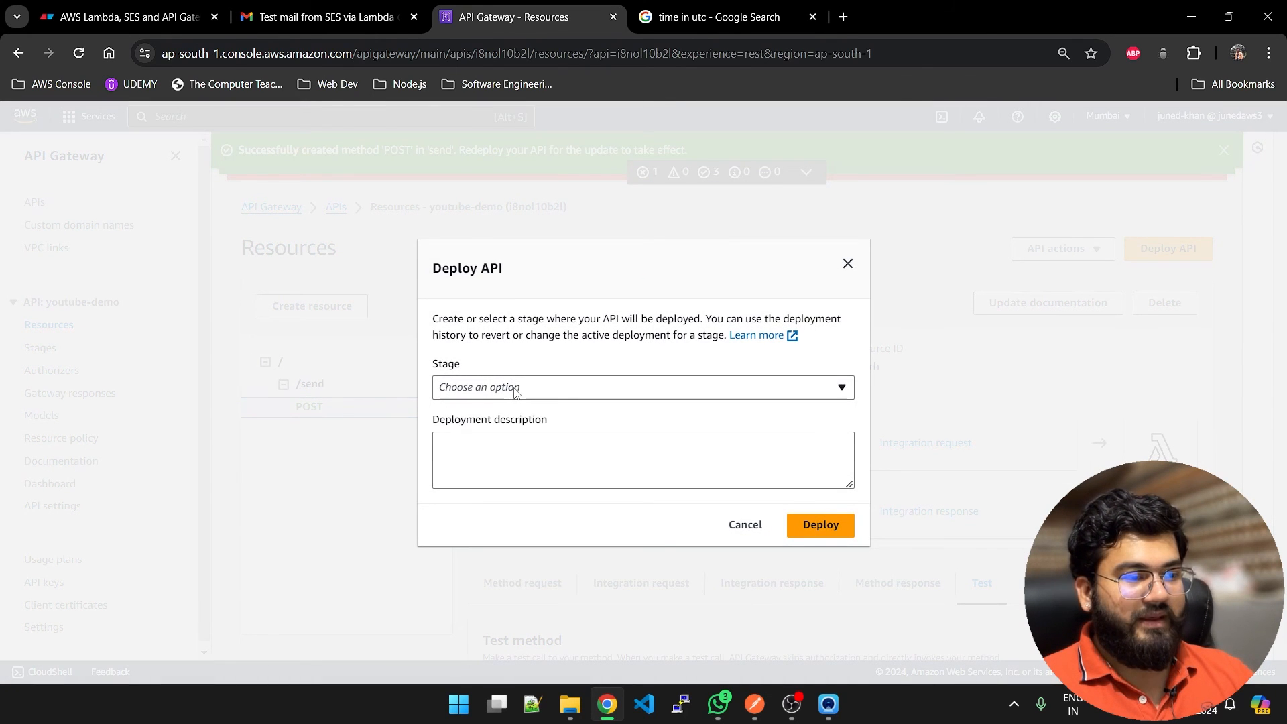
{"action": "left_click", "coordinate": [743, 524]}
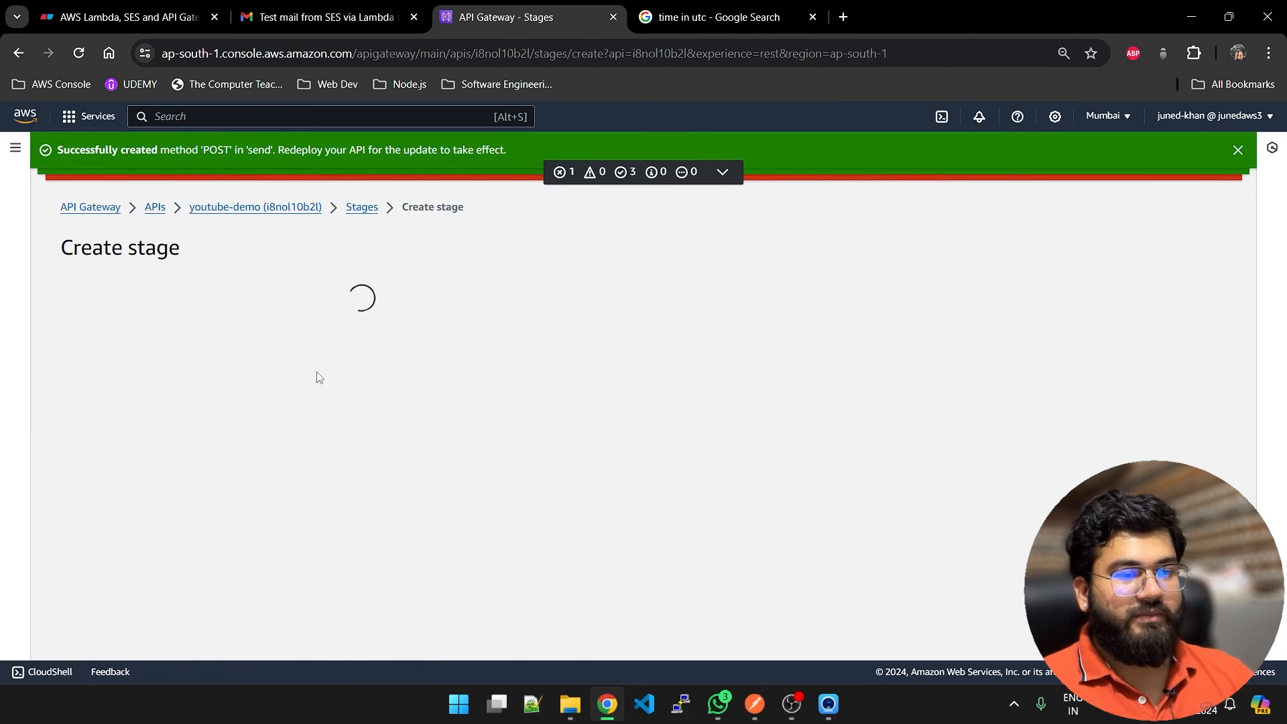
{"action": "left_click", "coordinate": [288, 499]}
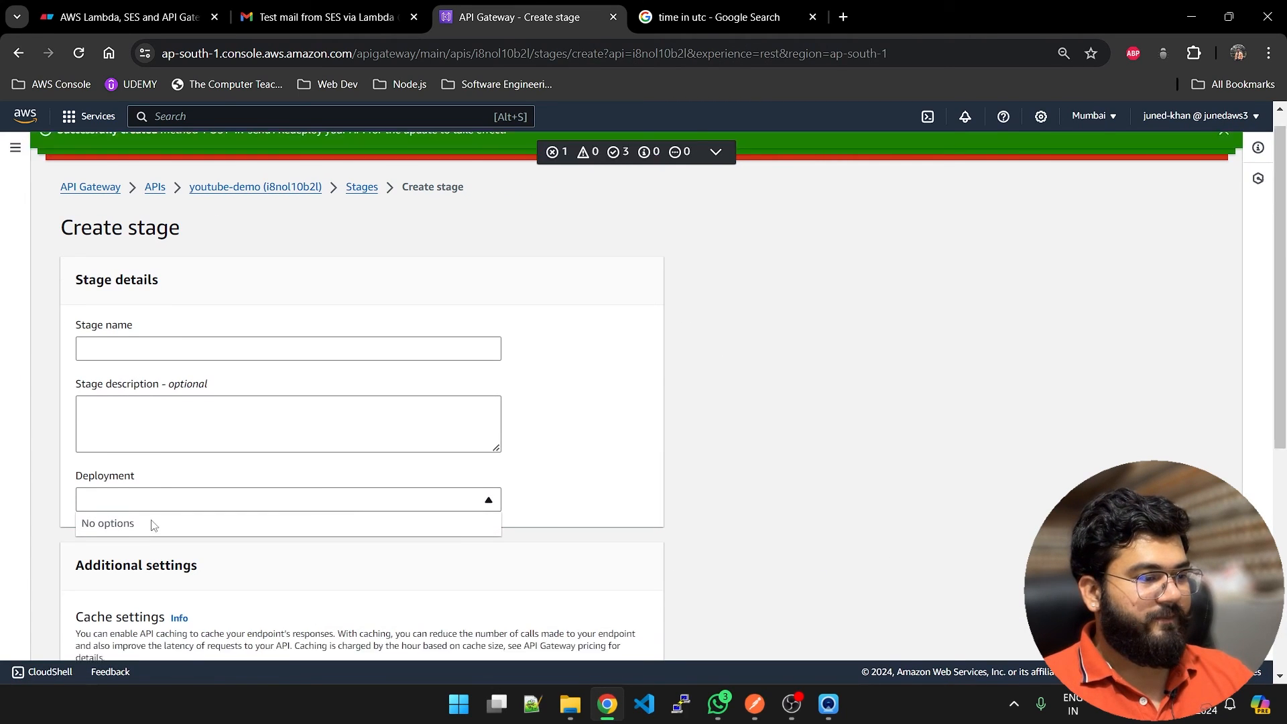
{"action": "type", "text": "t"}
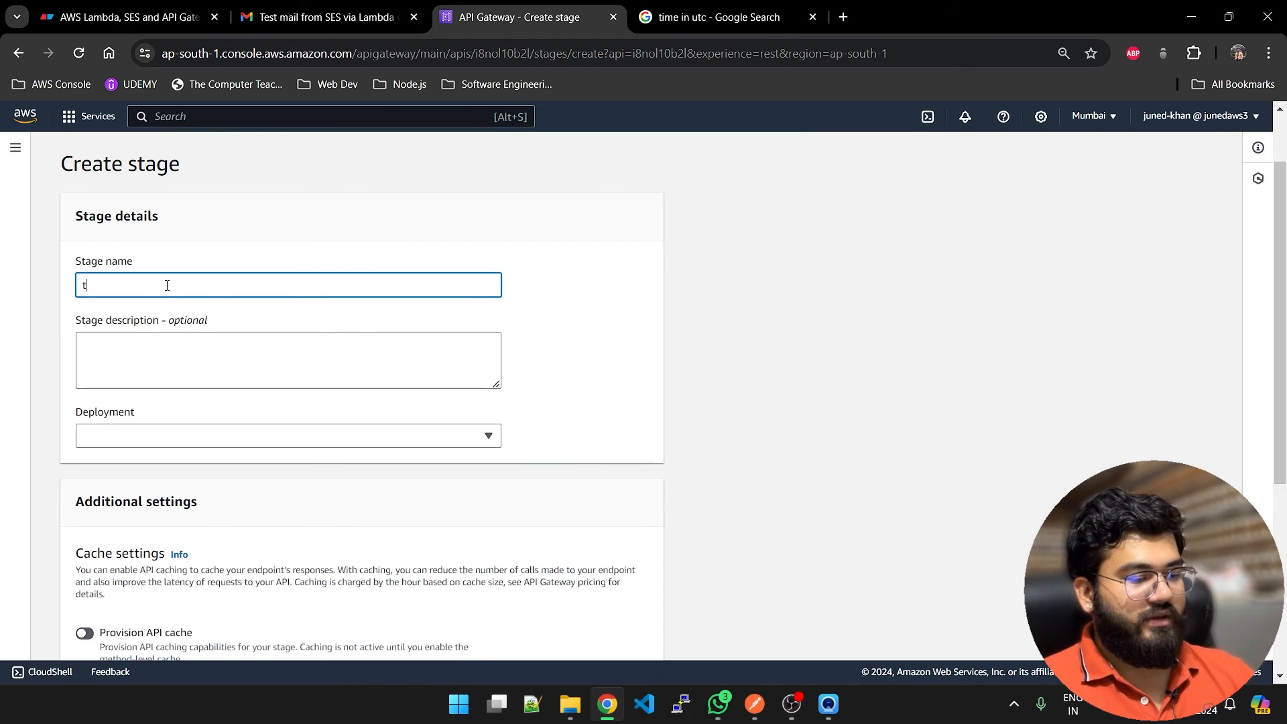
{"action": "scroll", "scroll_direction": "down", "scroll_amount": 3}
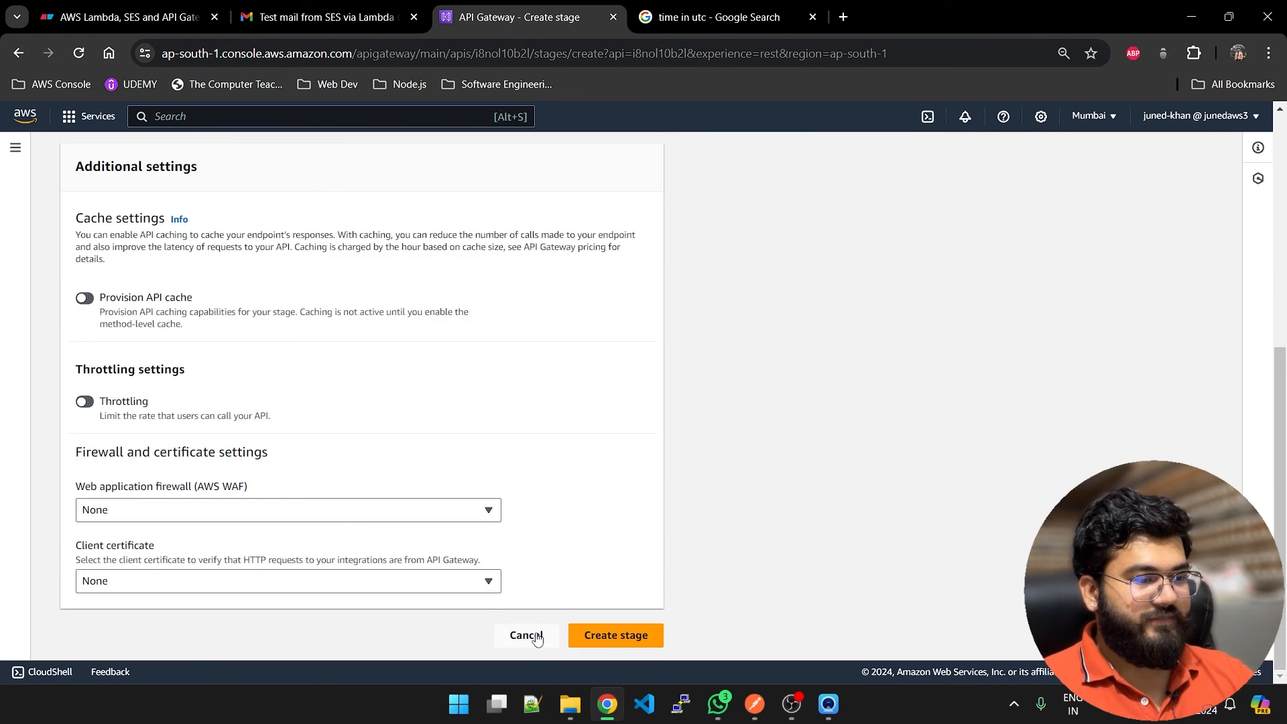
{"action": "left_click", "coordinate": [525, 635]}
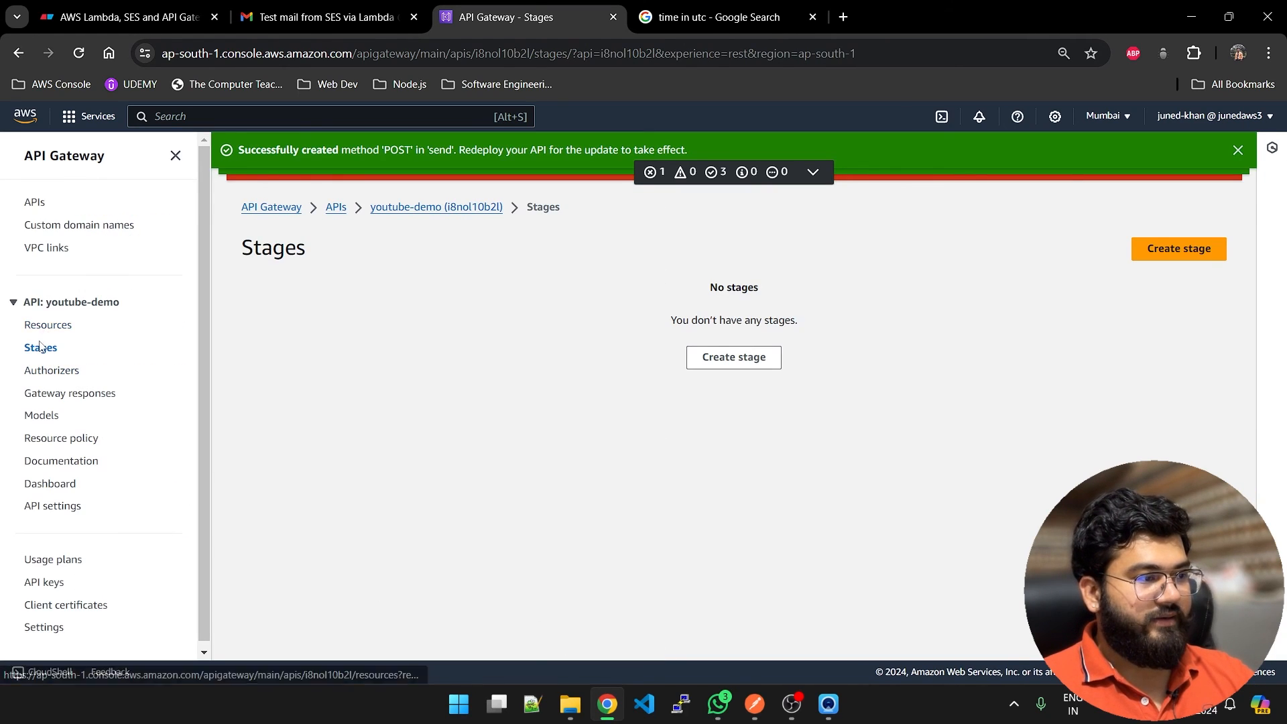
{"action": "left_click", "coordinate": [48, 324]}
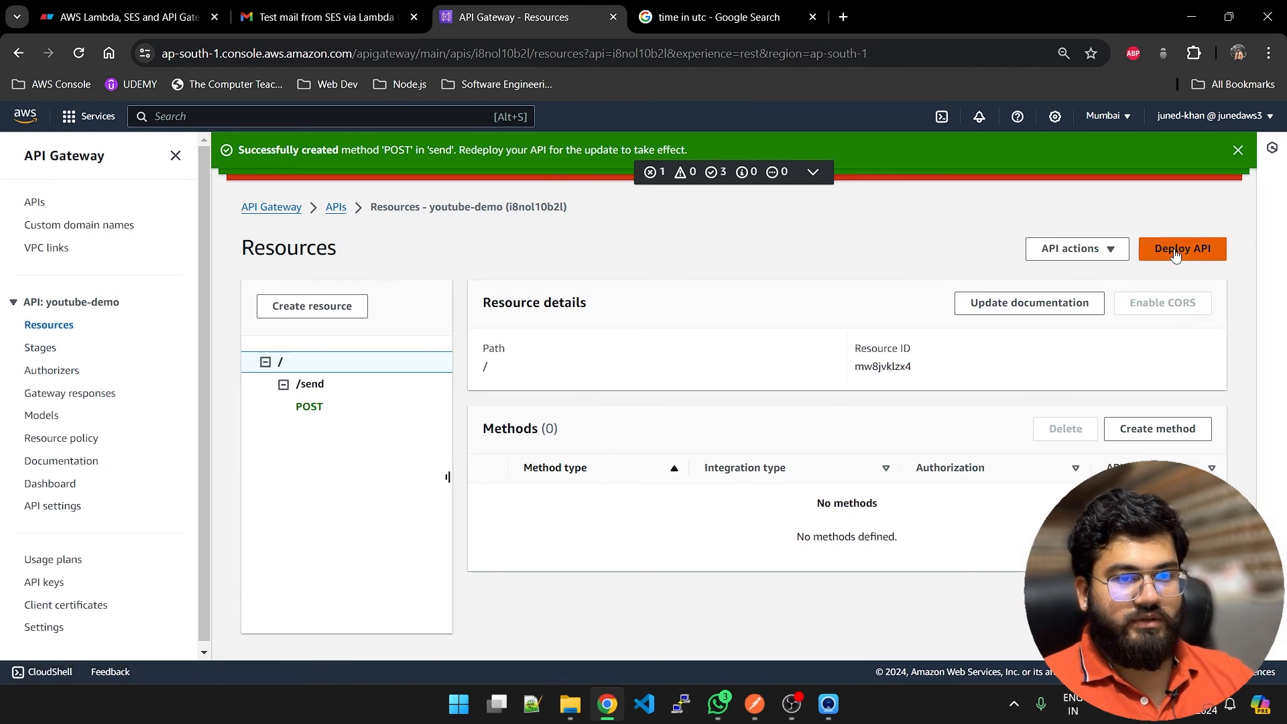
Step: Deploy with No stage and create a stage named test from that deployment
{"action": "left_click", "coordinate": [1181, 248]}
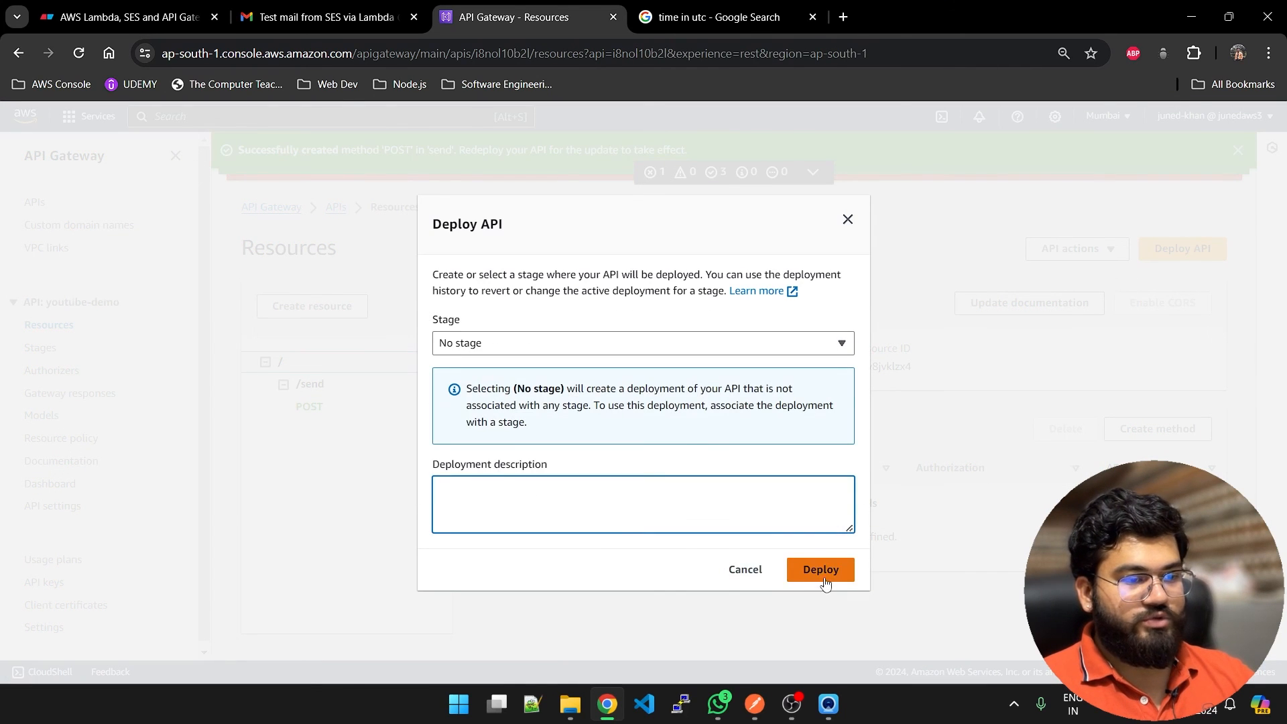
{"action": "left_click", "coordinate": [819, 570]}
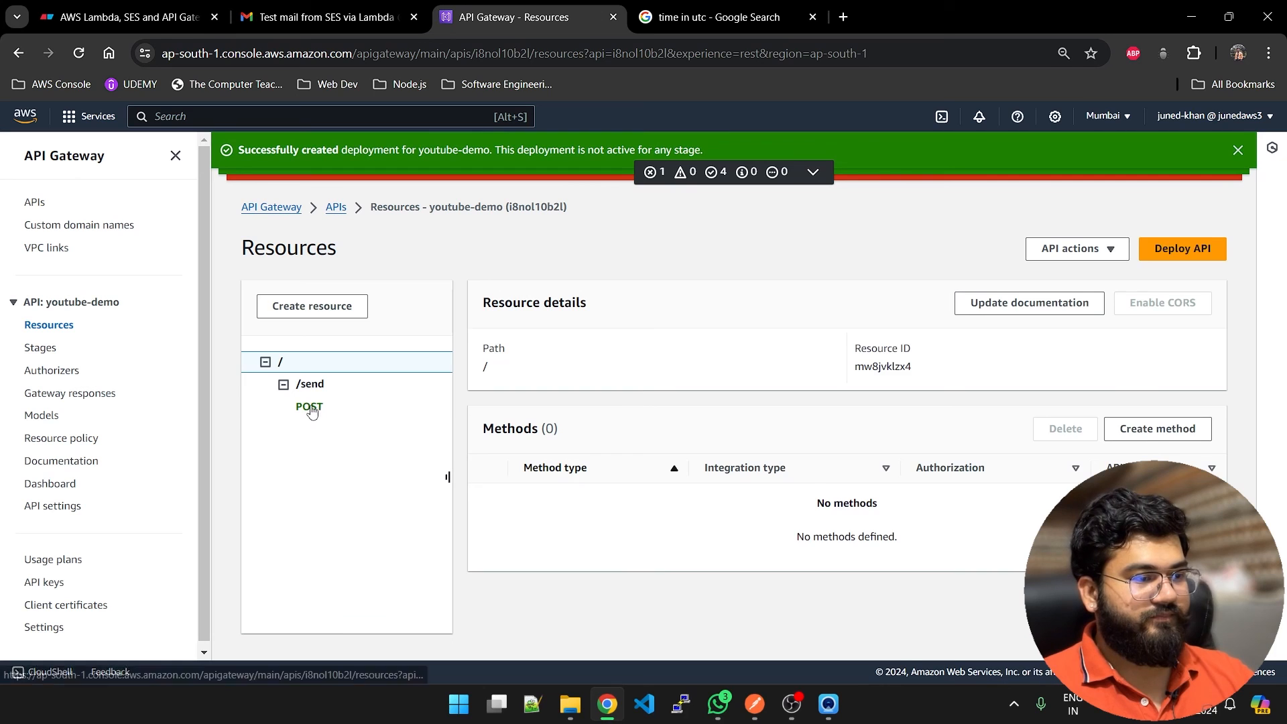
{"action": "left_click", "coordinate": [40, 348]}
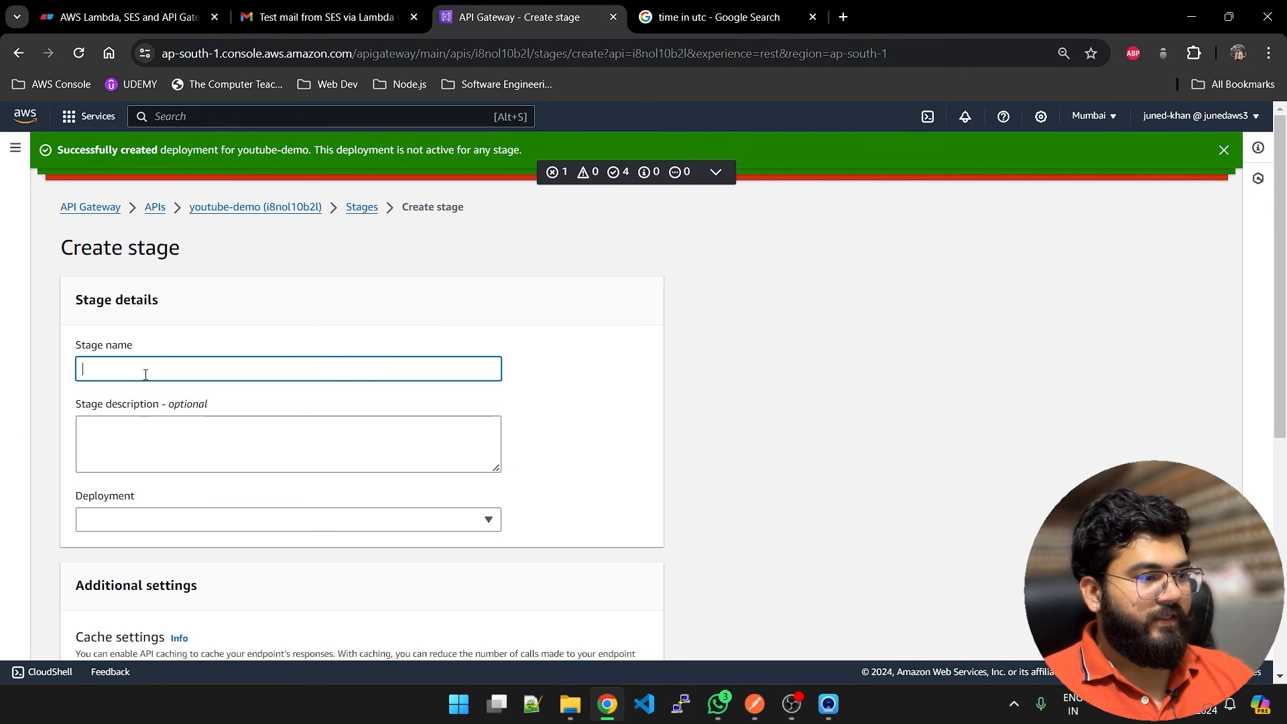
{"action": "type", "text": "test"}
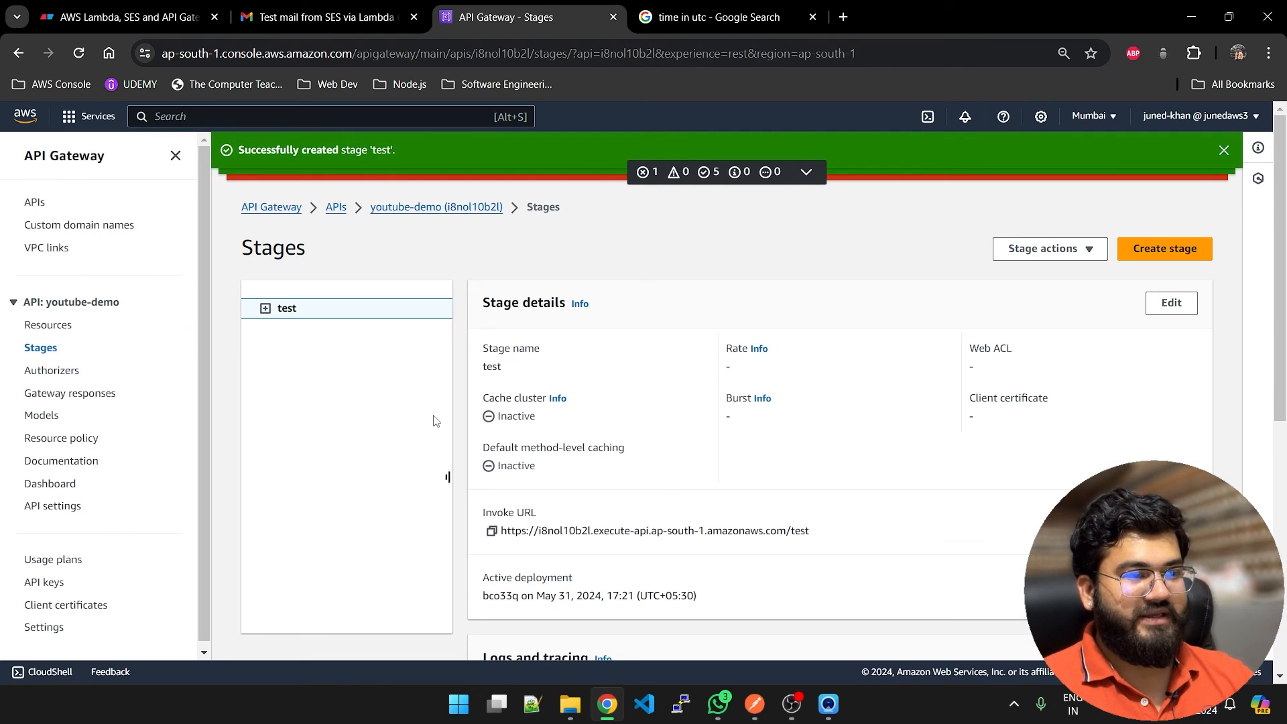
{"action": "left_click", "coordinate": [1222, 149]}
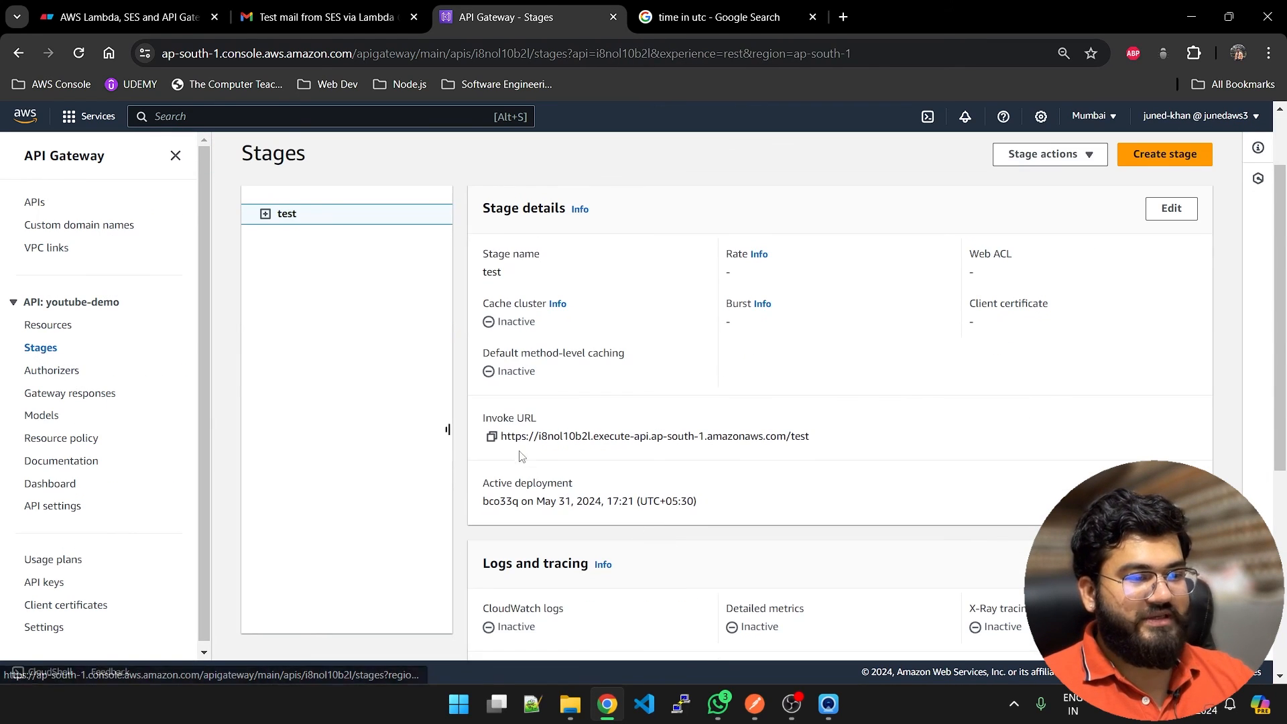
Step: POST to the test stage invoke URL plus /send in Postman, getting 200 OK
{"action": "left_click", "coordinate": [492, 435]}
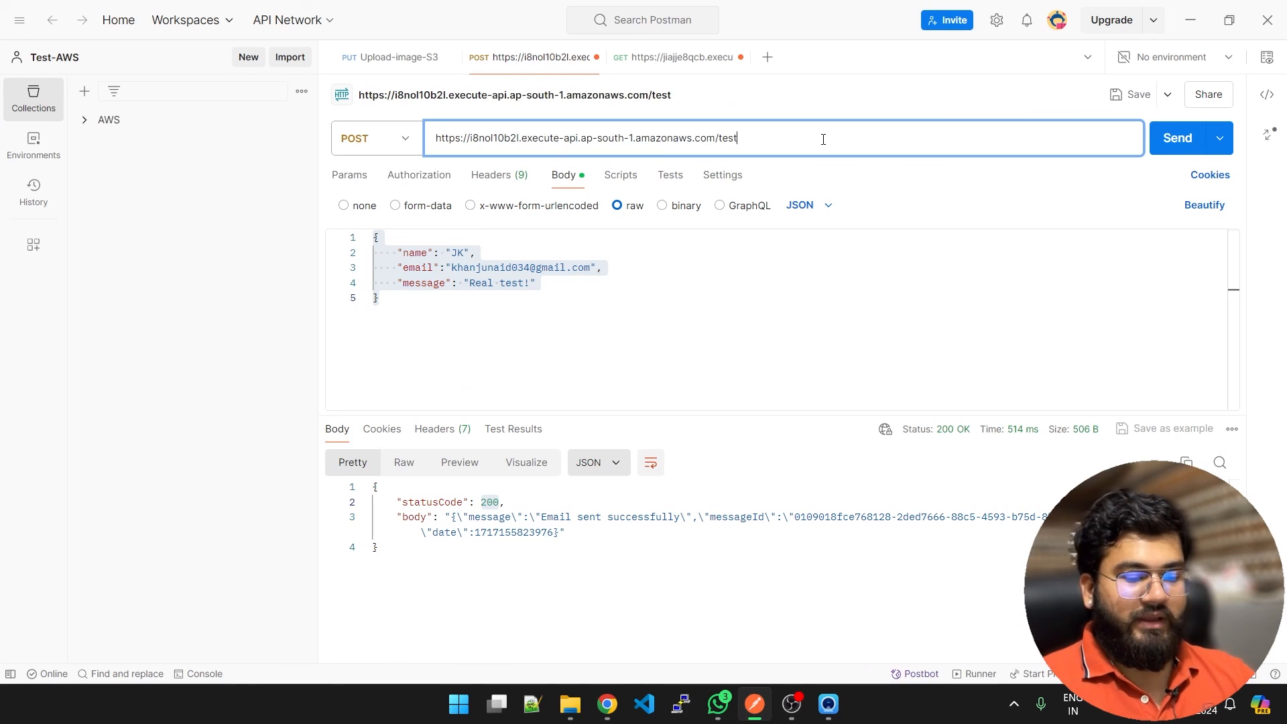
{"action": "type", "text": "/send"}
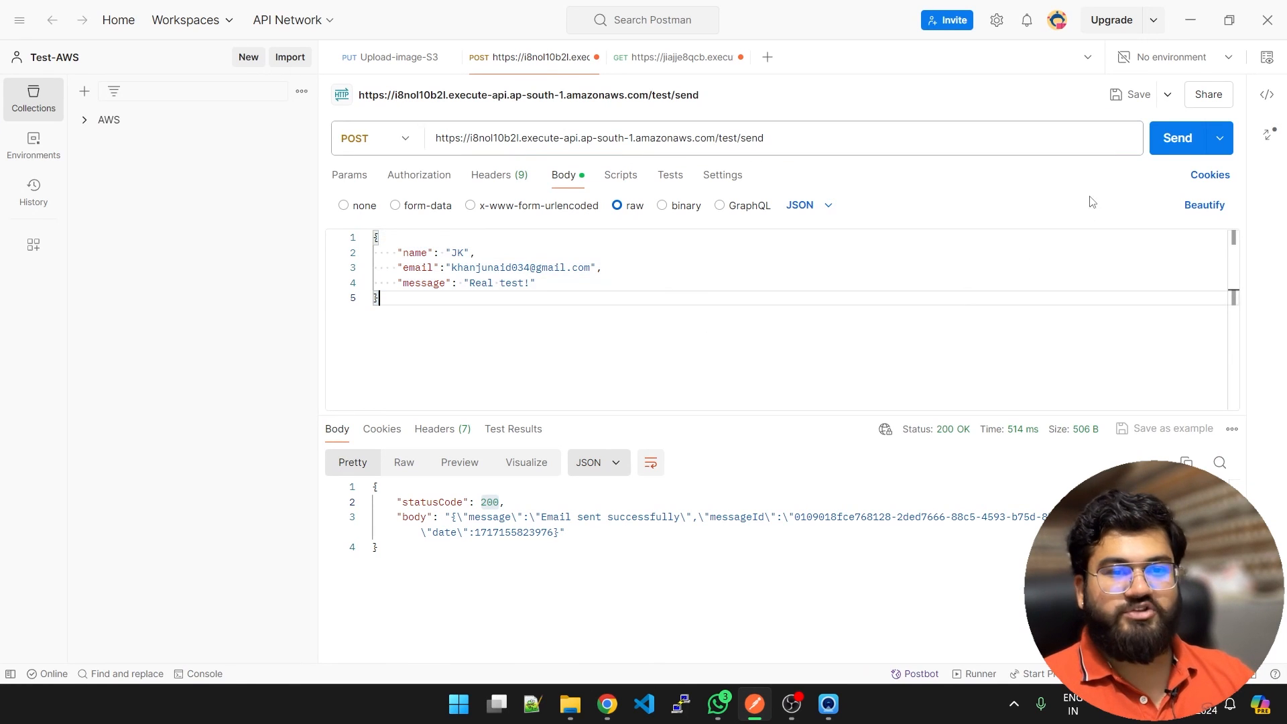
{"action": "left_click", "coordinate": [1178, 137]}
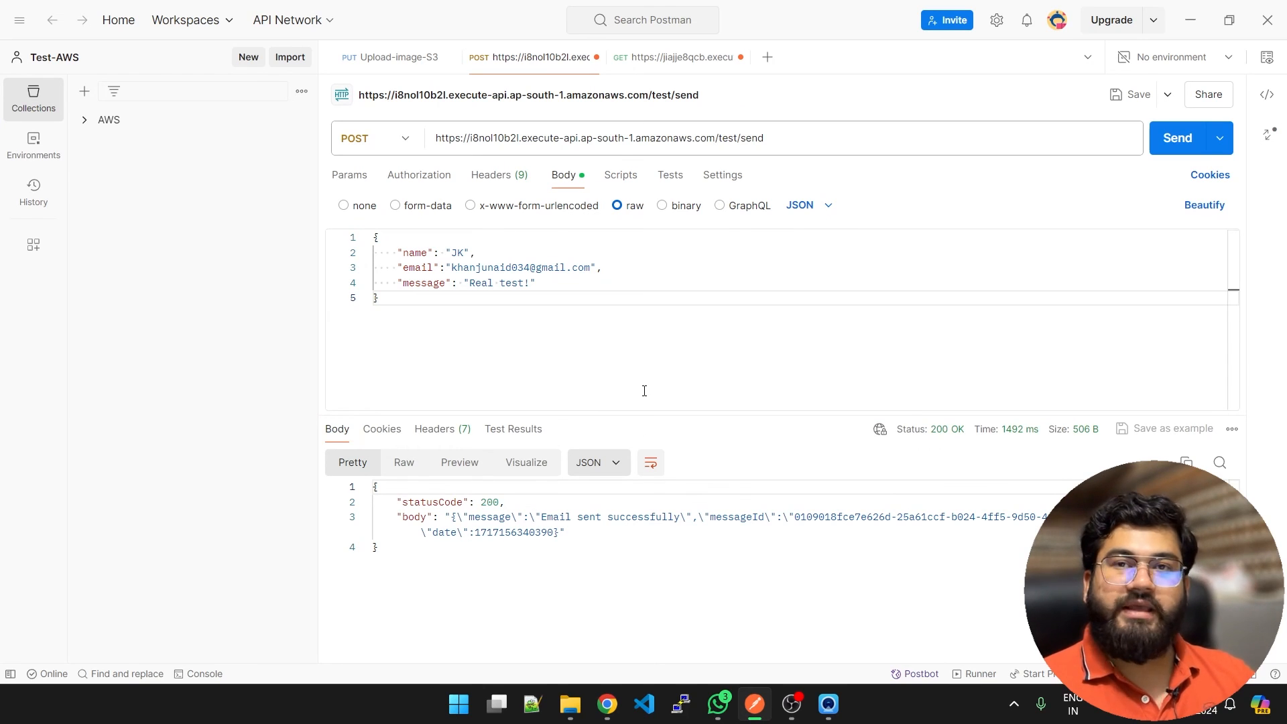
{"action": "double_click", "coordinate": [515, 532]}
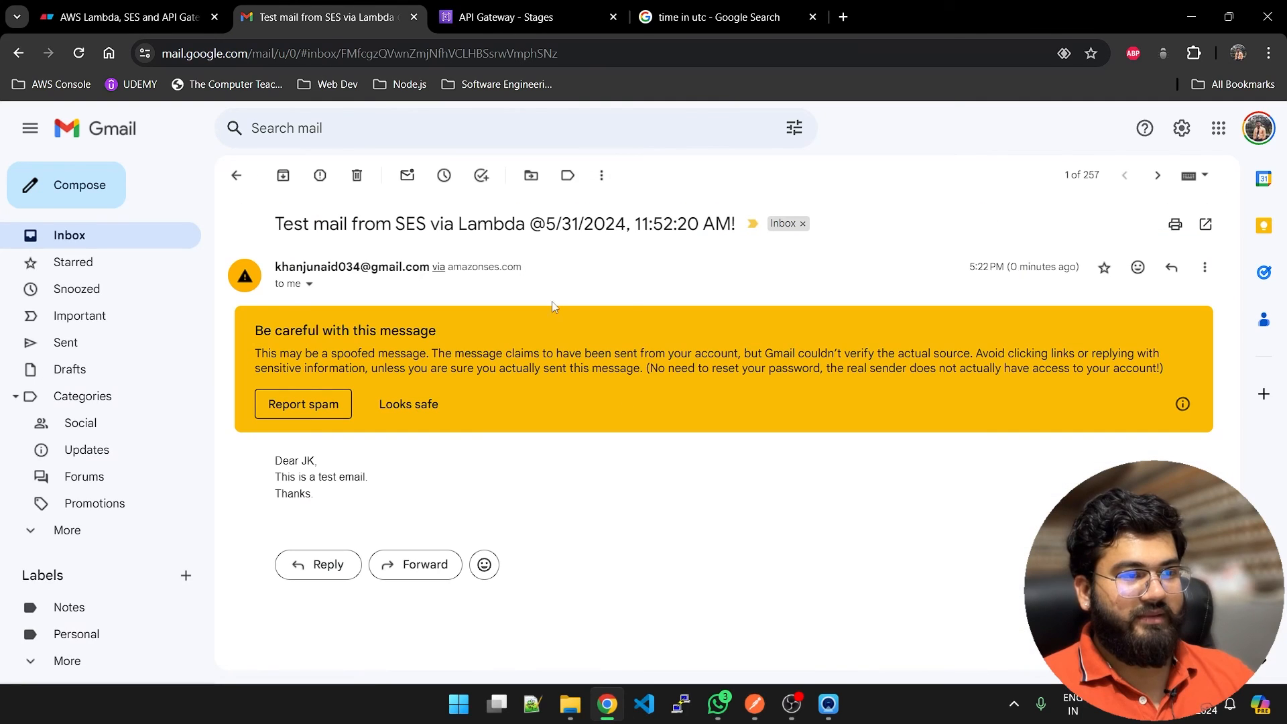
Step: Select the 11:52:20 AM time in the new SES email, then show the Eraser notes
{"action": "double_click", "coordinate": [654, 223]}
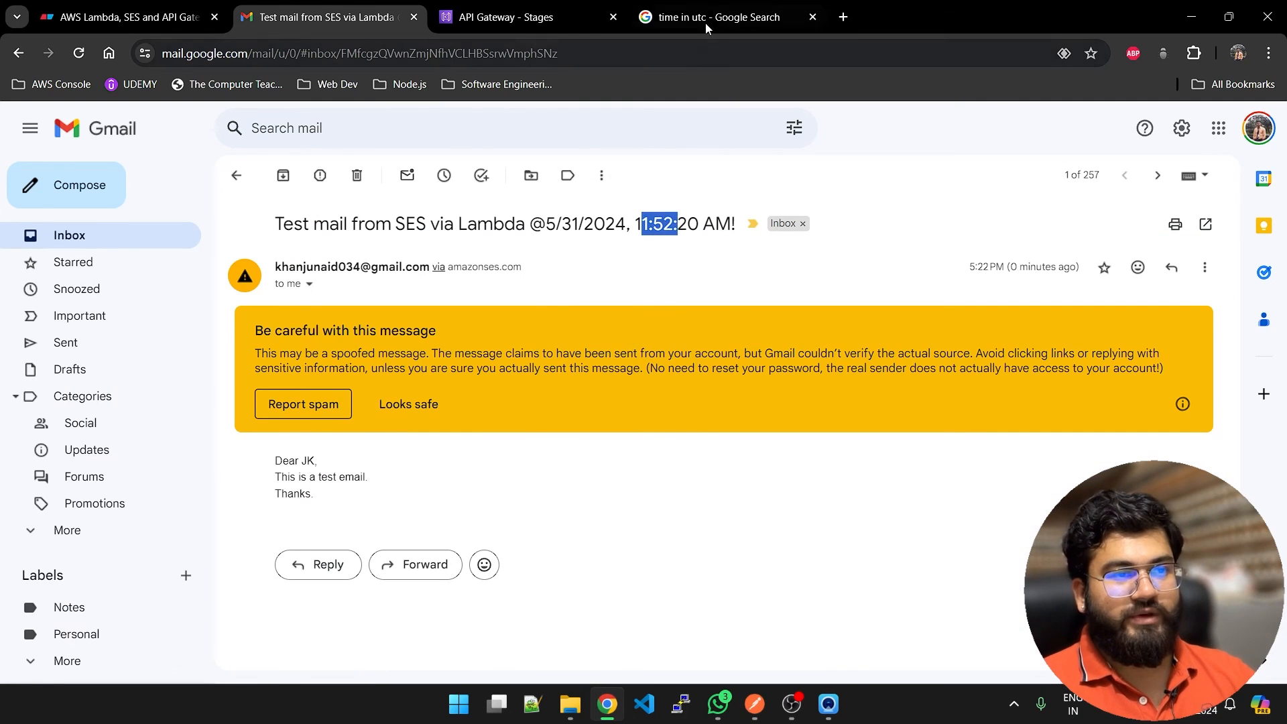
{"action": "left_click", "coordinate": [717, 16]}
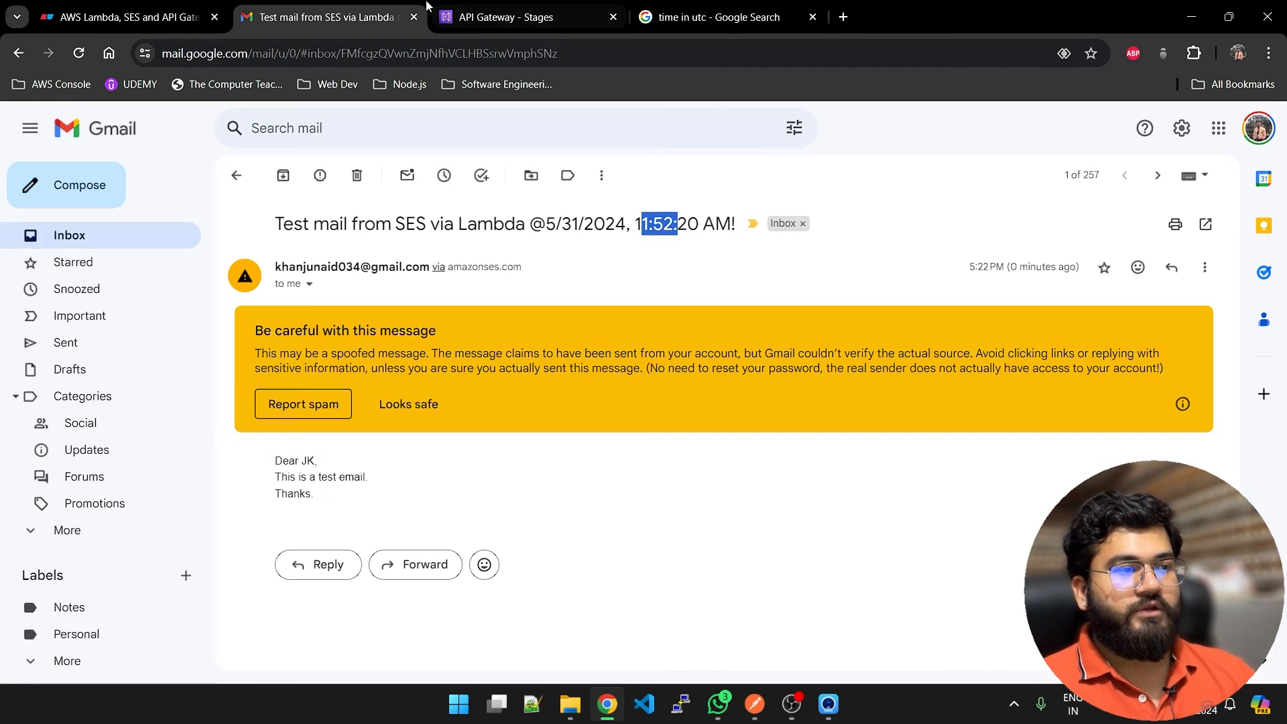
{"action": "left_click", "coordinate": [115, 16]}
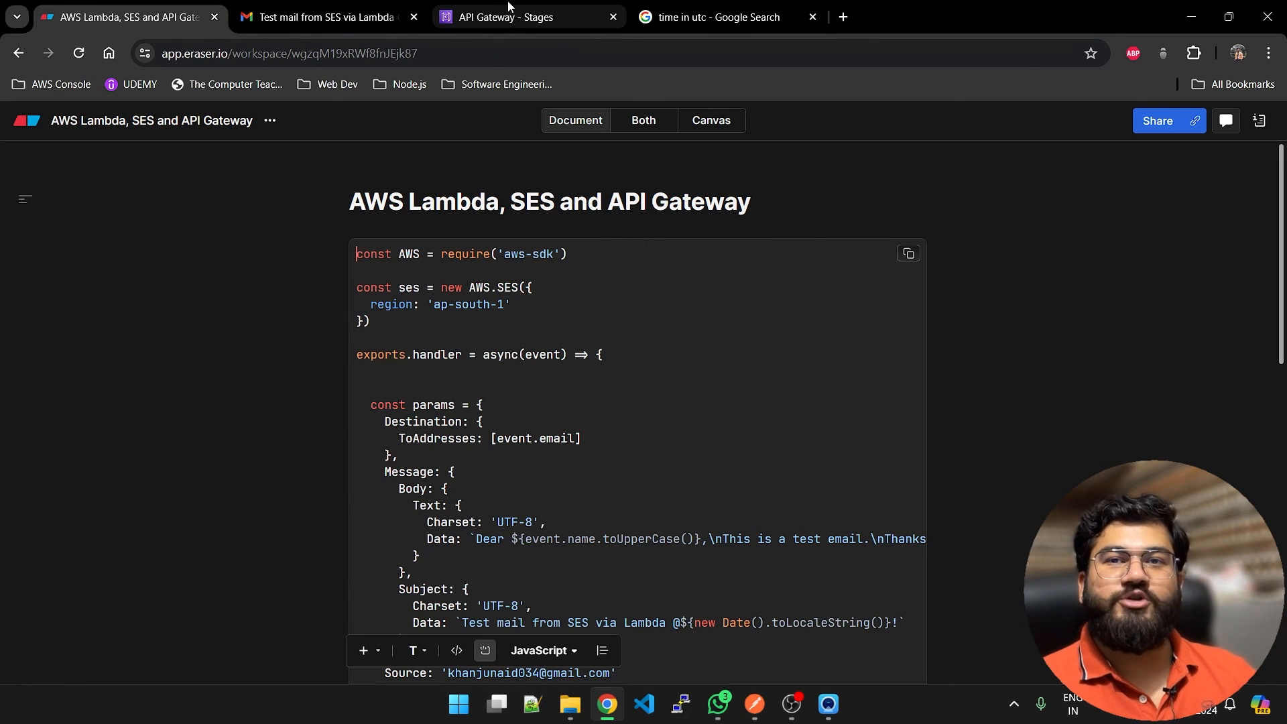
{"action": "mouse_move", "coordinate": [516, 16]}
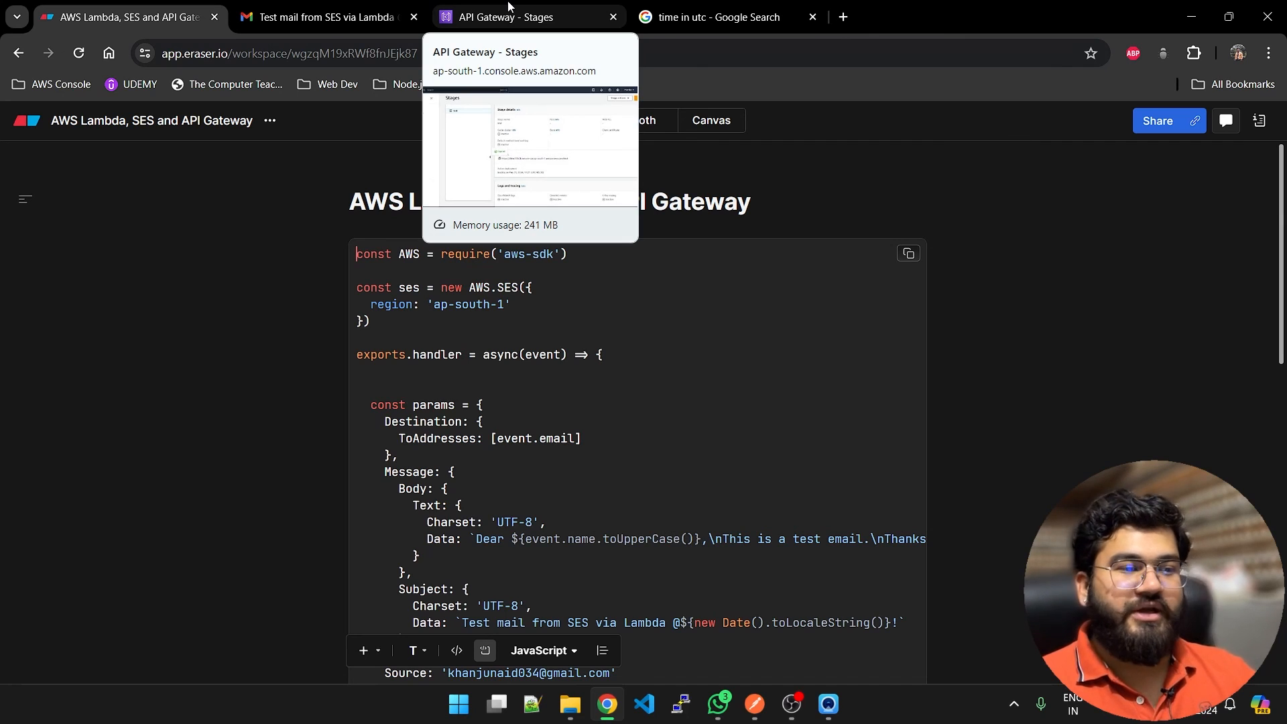
{"action": "mouse_move", "coordinate": [837, 437]}
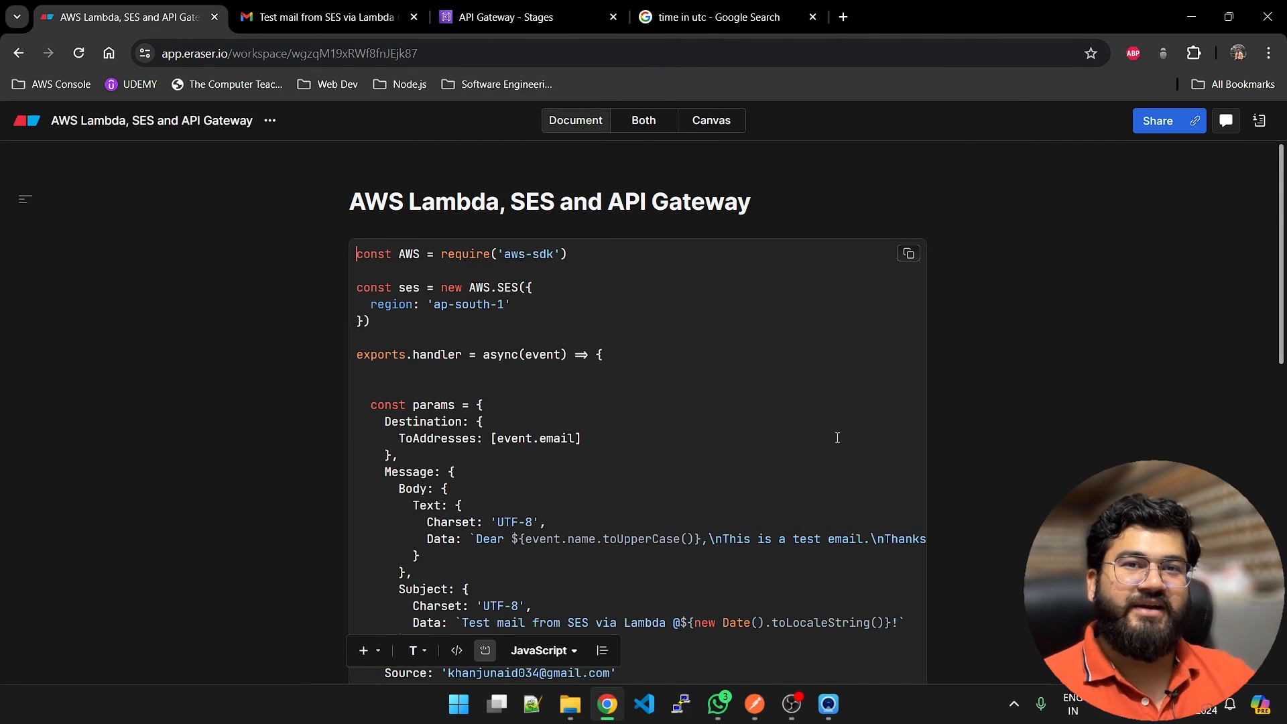